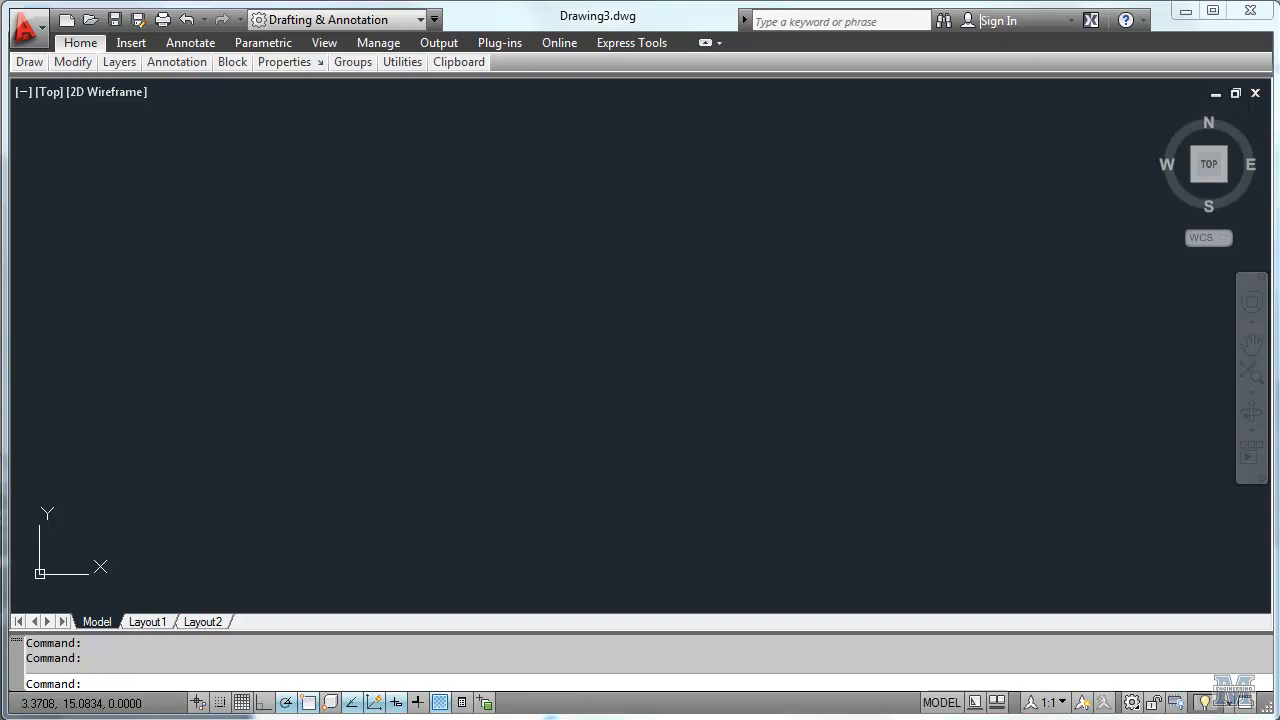
Set drawing units to Fractional length with 0 1/32 precision
{"action": "type", "text": "UNITs"}
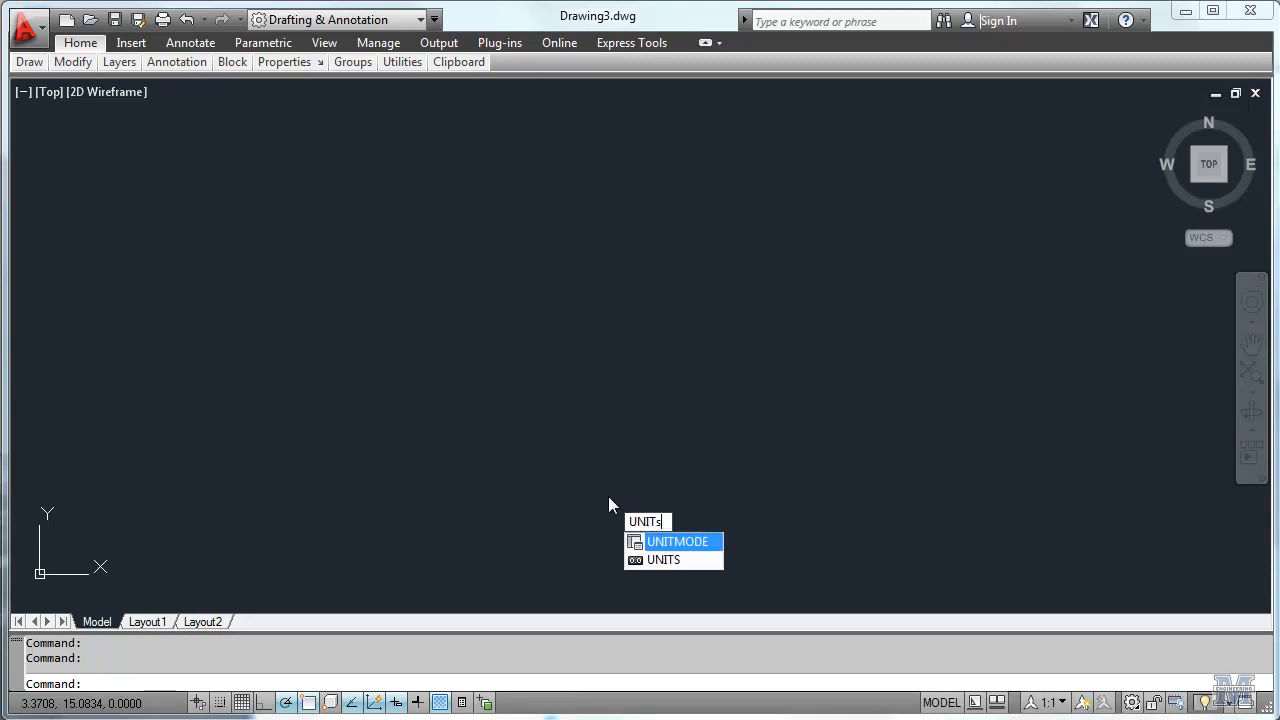
{"action": "left_click", "coordinate": [663, 559]}
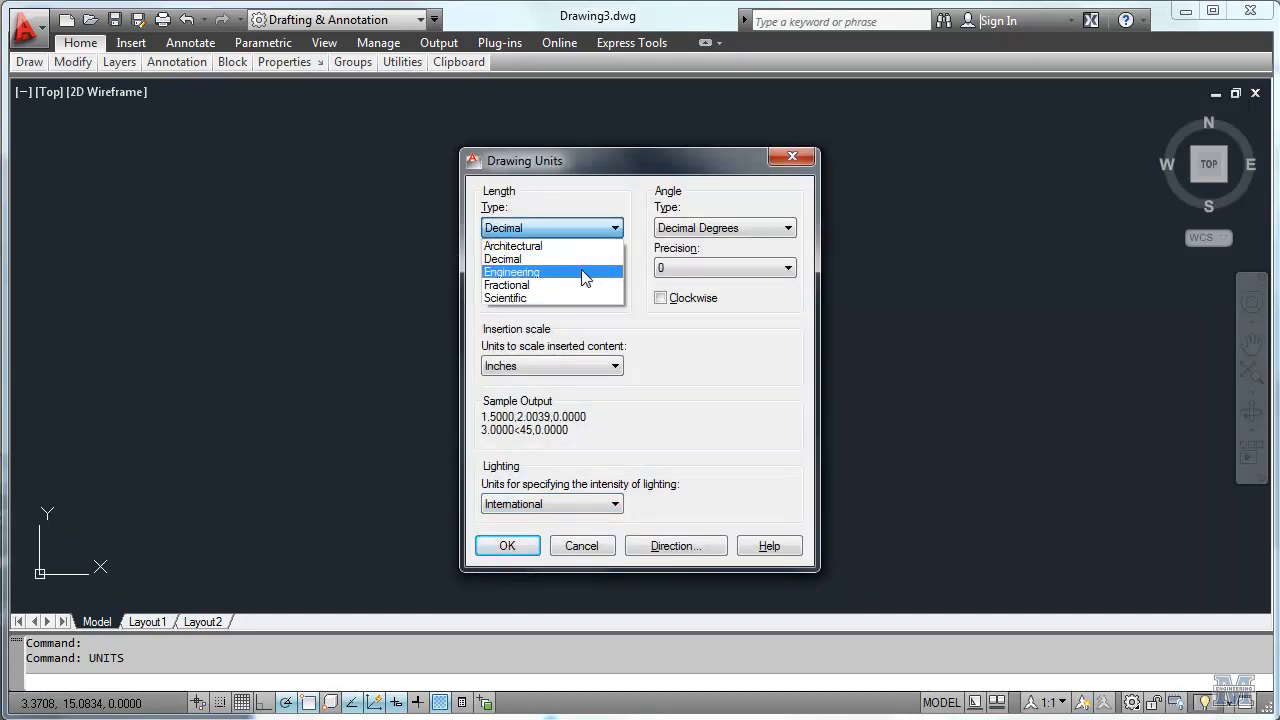
{"action": "left_click", "coordinate": [507, 284]}
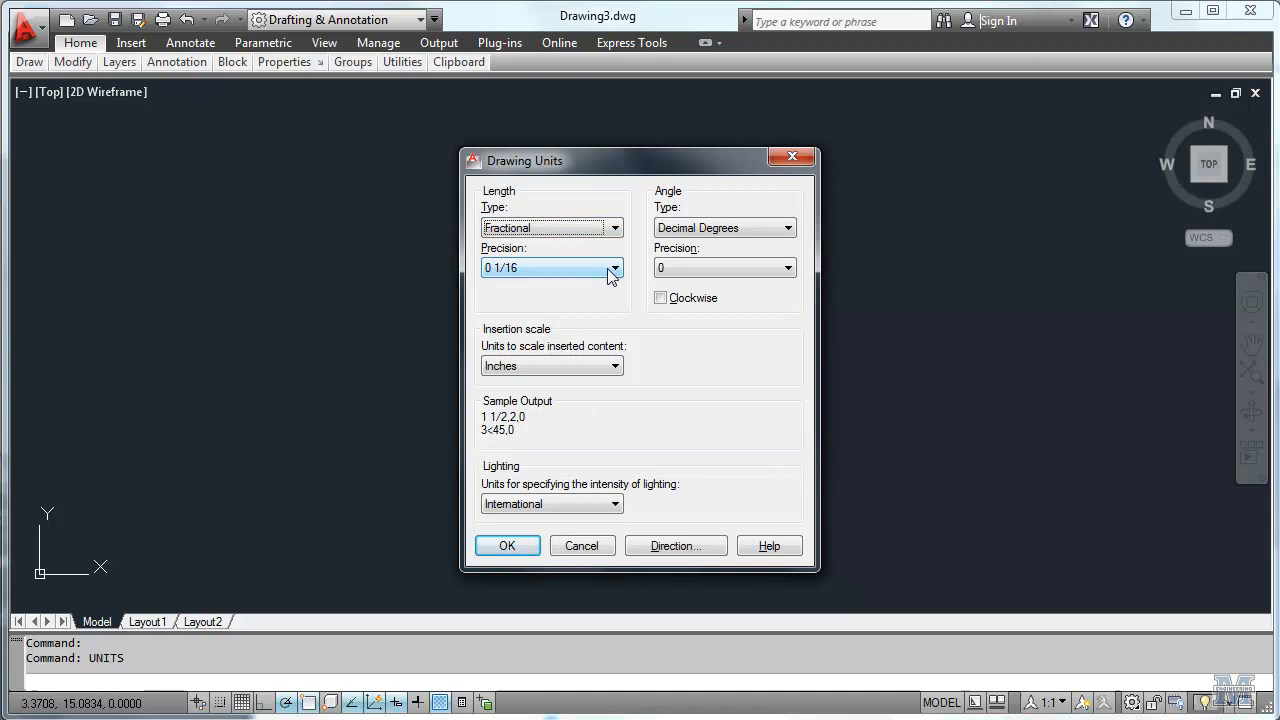
{"action": "left_click", "coordinate": [614, 267]}
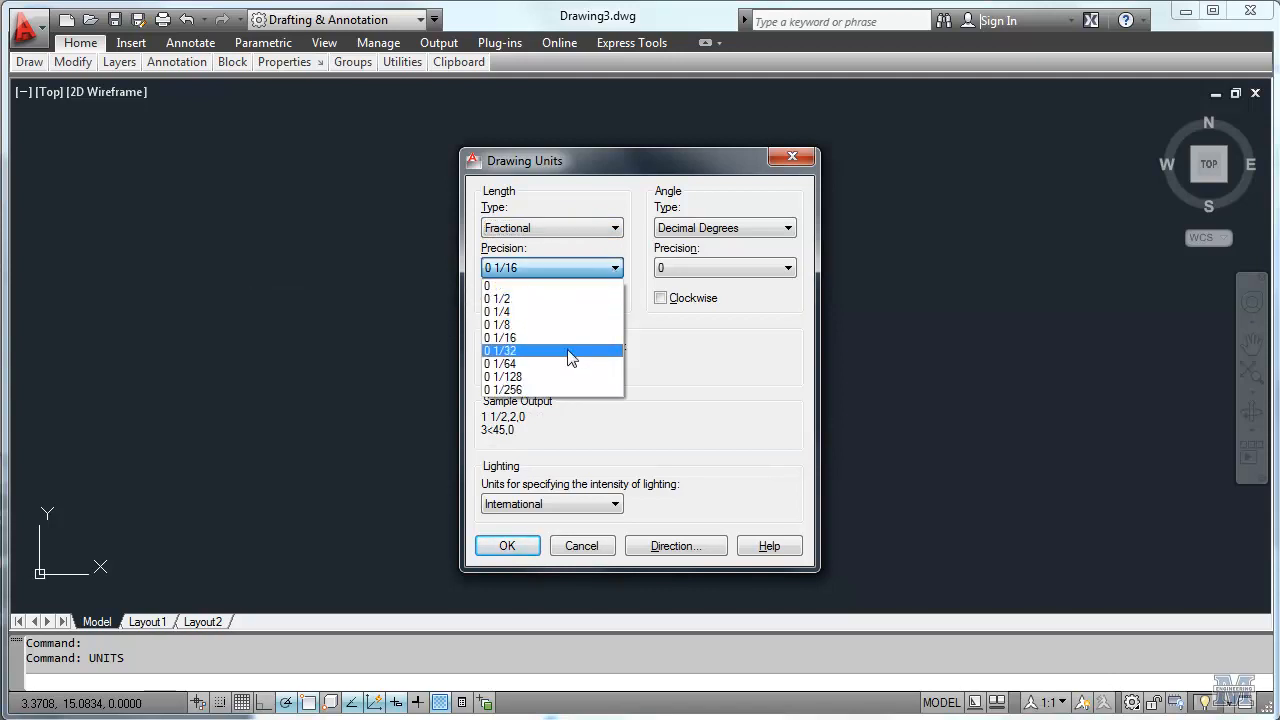
{"action": "left_click", "coordinate": [500, 350]}
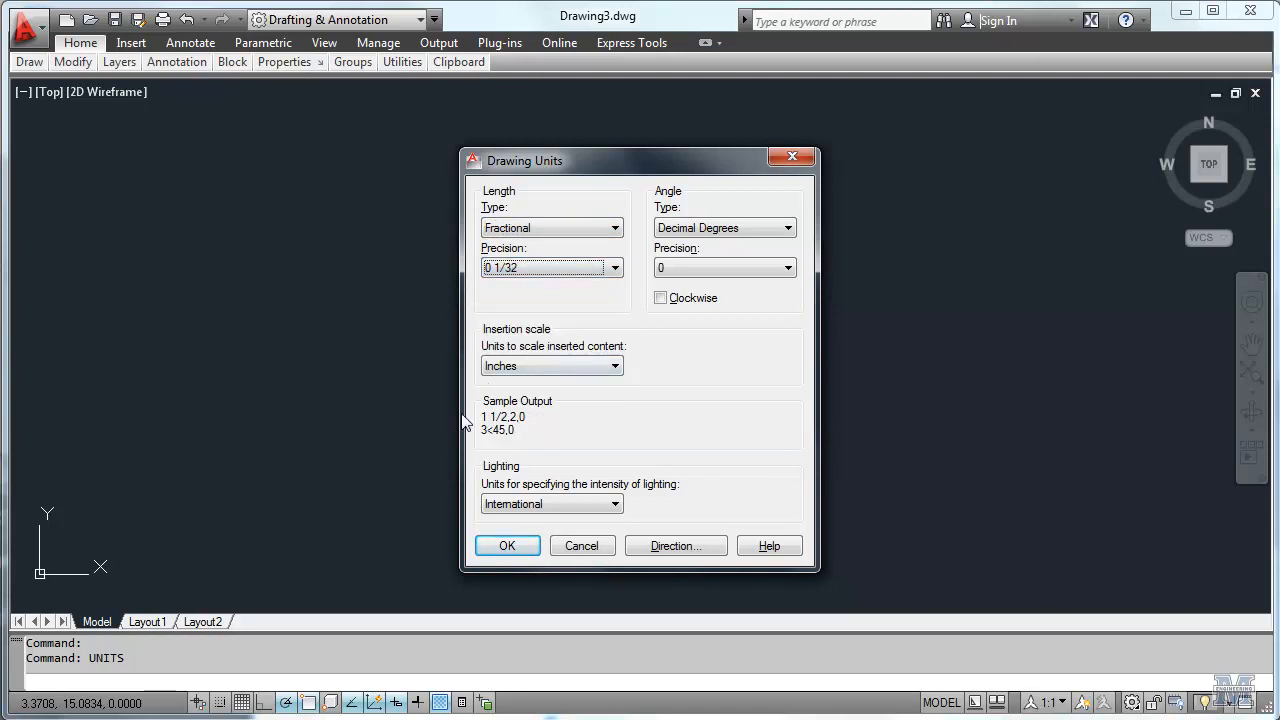
{"action": "left_click", "coordinate": [507, 545]}
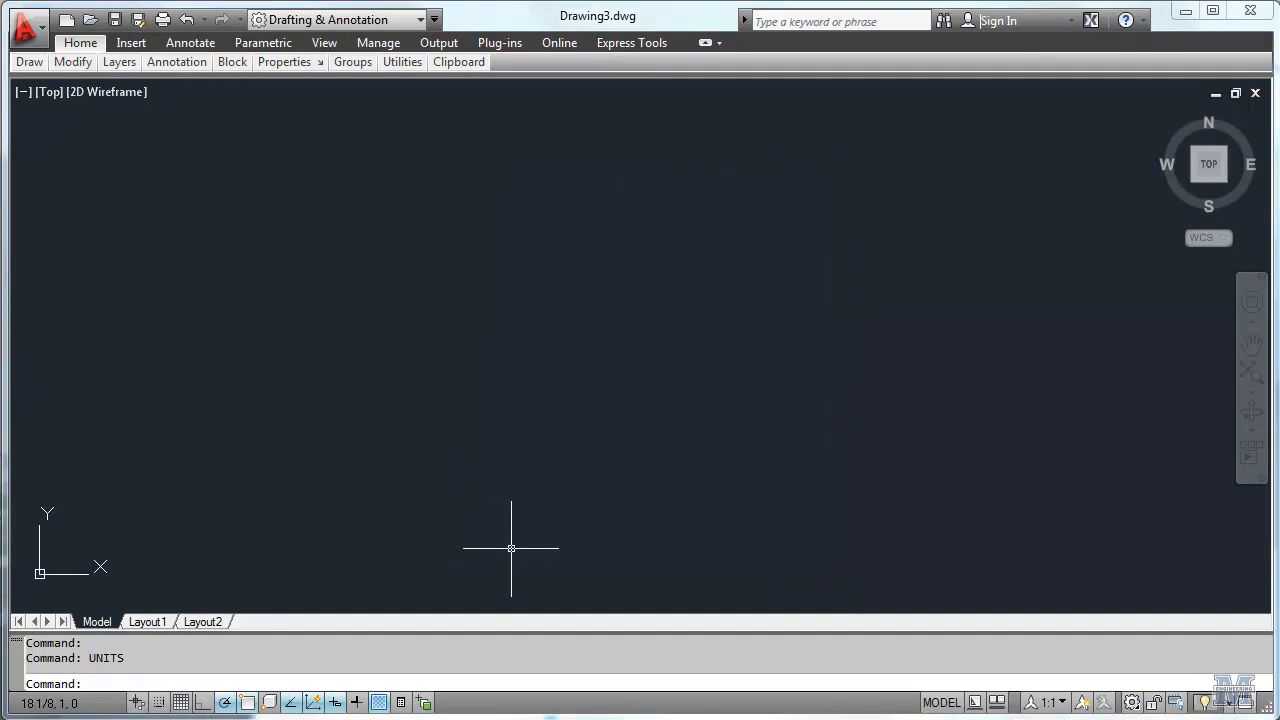
{"action": "mouse_move", "coordinate": [367, 401]}
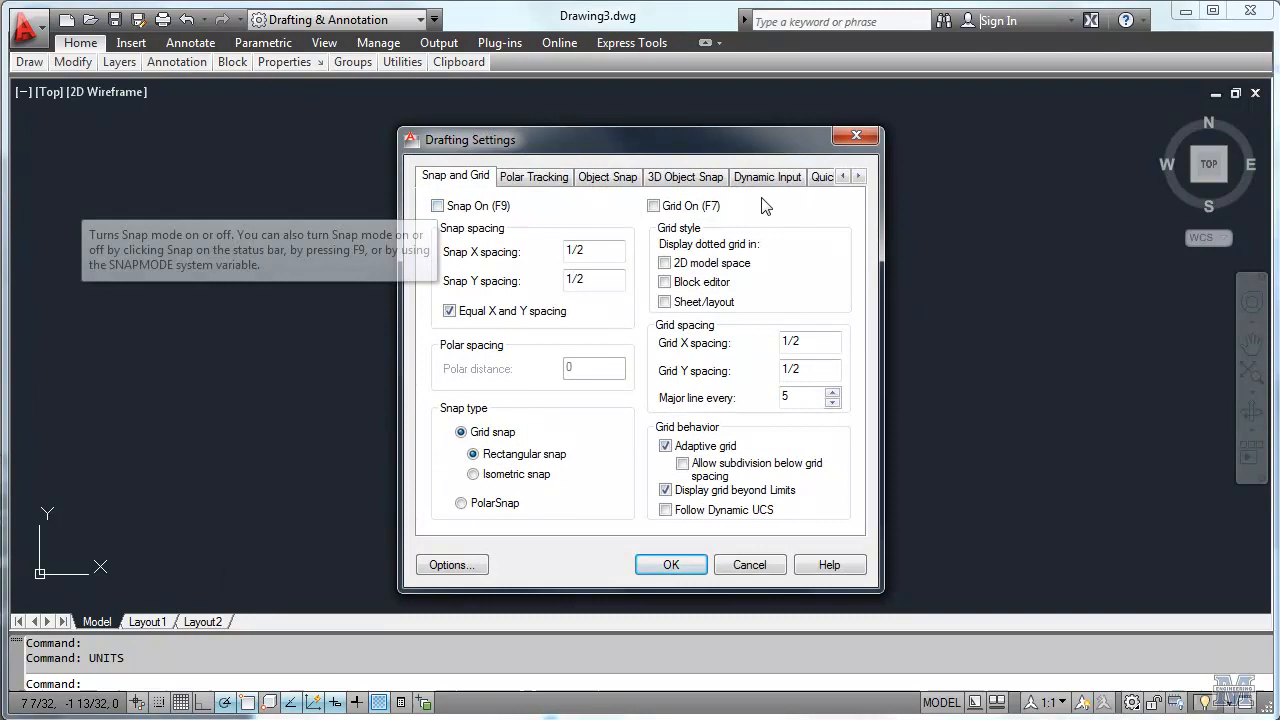
{"action": "mouse_move", "coordinate": [670, 567]}
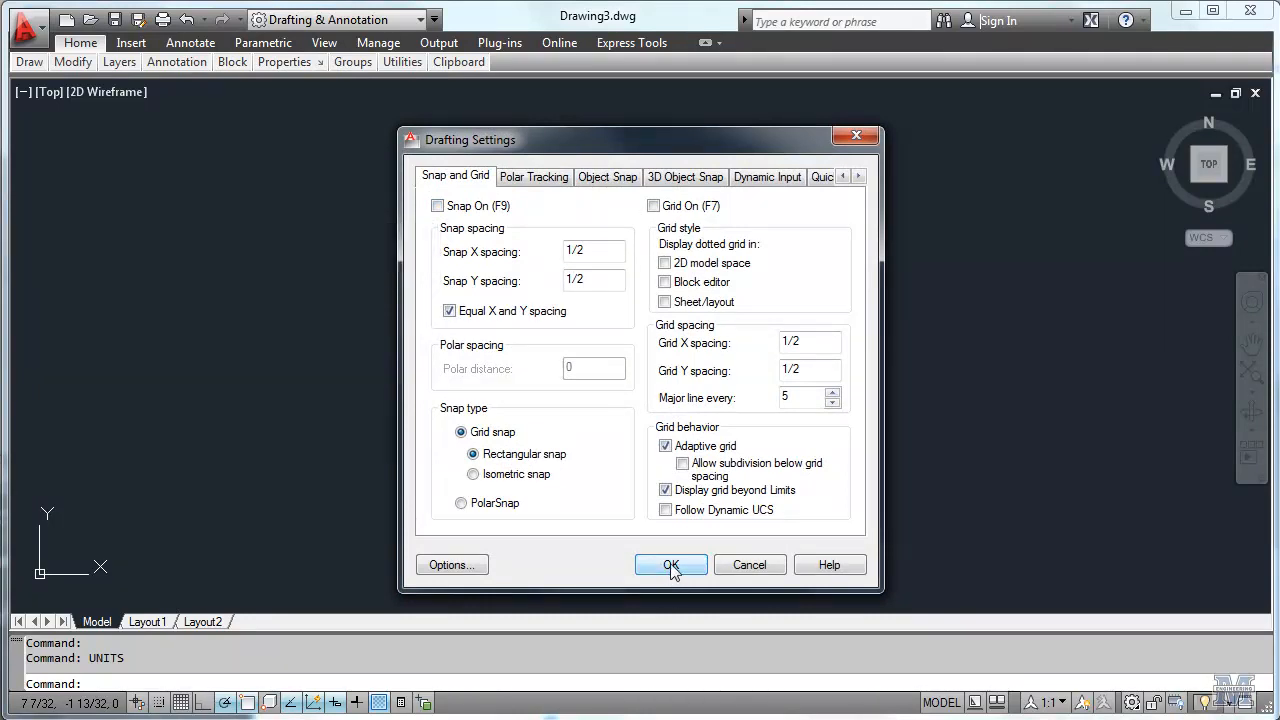
{"action": "left_click", "coordinate": [670, 564]}
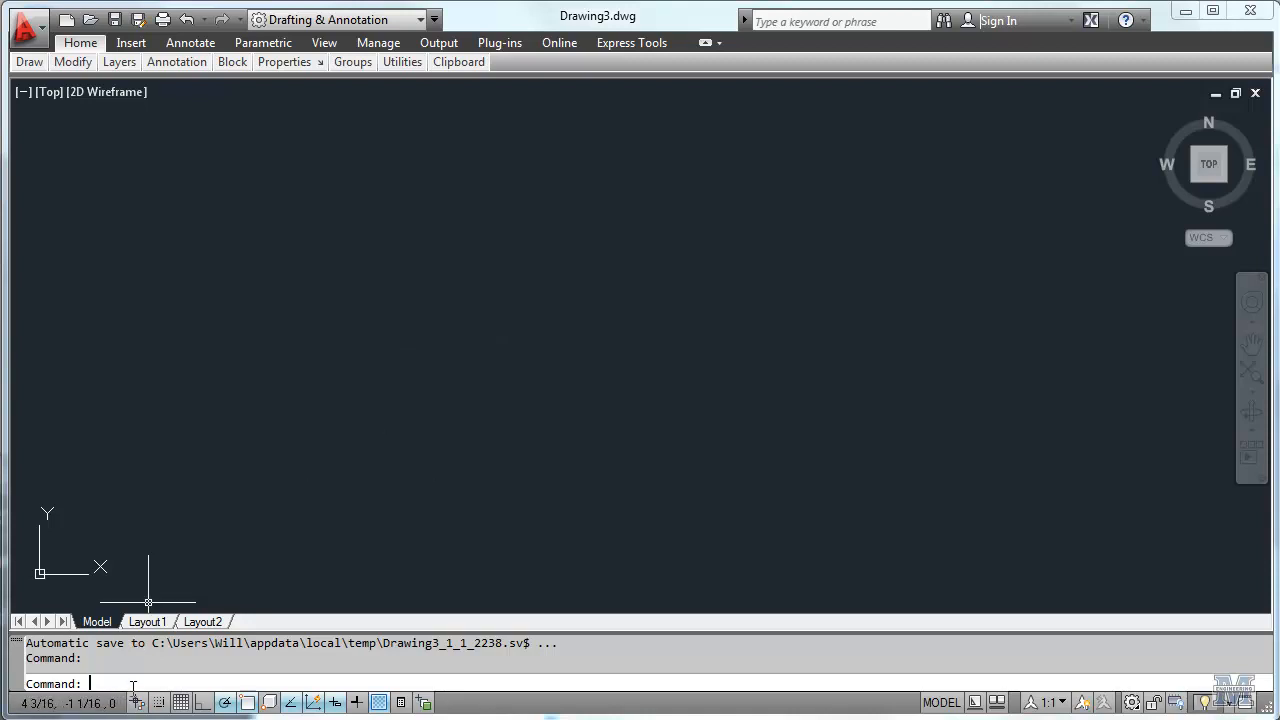
Turn on the classic menu bar with MENUBAR and open the Format menu
{"action": "type", "text": "menu"}
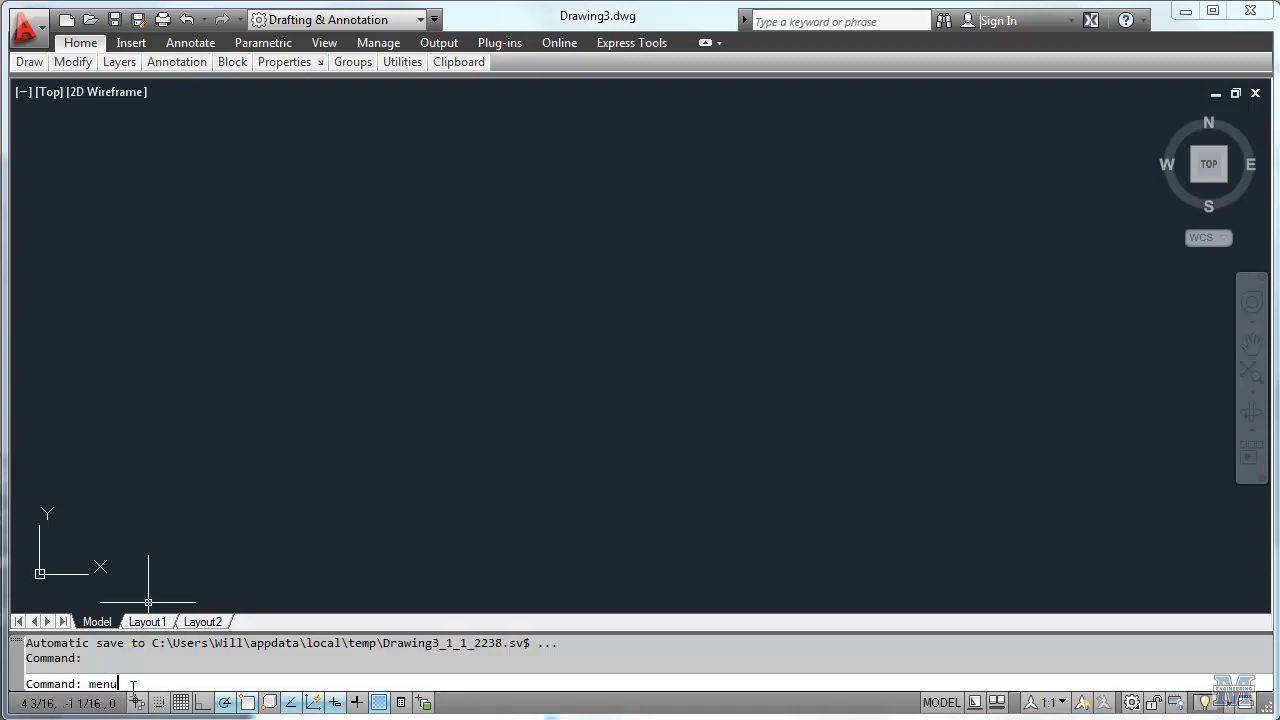
{"action": "type", "text": "MENUBAR"}
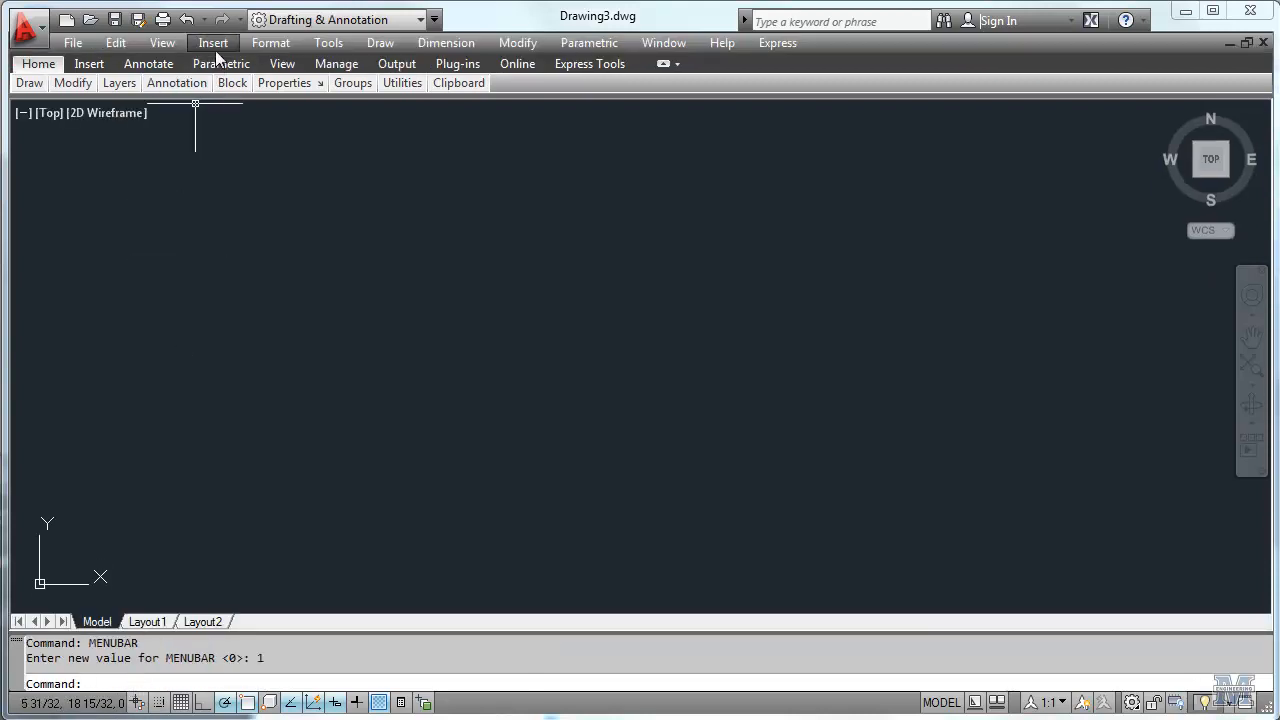
{"action": "left_click", "coordinate": [270, 42]}
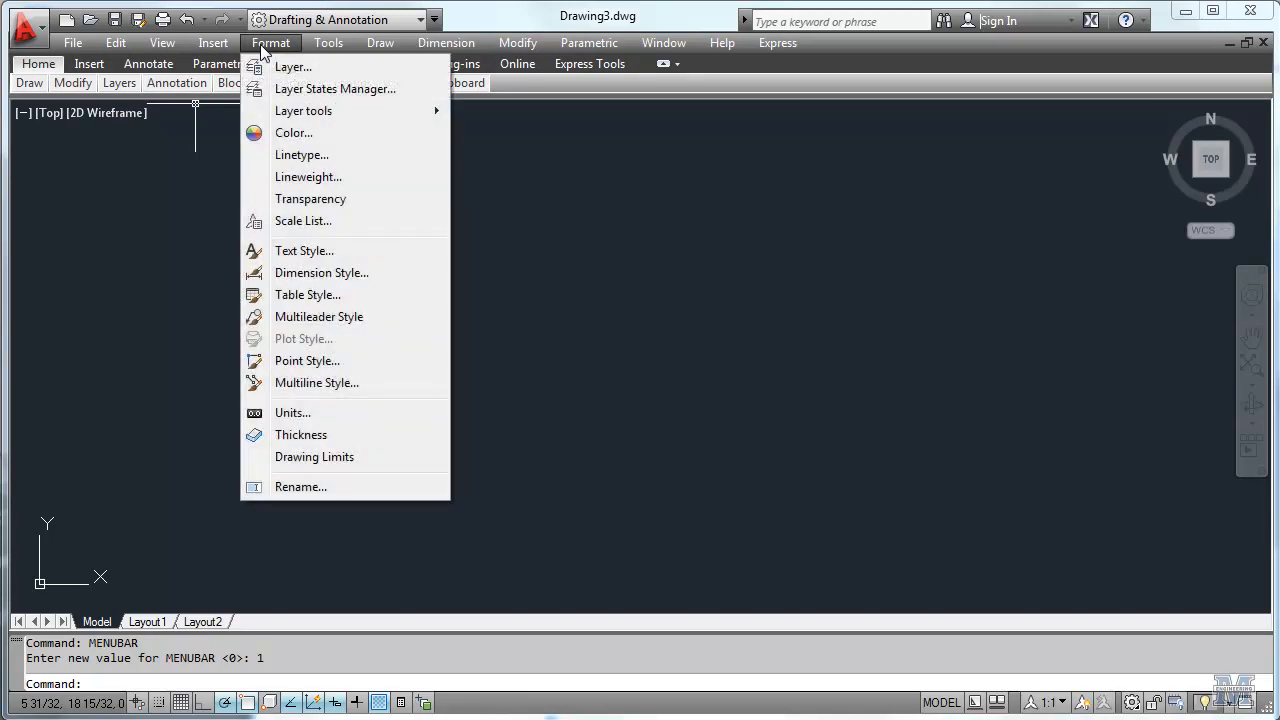
{"action": "mouse_move", "coordinate": [264, 54]}
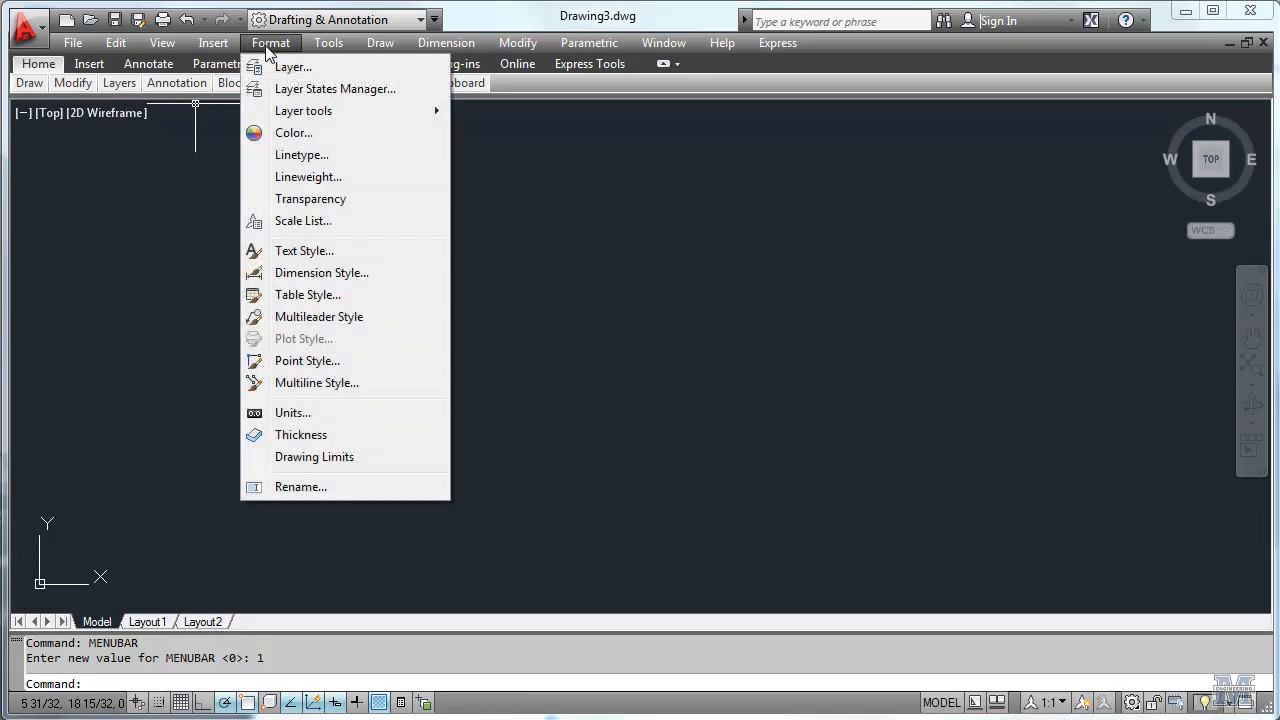
{"action": "mouse_move", "coordinate": [292, 67]}
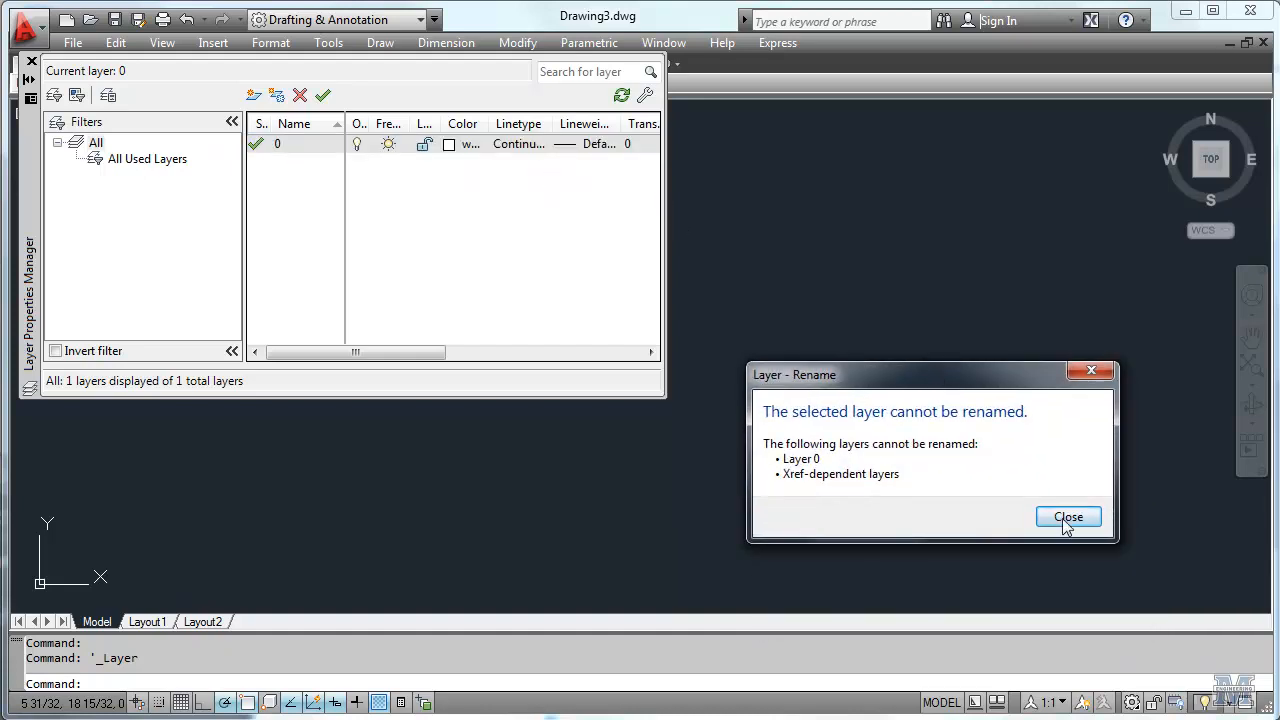
Create a red layer named 'work', make it current, and collapse the layer palette
{"action": "left_click", "coordinate": [1068, 517]}
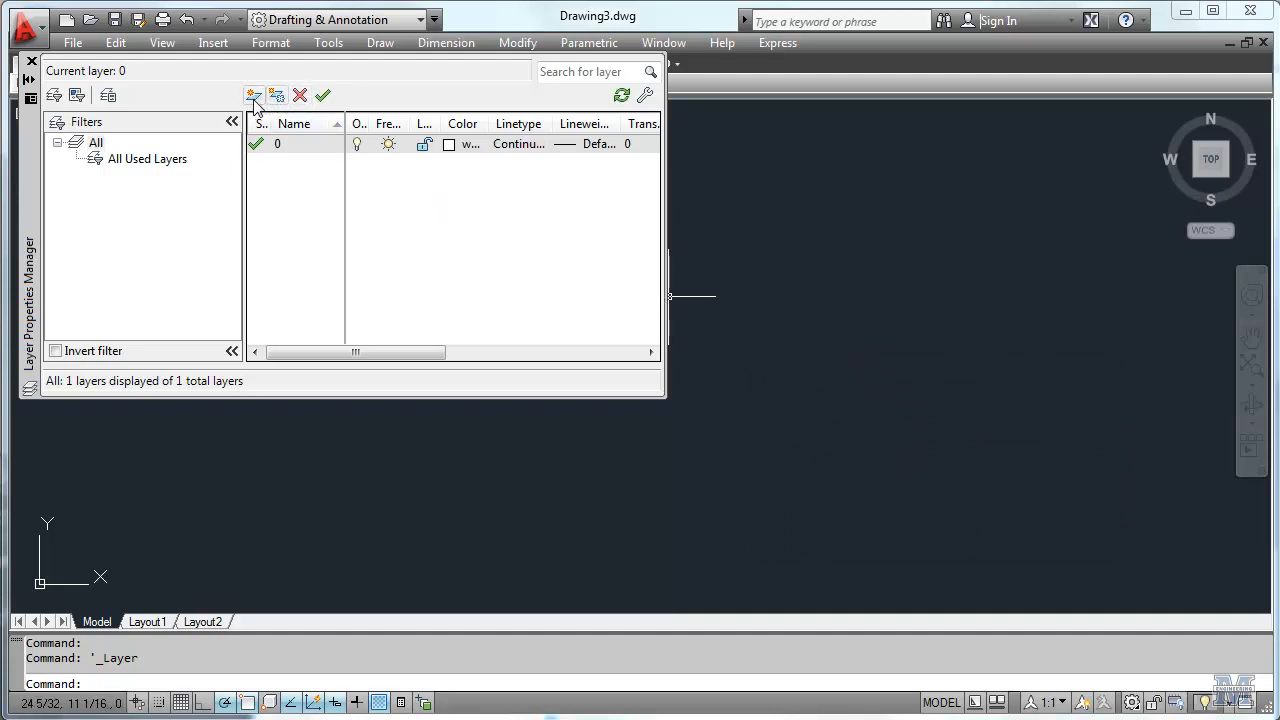
{"action": "left_click", "coordinate": [254, 95]}
{"action": "type", "text": "work"}
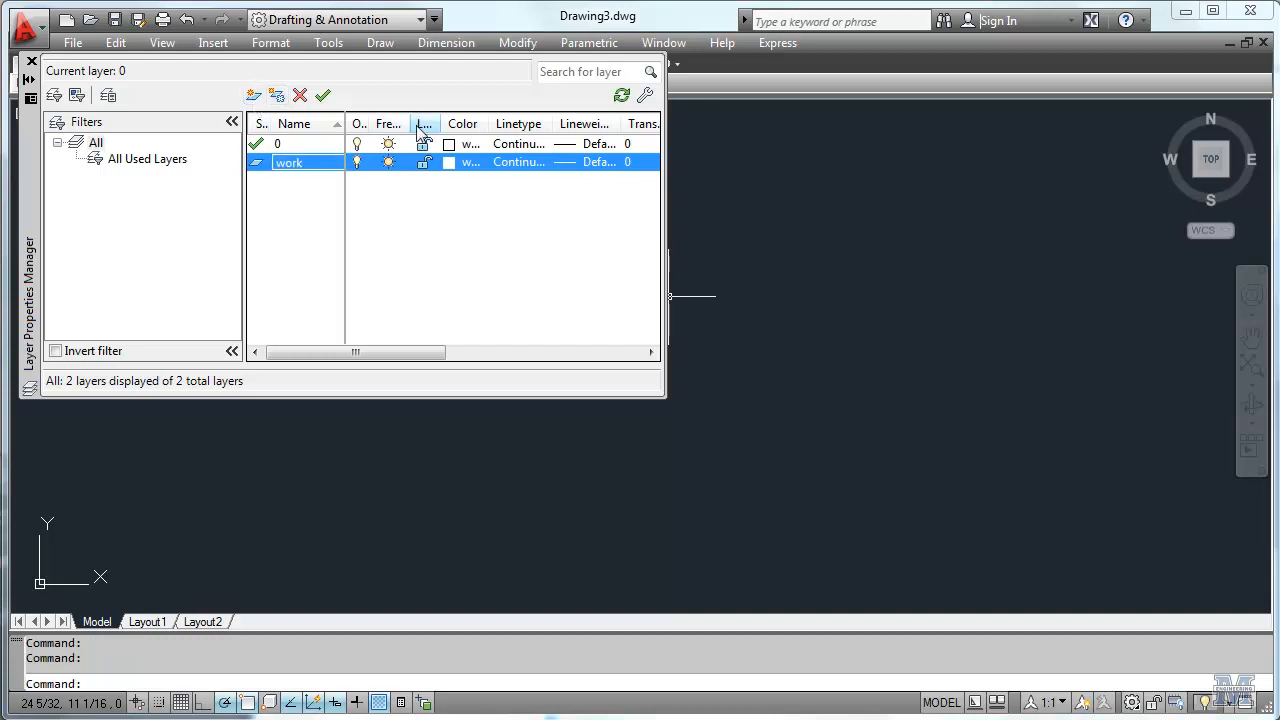
{"action": "left_click", "coordinate": [450, 162]}
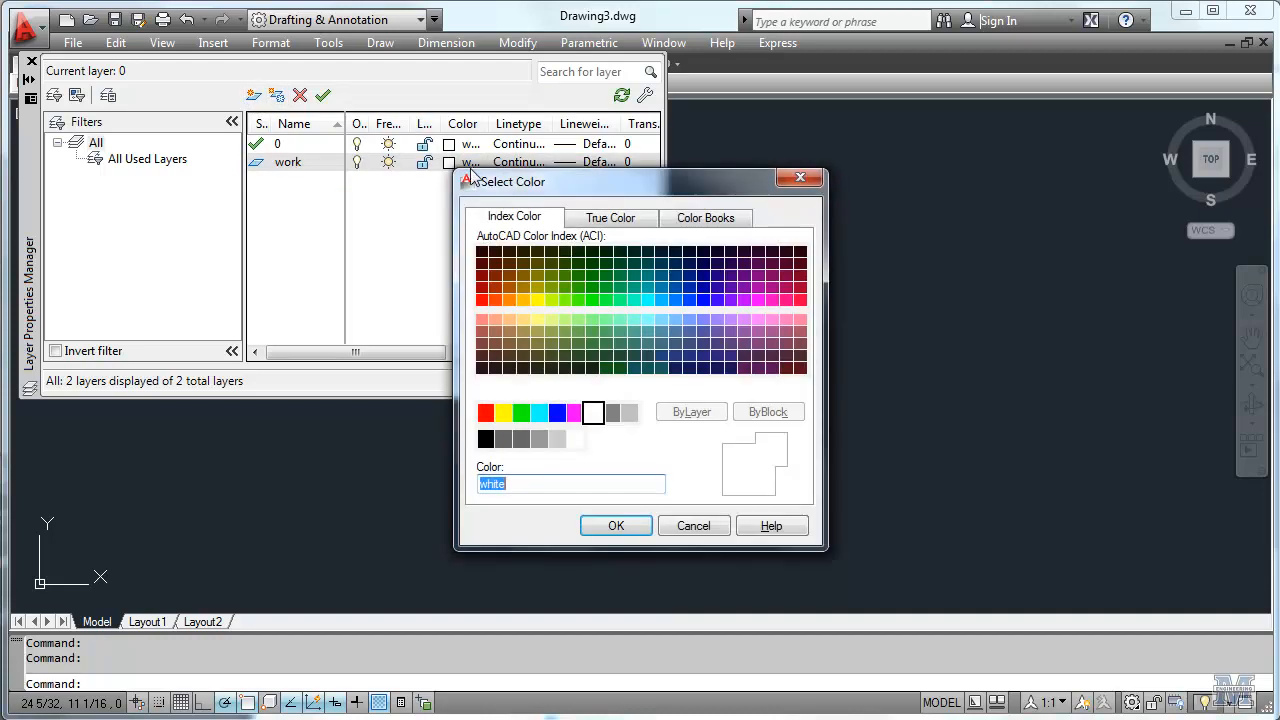
{"action": "left_click", "coordinate": [485, 412]}
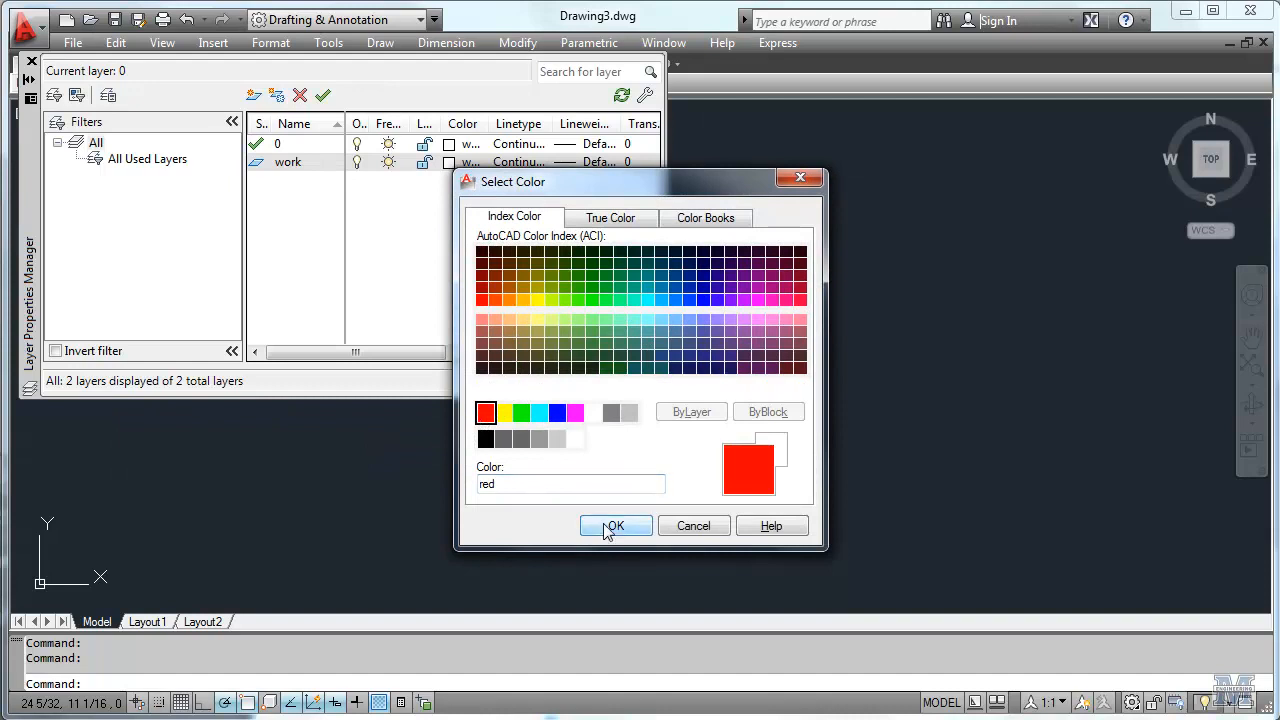
{"action": "left_click", "coordinate": [615, 526]}
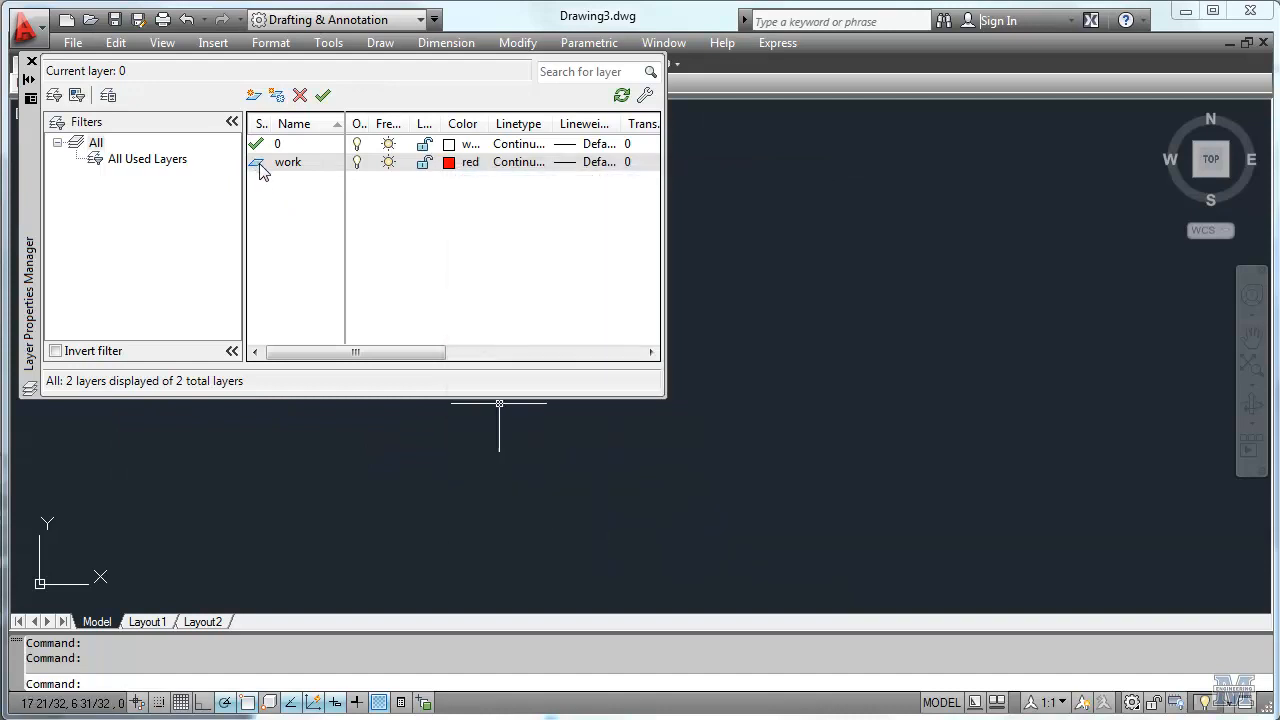
{"action": "double_click", "coordinate": [257, 162]}
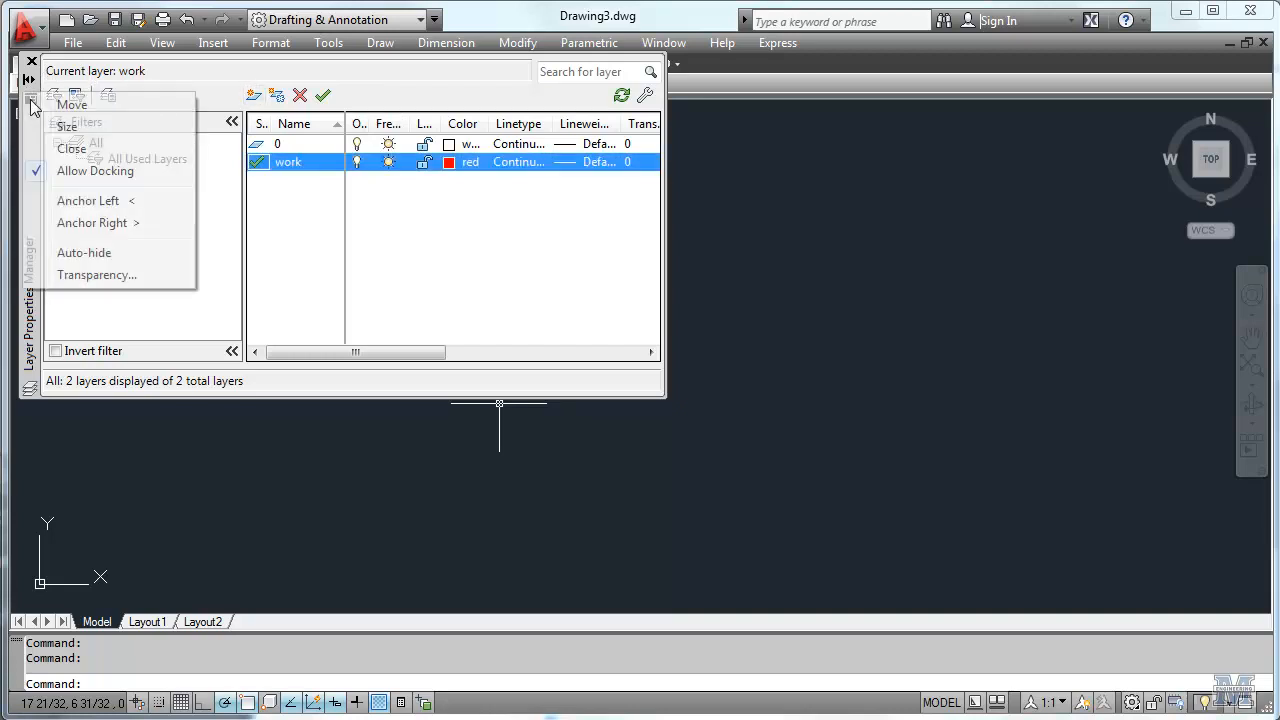
{"action": "mouse_move", "coordinate": [88, 200]}
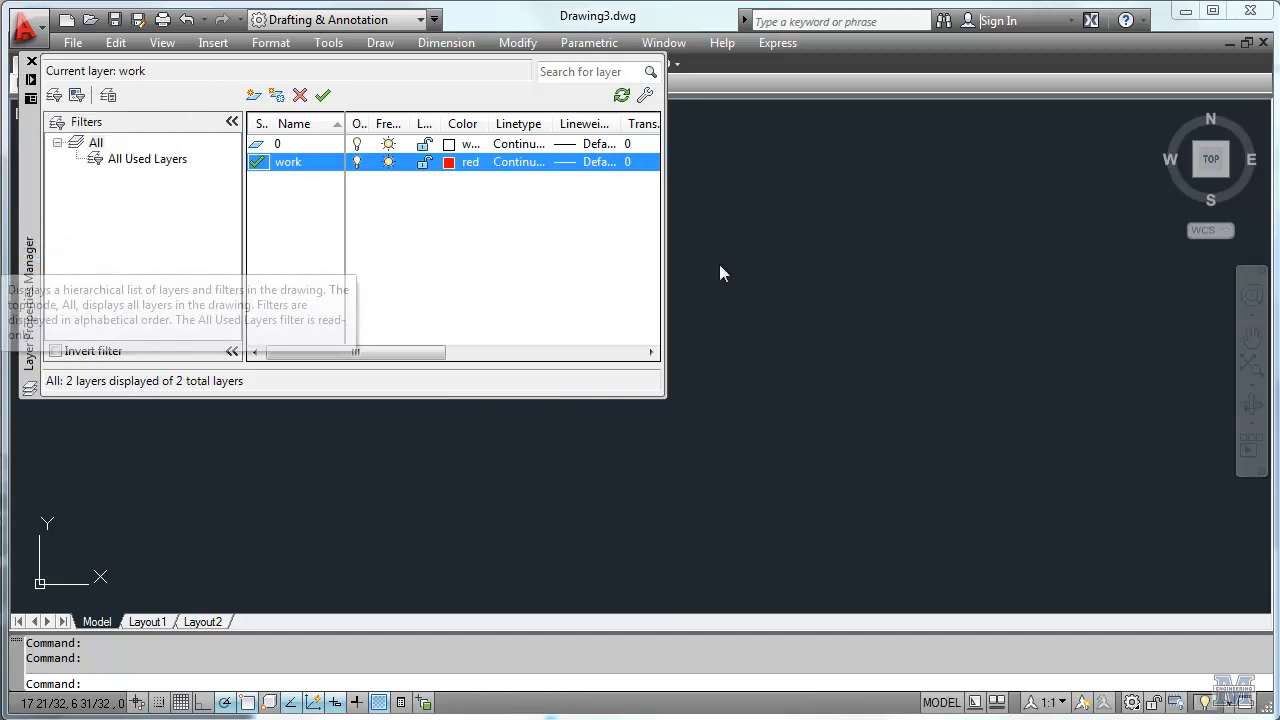
{"action": "left_click", "coordinate": [32, 61]}
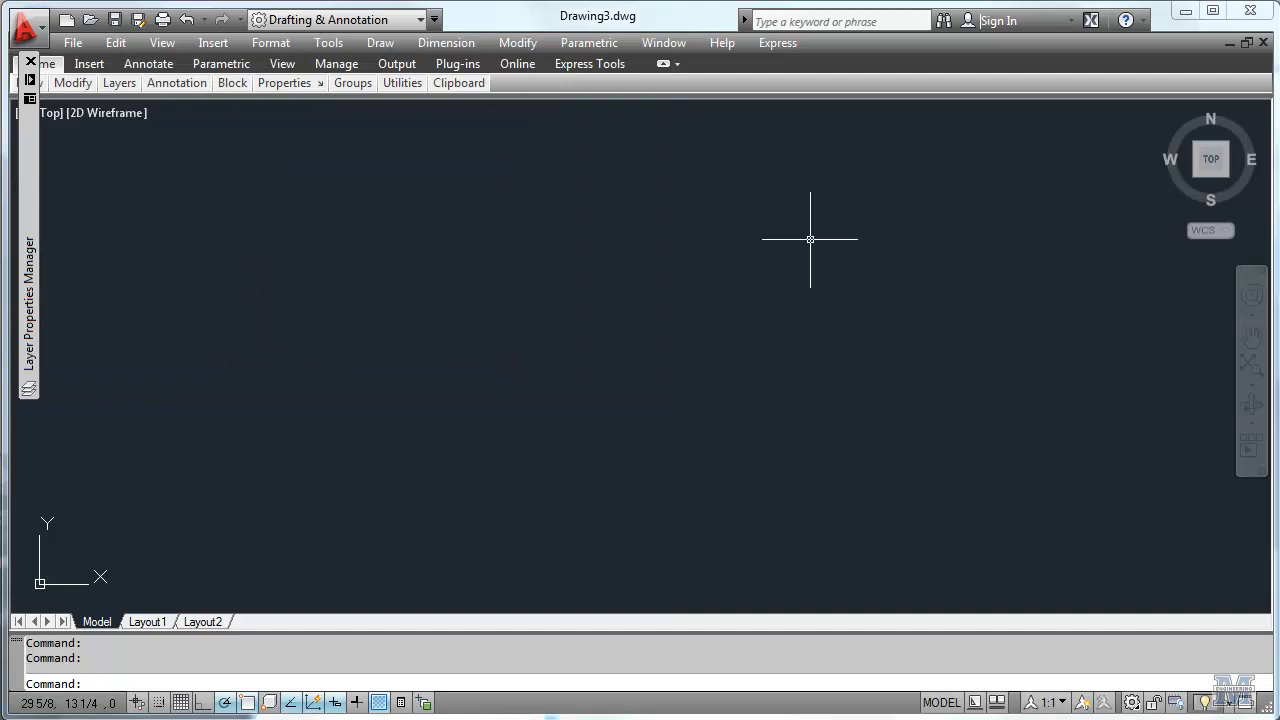
{"action": "mouse_move", "coordinate": [392, 317]}
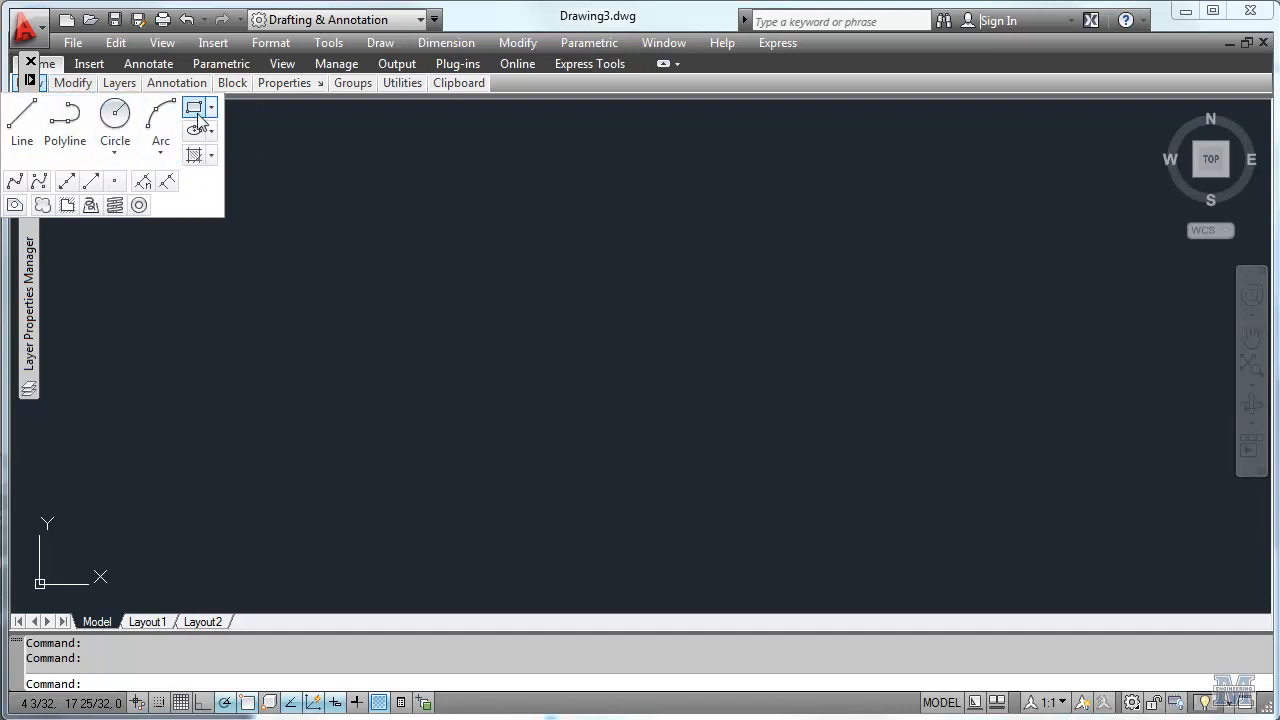
{"action": "left_click", "coordinate": [194, 108]}
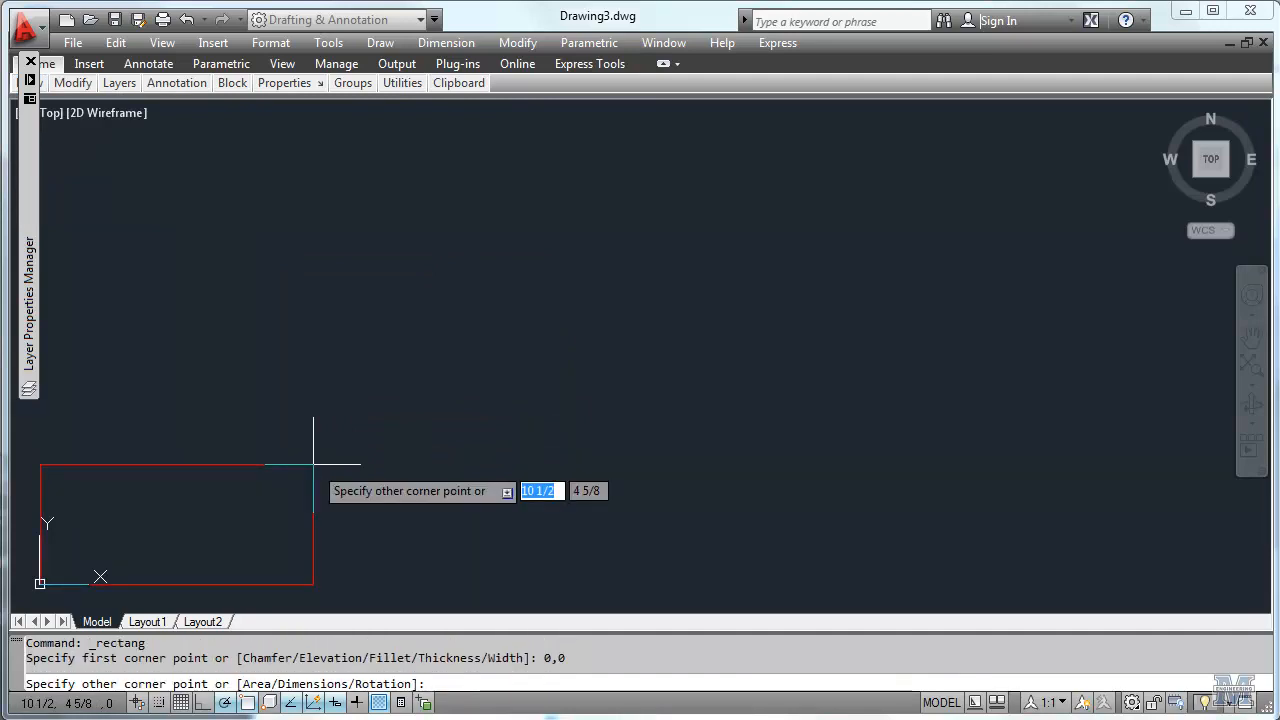
{"action": "mouse_move", "coordinate": [408, 215]}
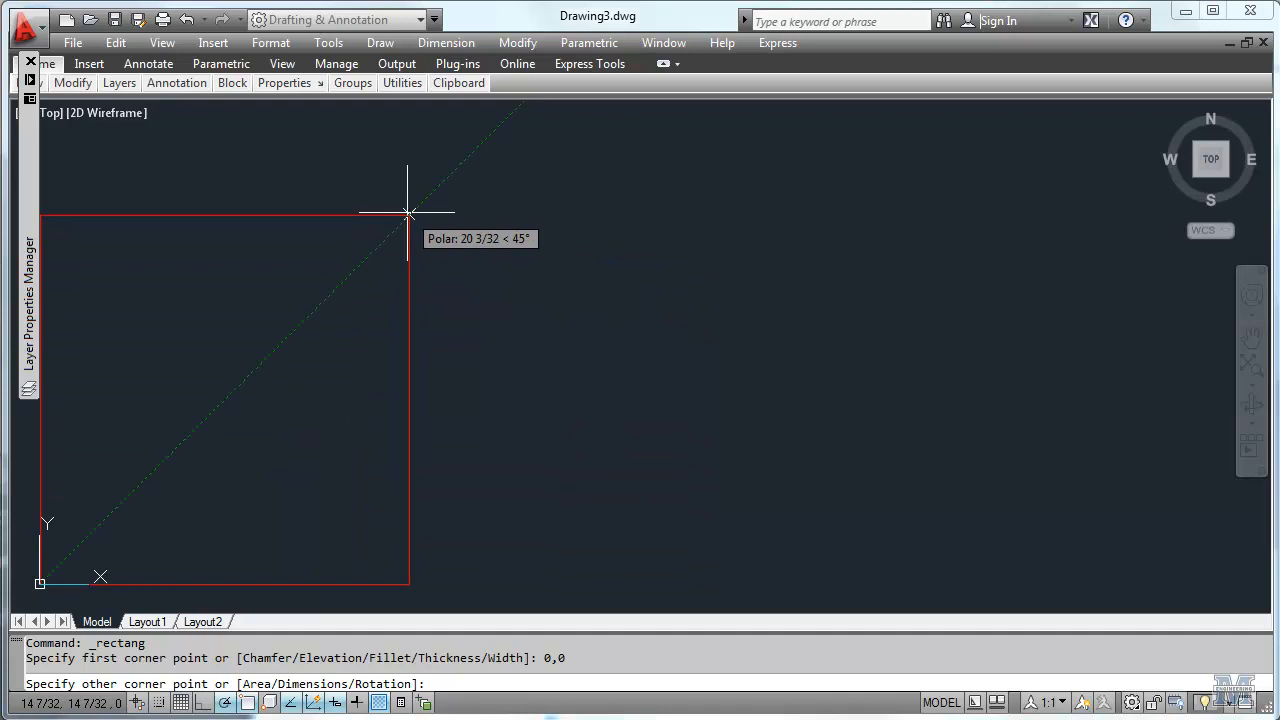
{"action": "type", "text": "12-"}
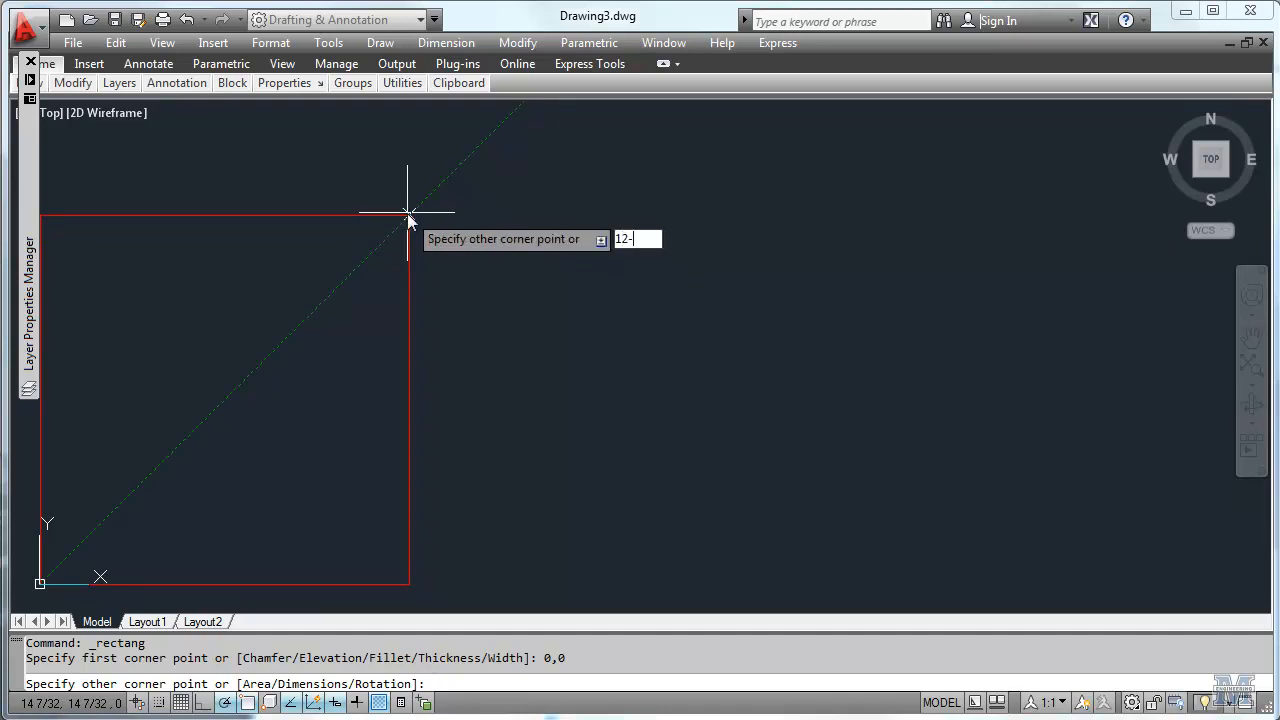
{"action": "type", "text": "5/8"}
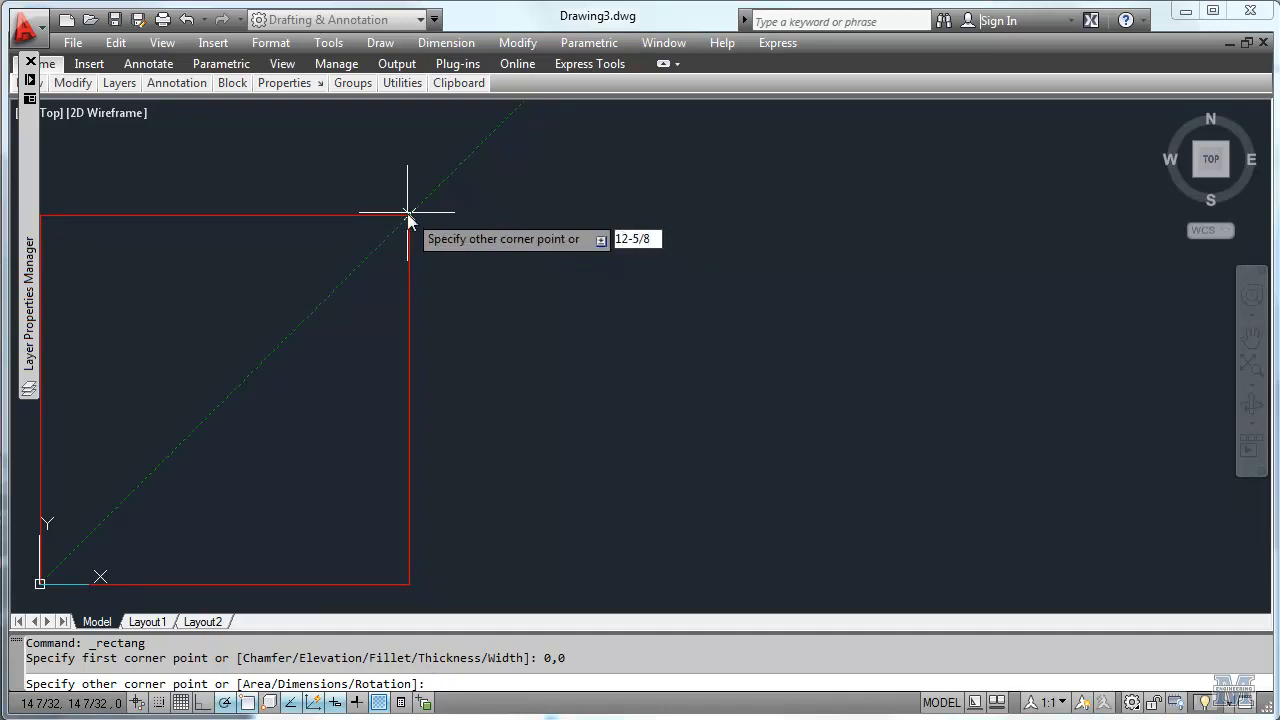
{"action": "key", "text": "Tab"}
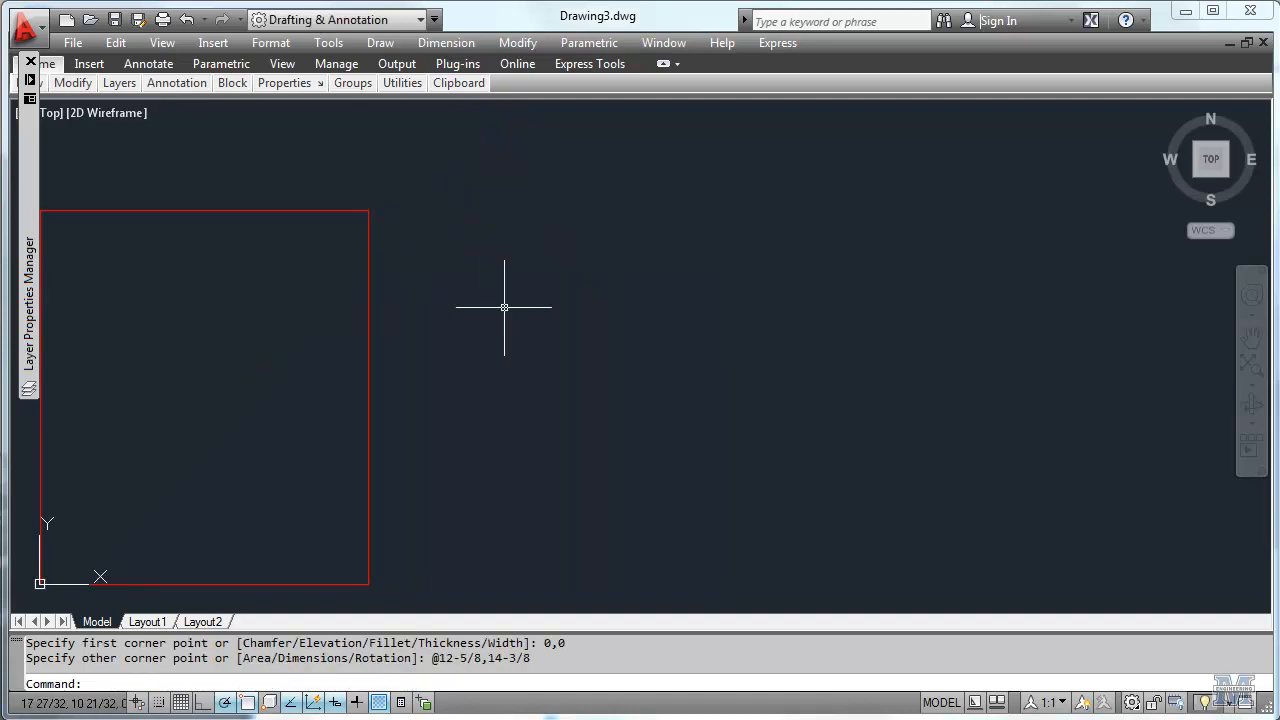
{"action": "type", "text": "zoo"}
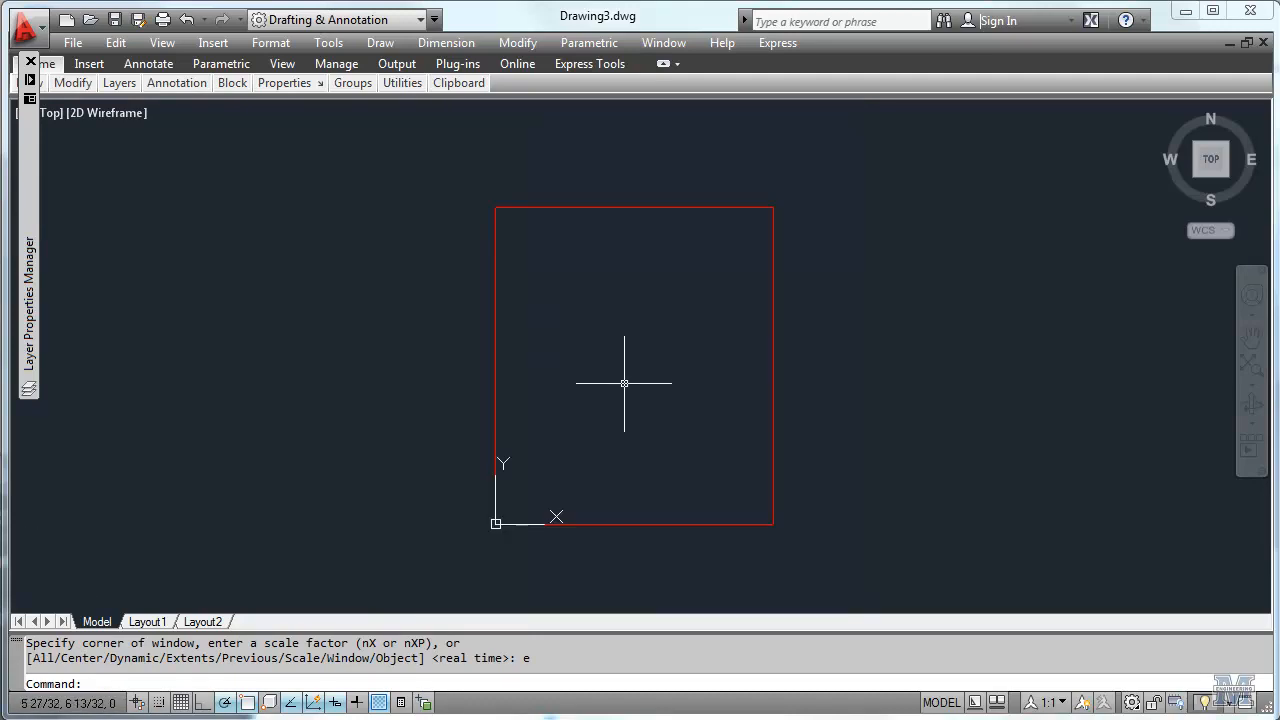
{"action": "mouse_move", "coordinate": [623, 392]}
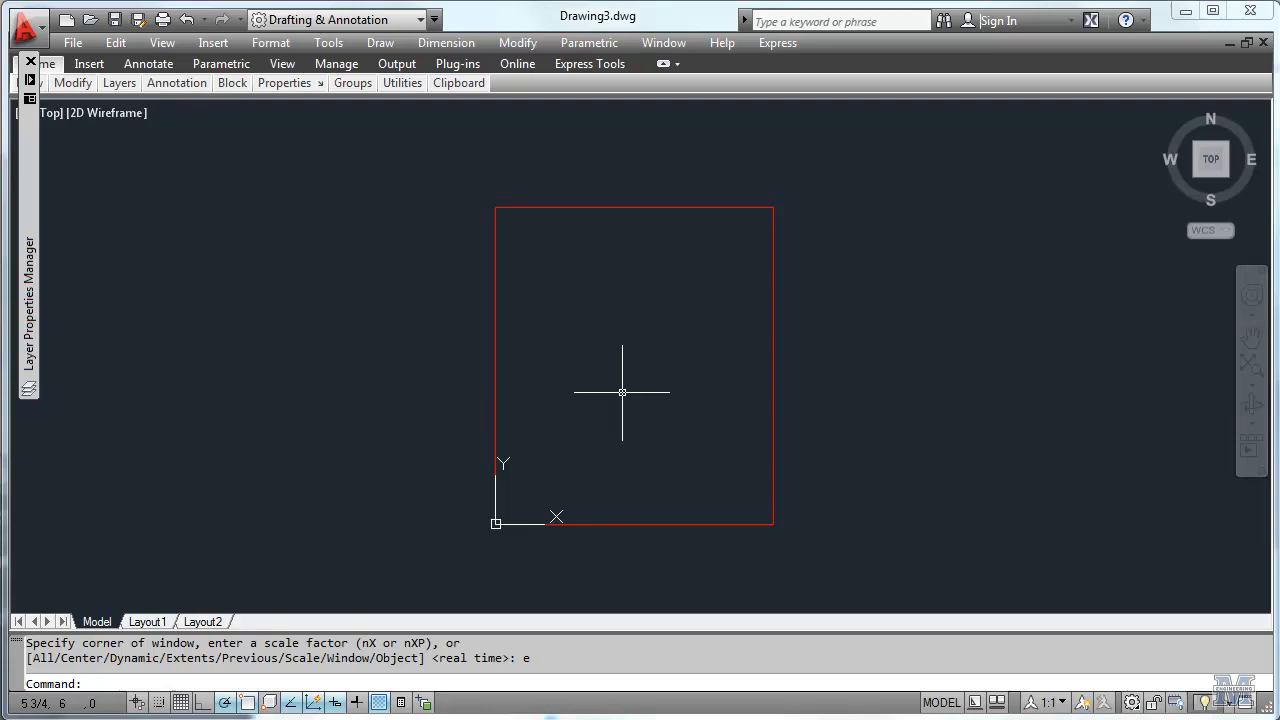
Zoom to extents so the rectangle fills the view, then type XLINE
{"action": "type", "text": "xline"}
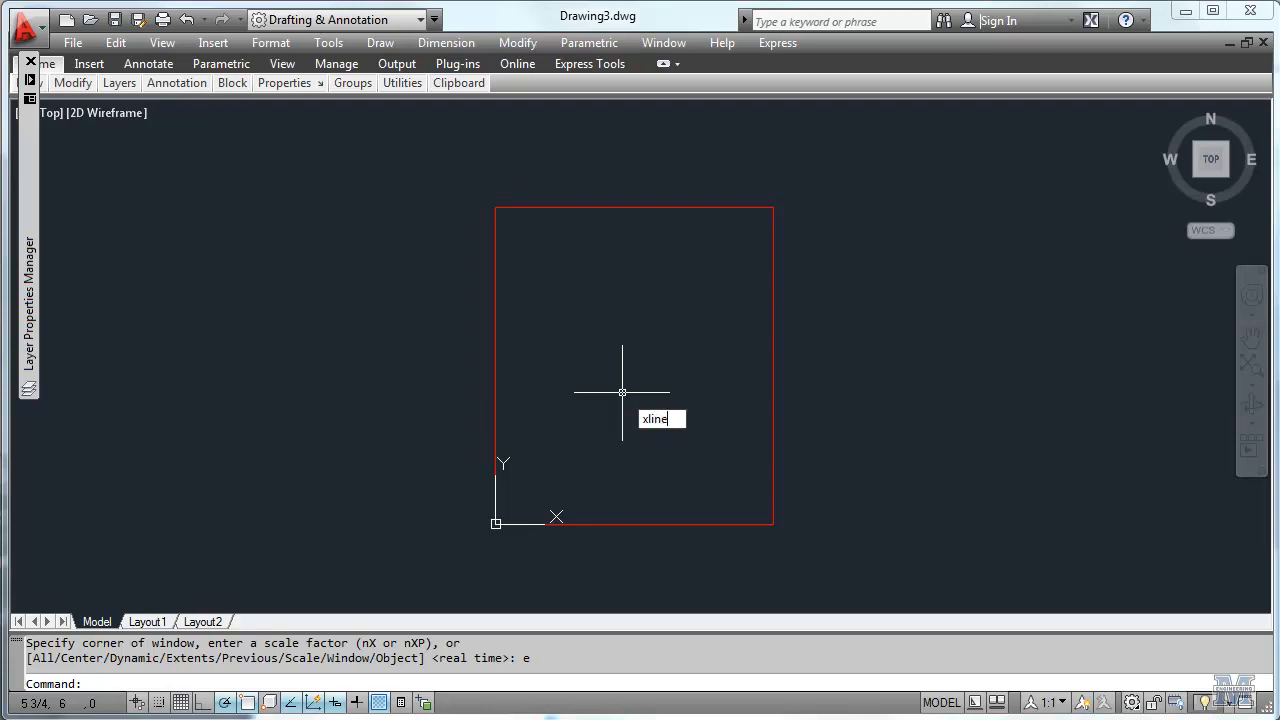
Add vertical and horizontal construction lines through the rectangle's edge midpoints
{"action": "key", "text": "enter"}
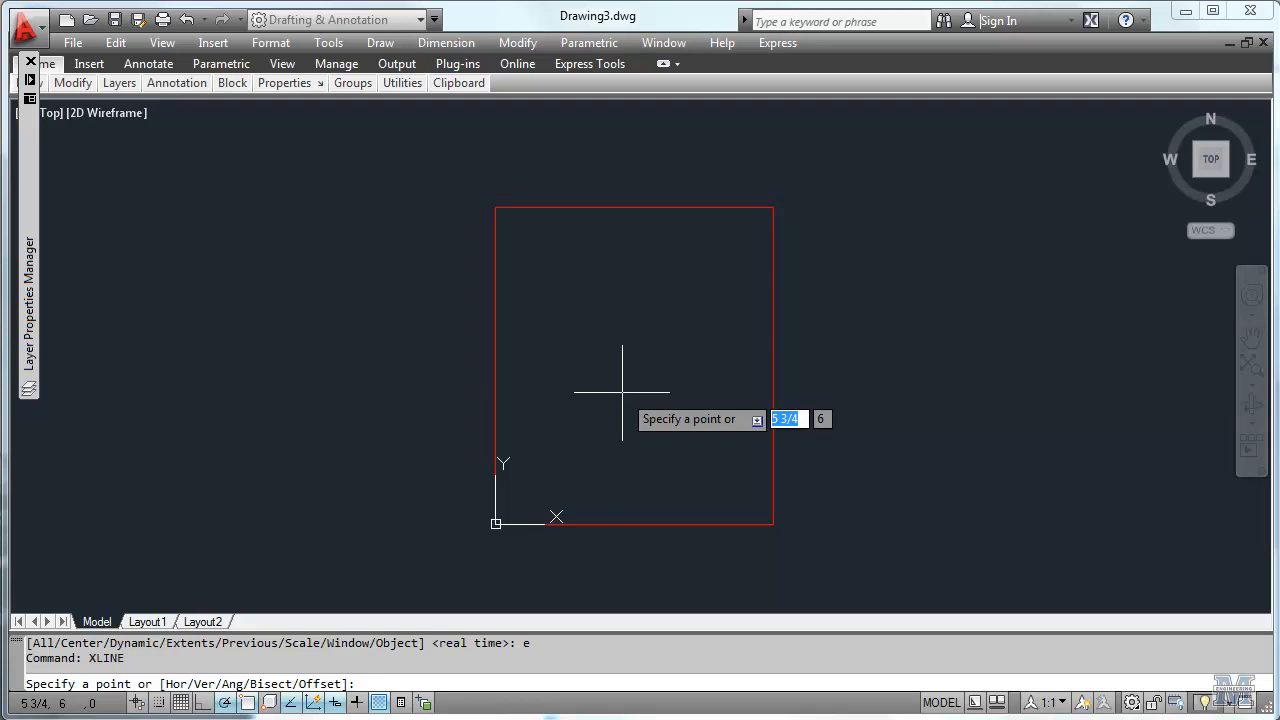
{"action": "type", "text": "ver"}
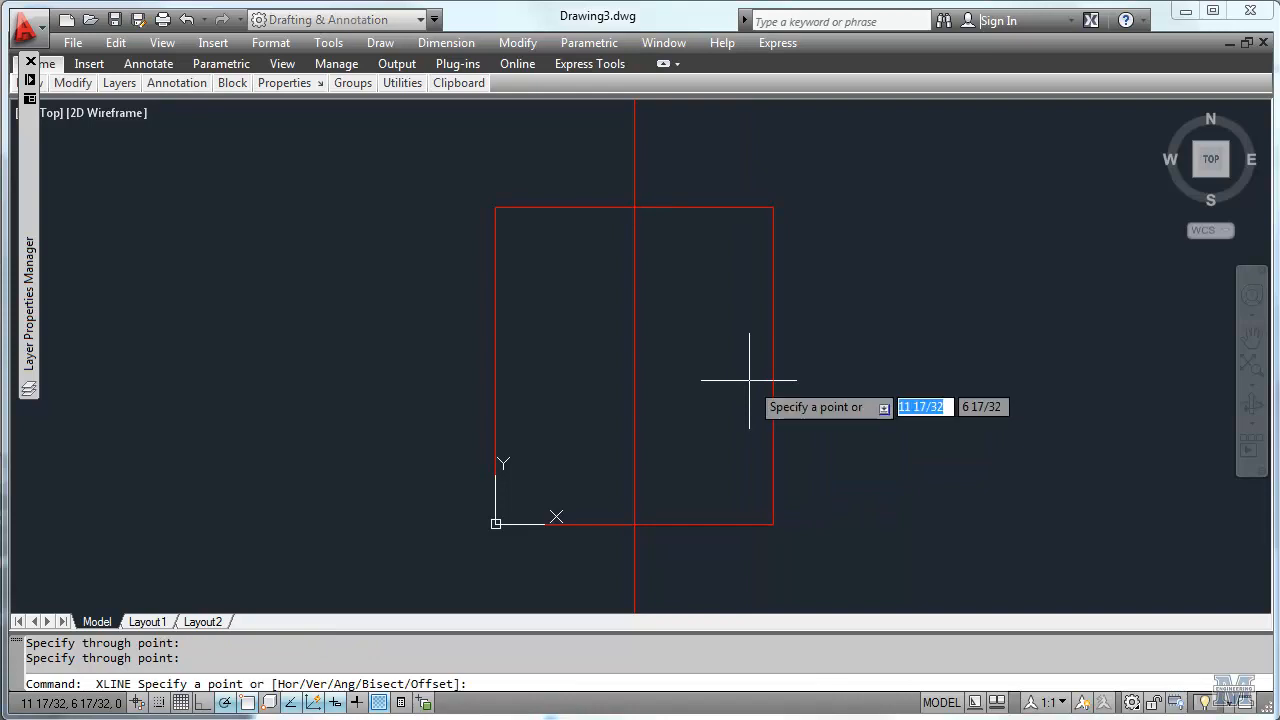
{"action": "type", "text": "hor"}
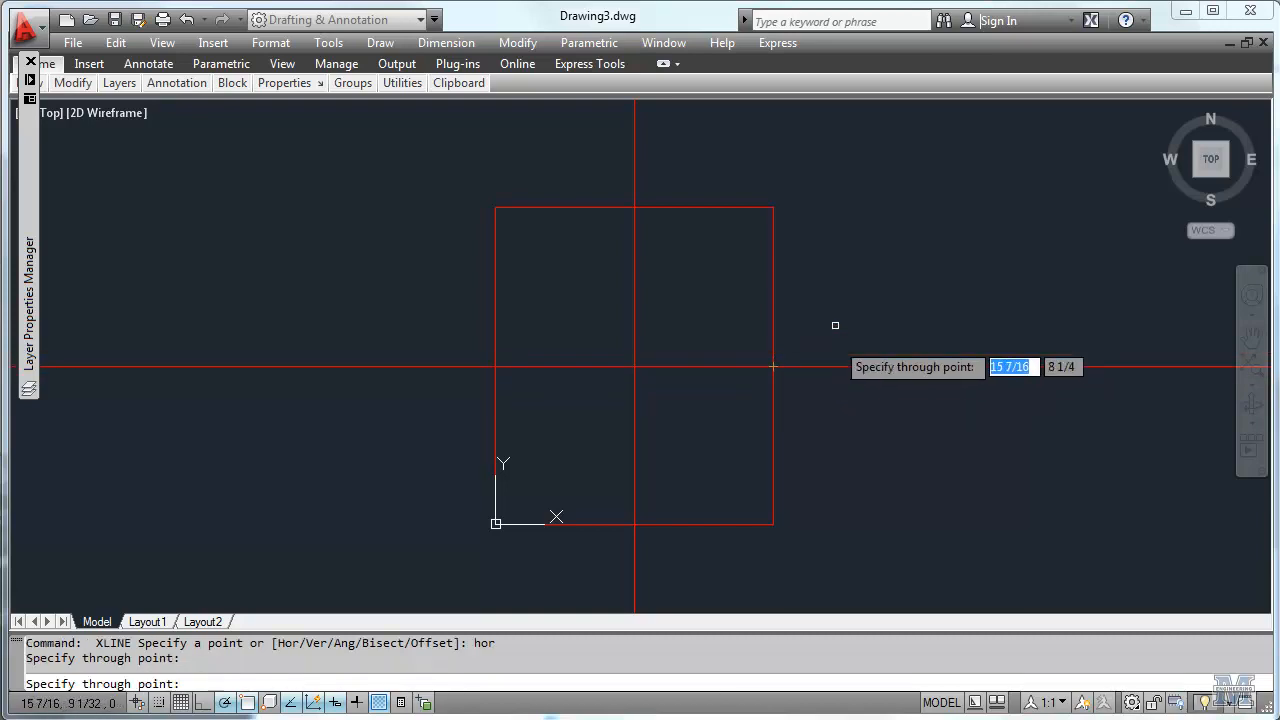
{"action": "mouse_move", "coordinate": [833, 317]}
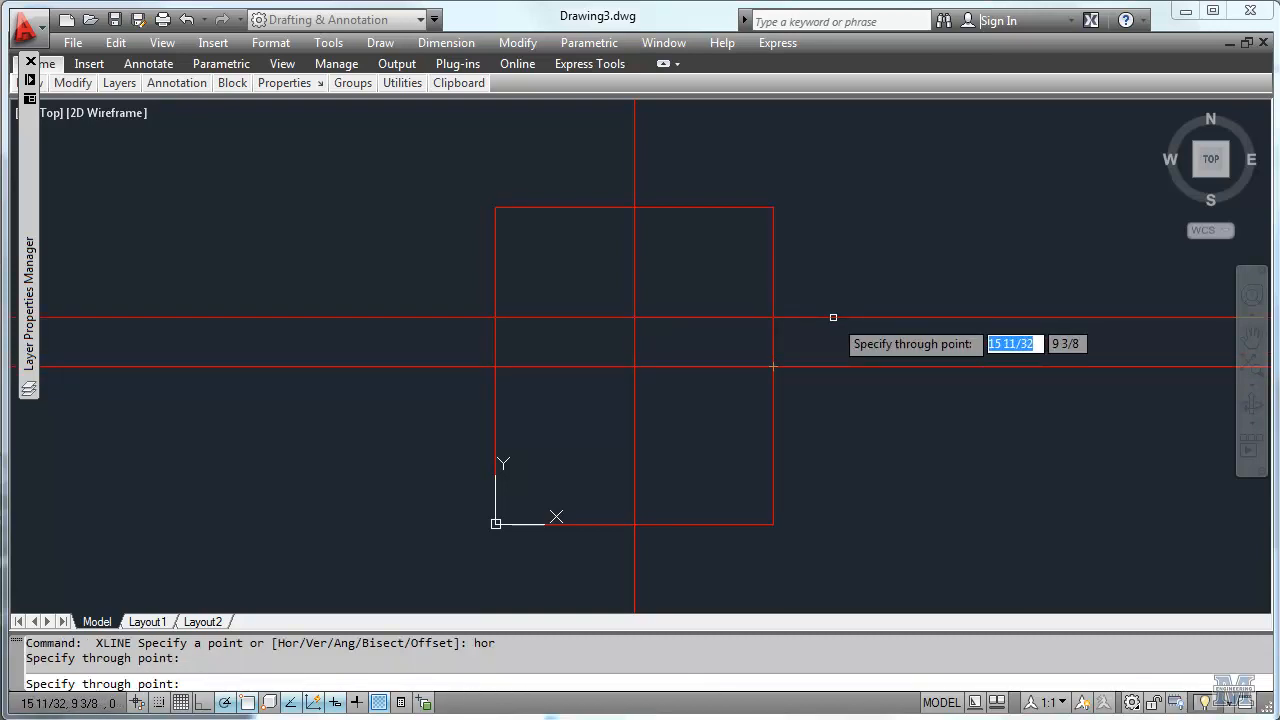
{"action": "left_click", "coordinate": [833, 317]}
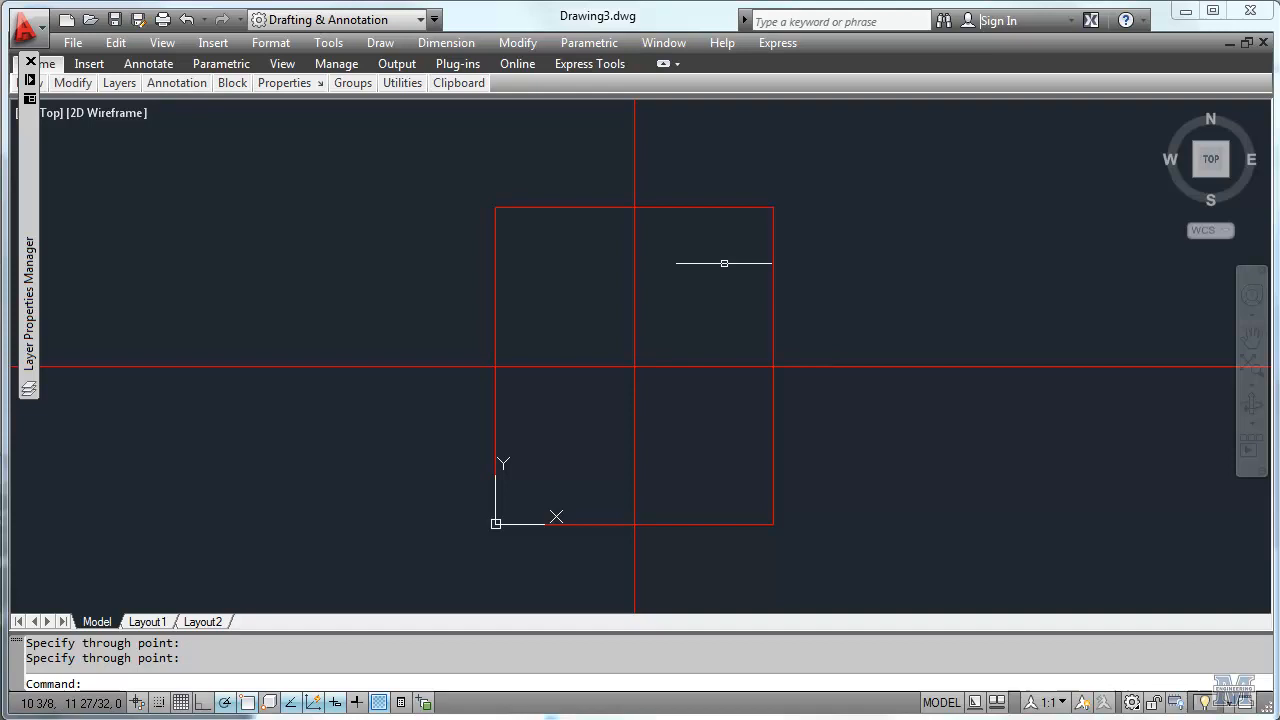
{"action": "mouse_move", "coordinate": [770, 363]}
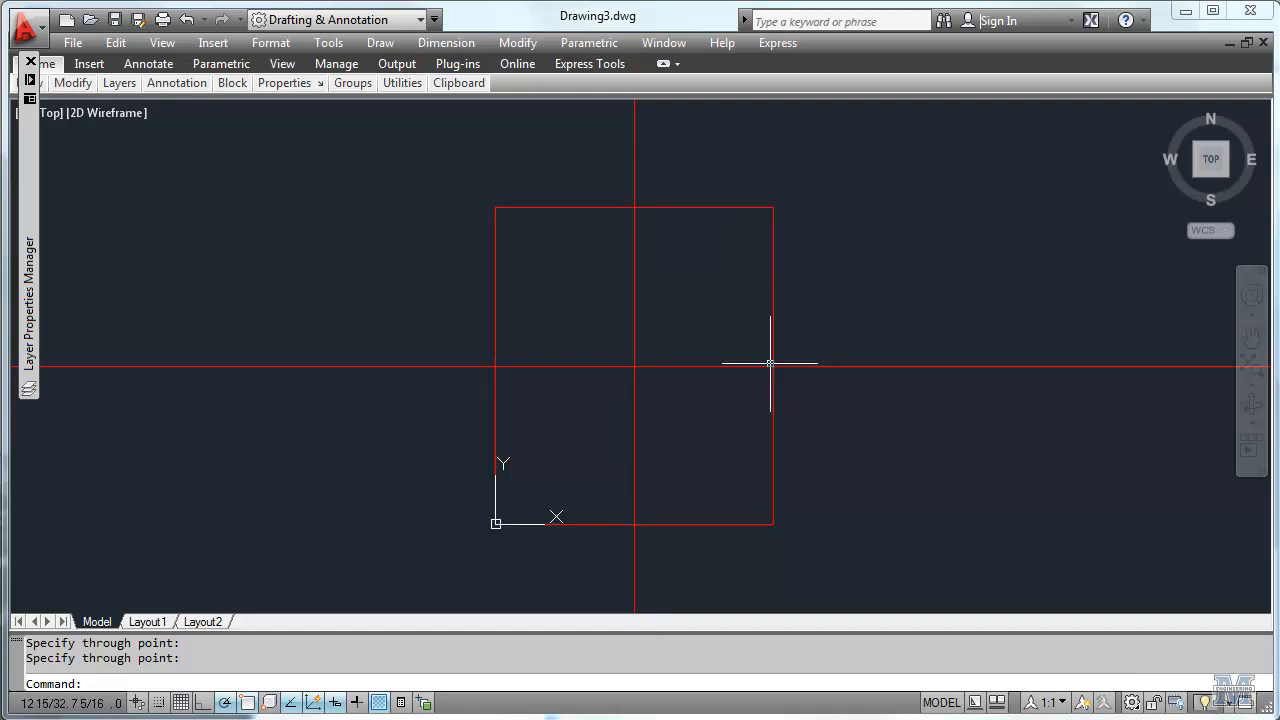
{"action": "mouse_move", "coordinate": [773, 366]}
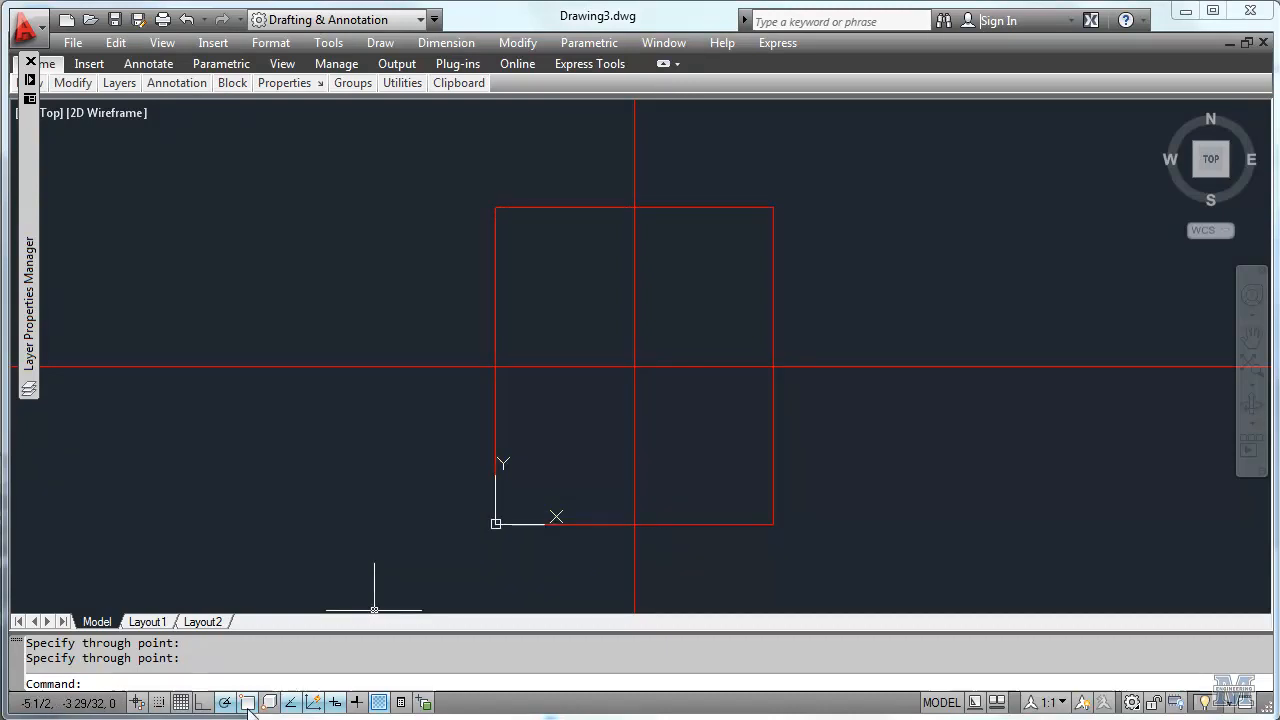
{"action": "mouse_move", "coordinate": [408, 393]}
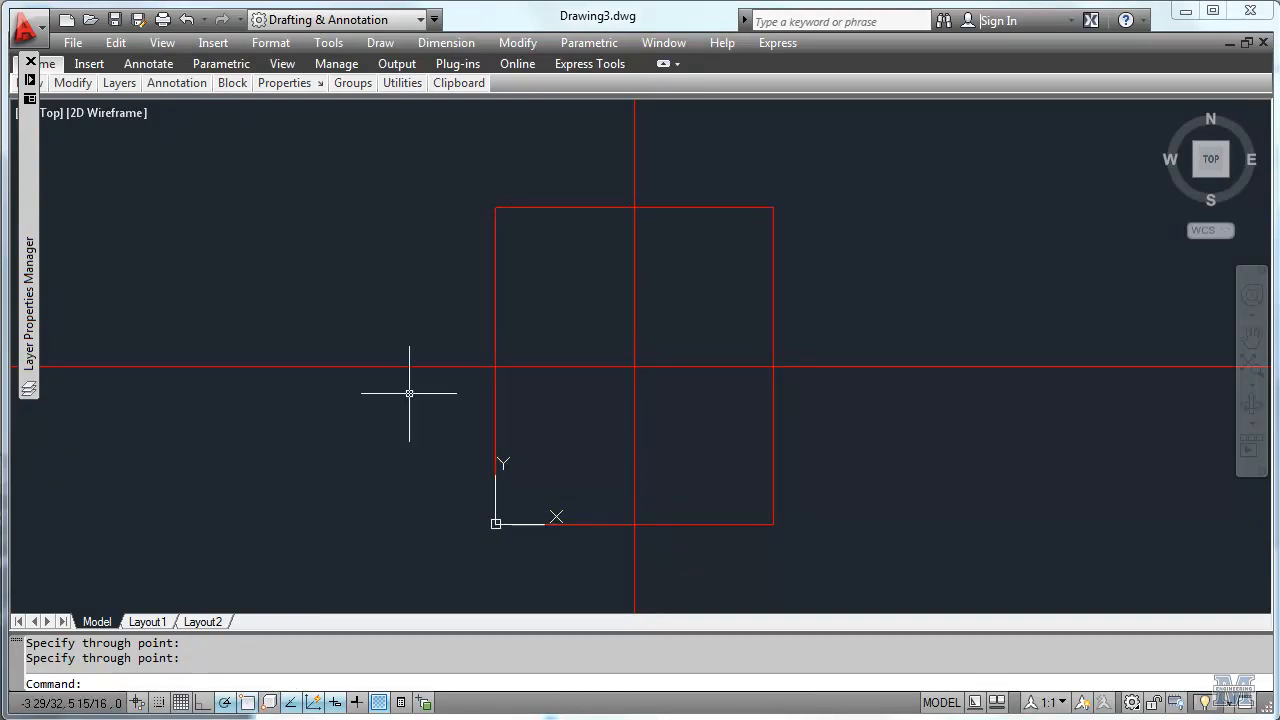
{"action": "mouse_move", "coordinate": [343, 313]}
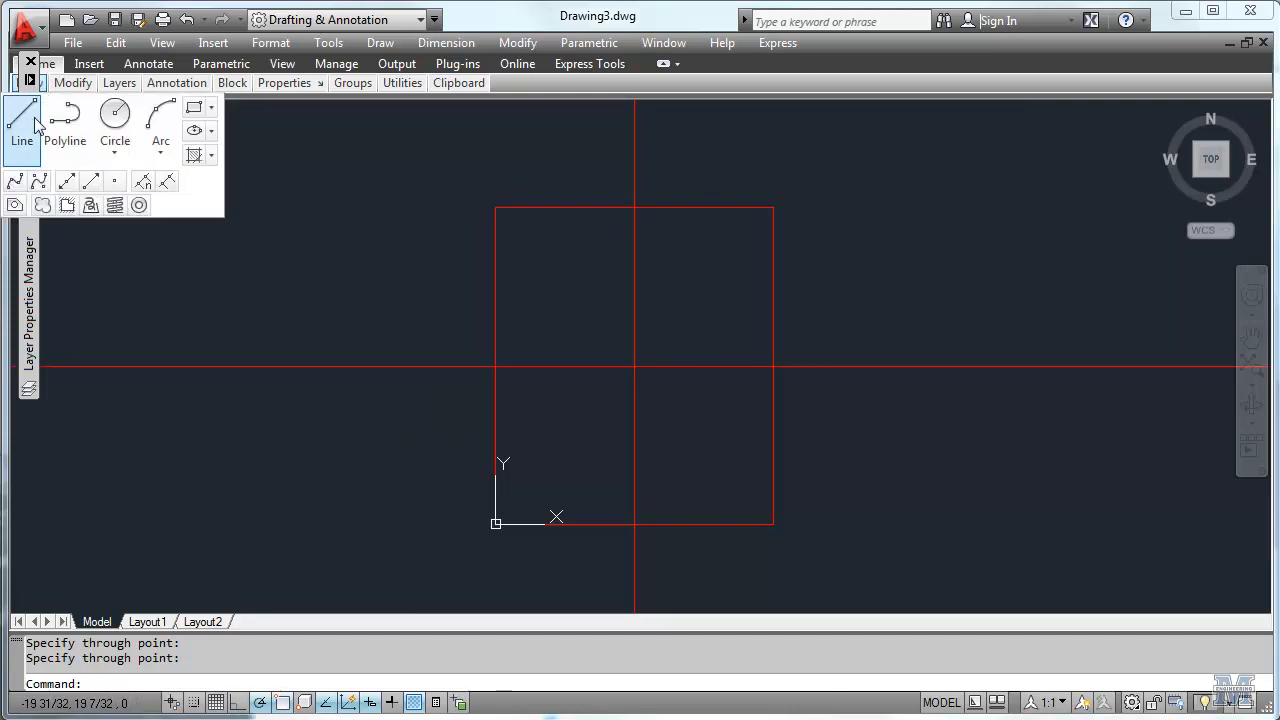
{"action": "left_click", "coordinate": [21, 120]}
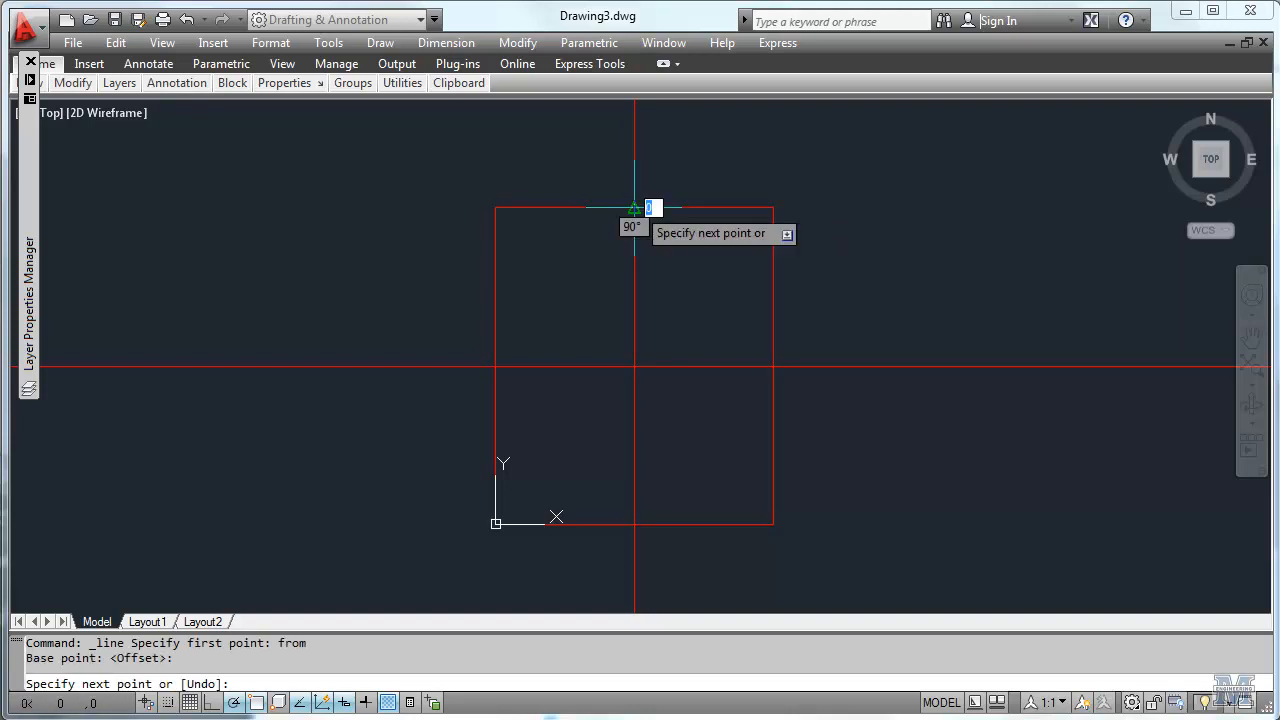
{"action": "mouse_move", "coordinate": [652, 207]}
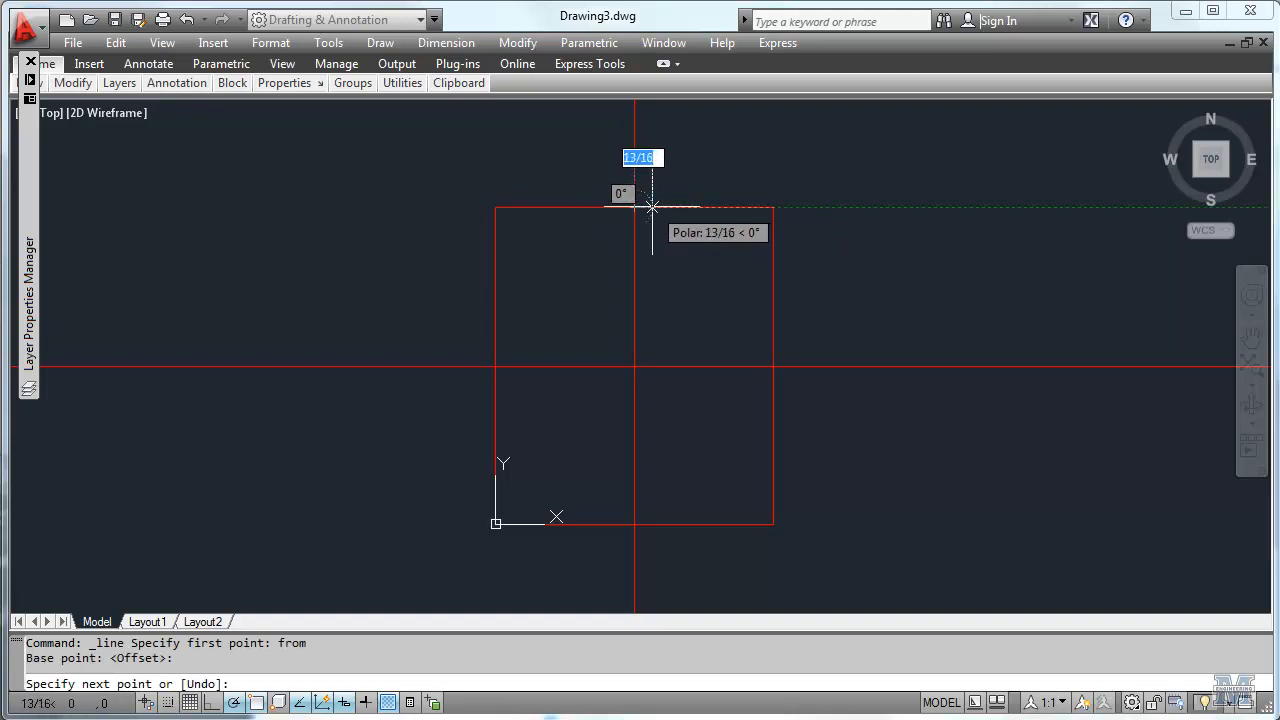
{"action": "mouse_move", "coordinate": [648, 208]}
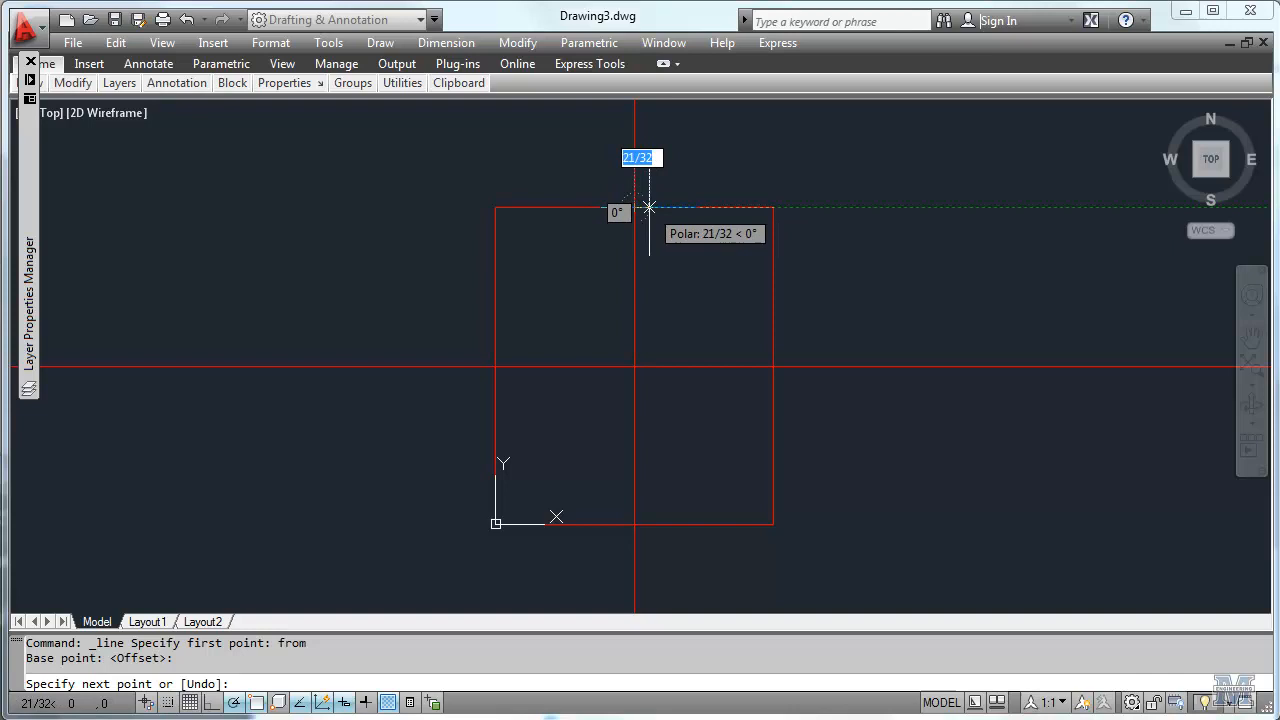
{"action": "type", "text": "u"}
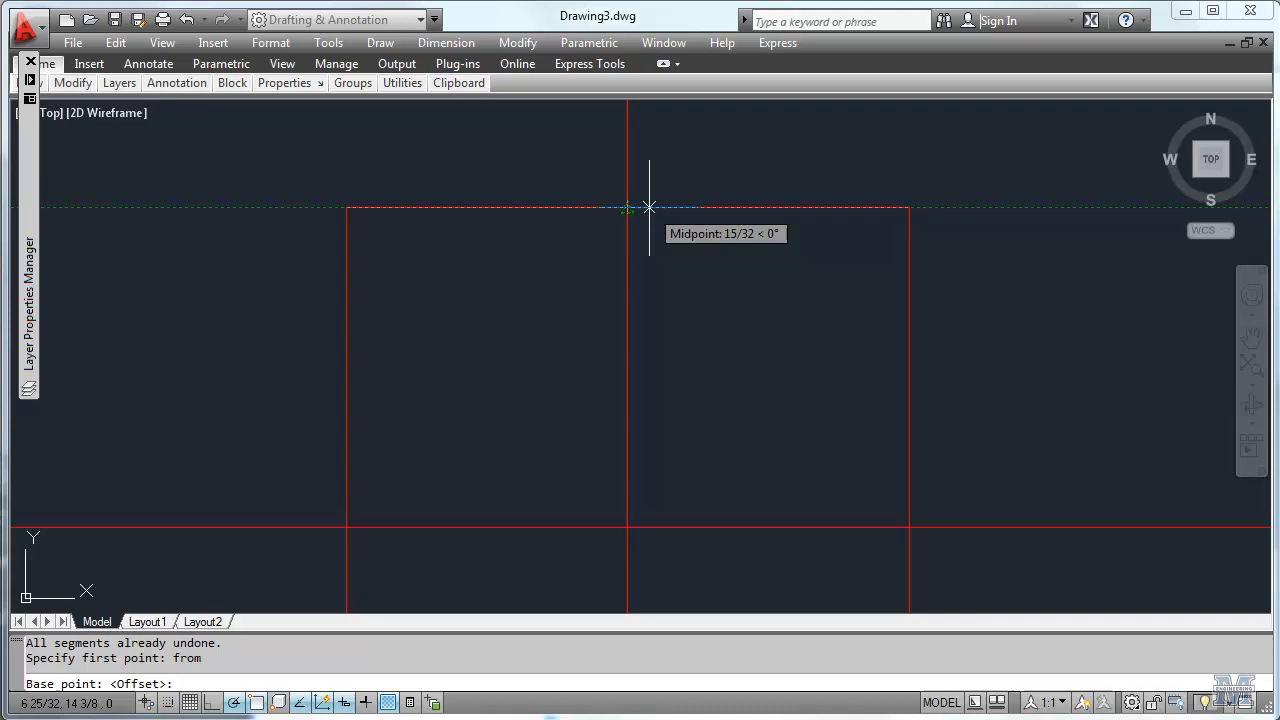
{"action": "type", "text": "1"}
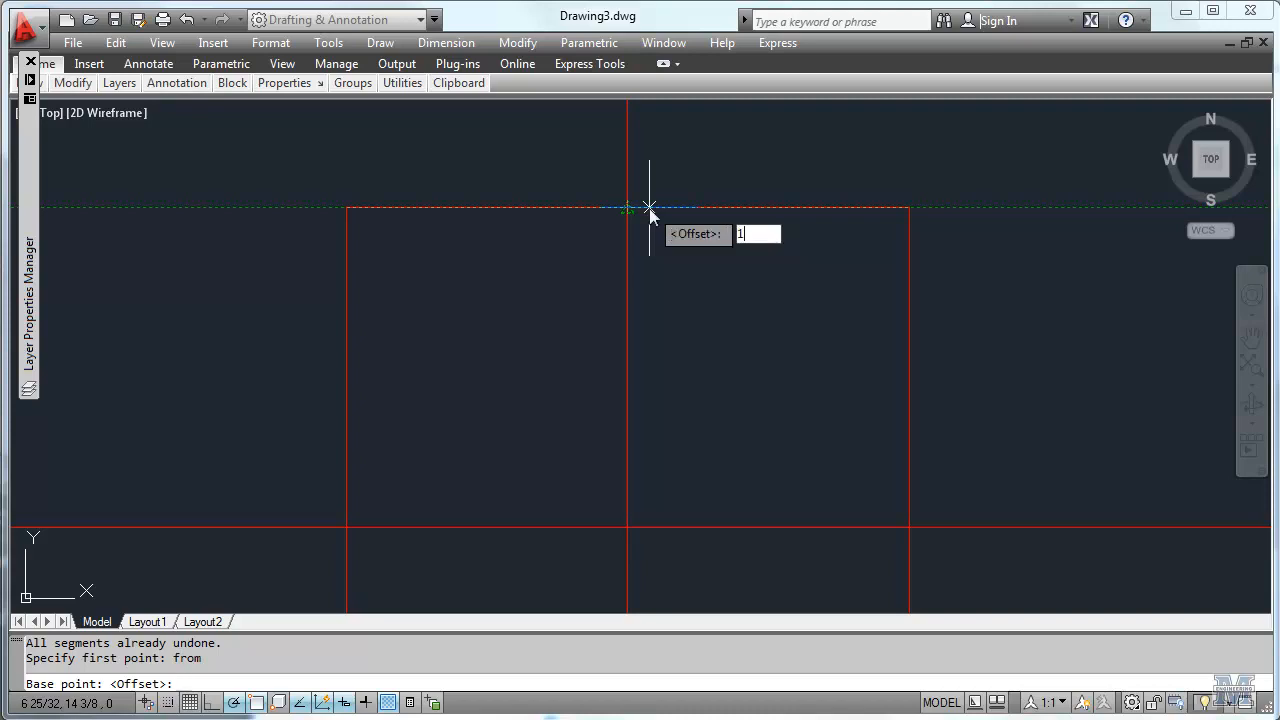
{"action": "type", "text": "17/"}
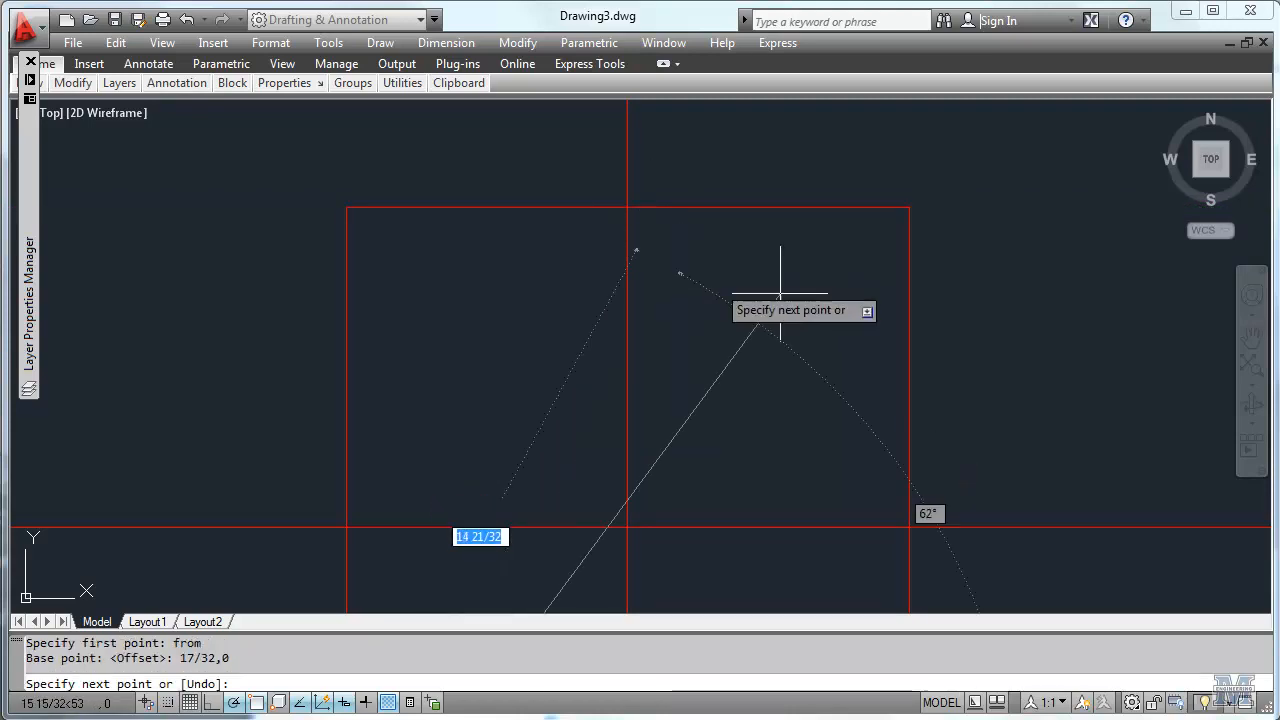
{"action": "mouse_move", "coordinate": [628, 207]}
{"action": "type", "text": "u"}
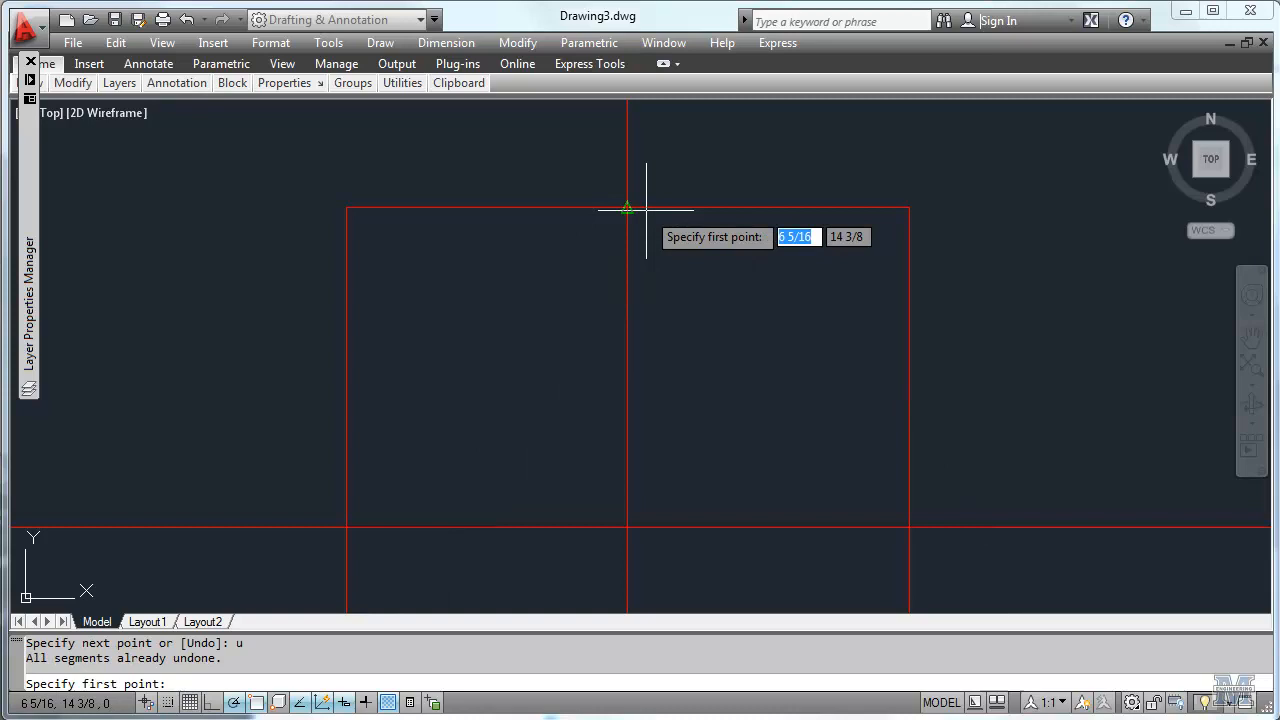
{"action": "type", "text": "from"}
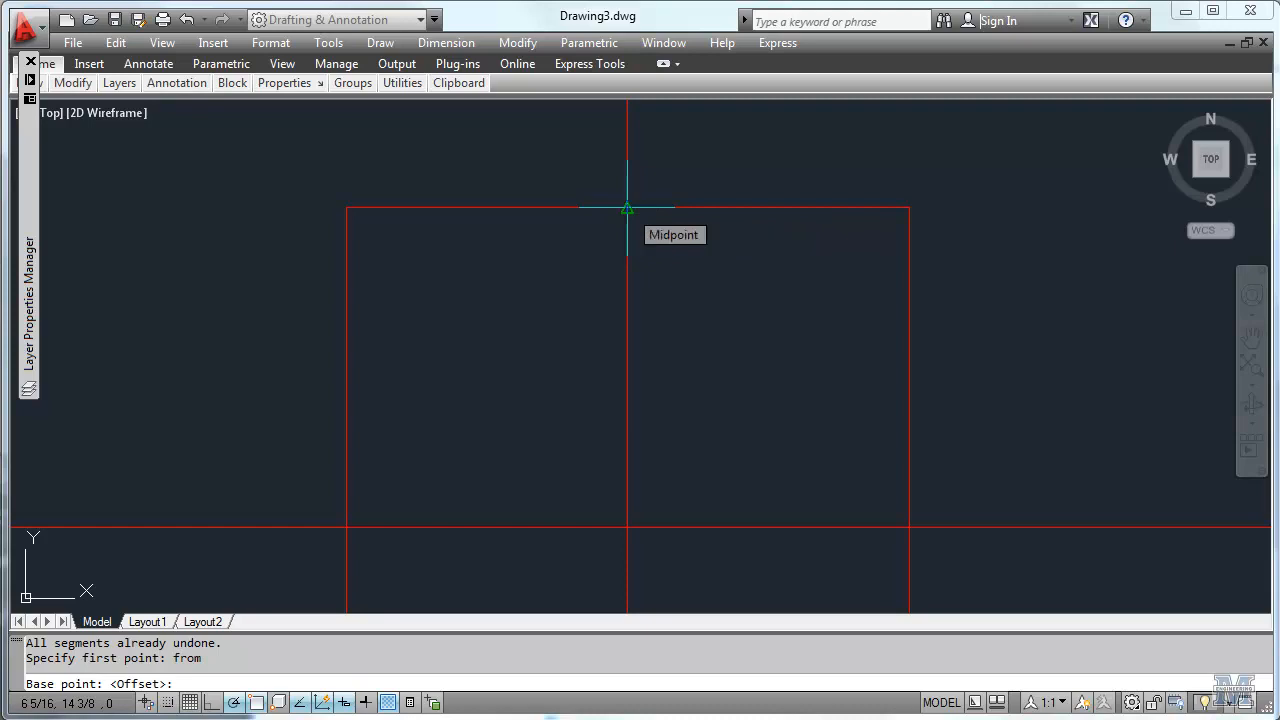
{"action": "mouse_move", "coordinate": [645, 208]}
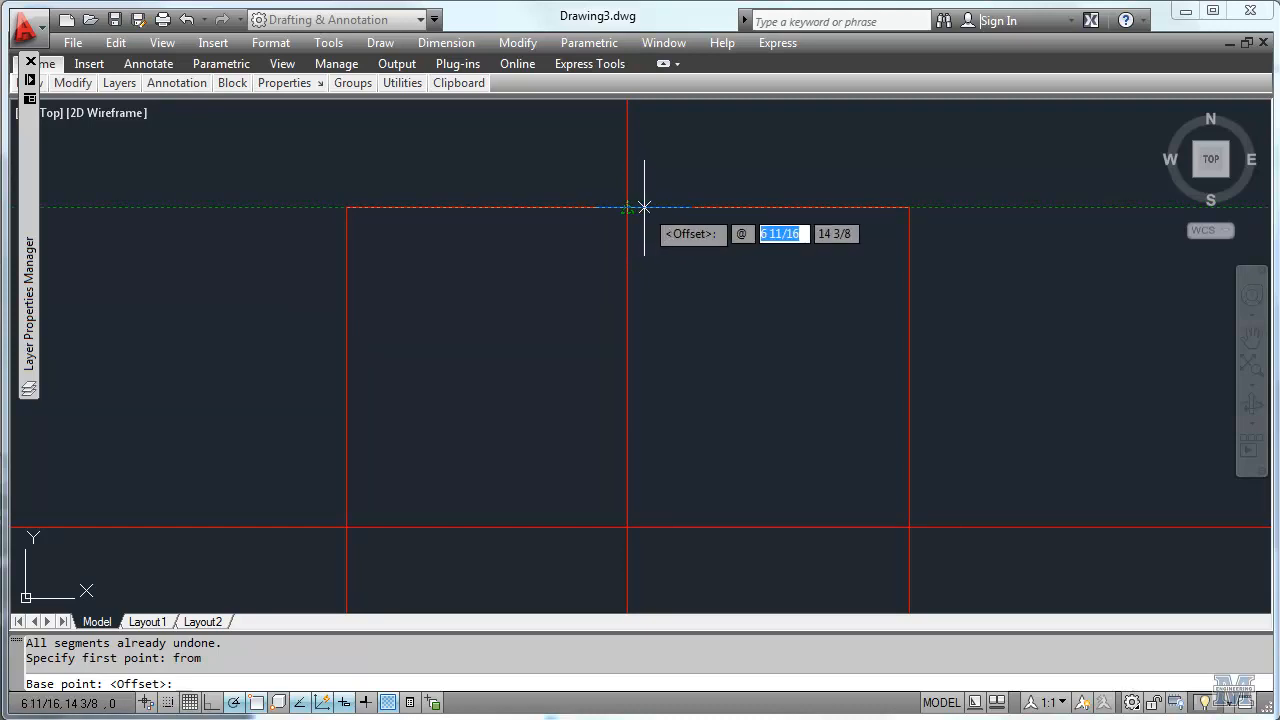
{"action": "type", "text": "17/"}
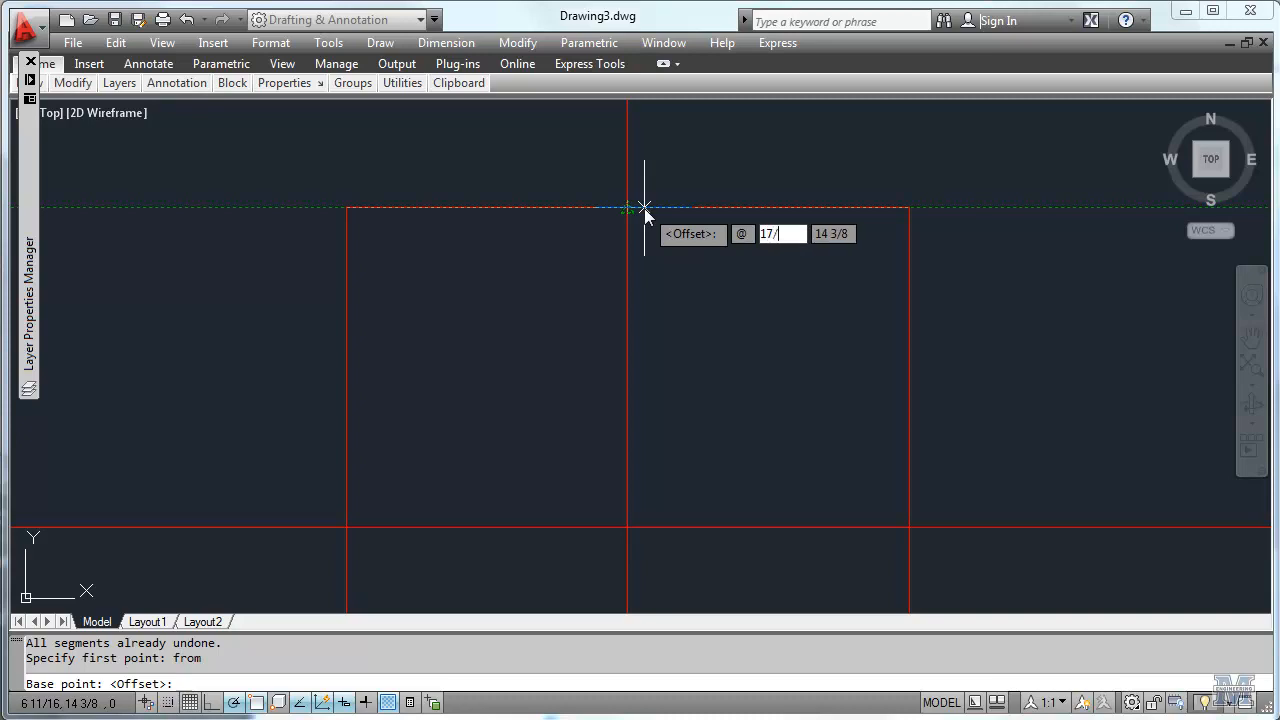
{"action": "type", "text": "32,0"}
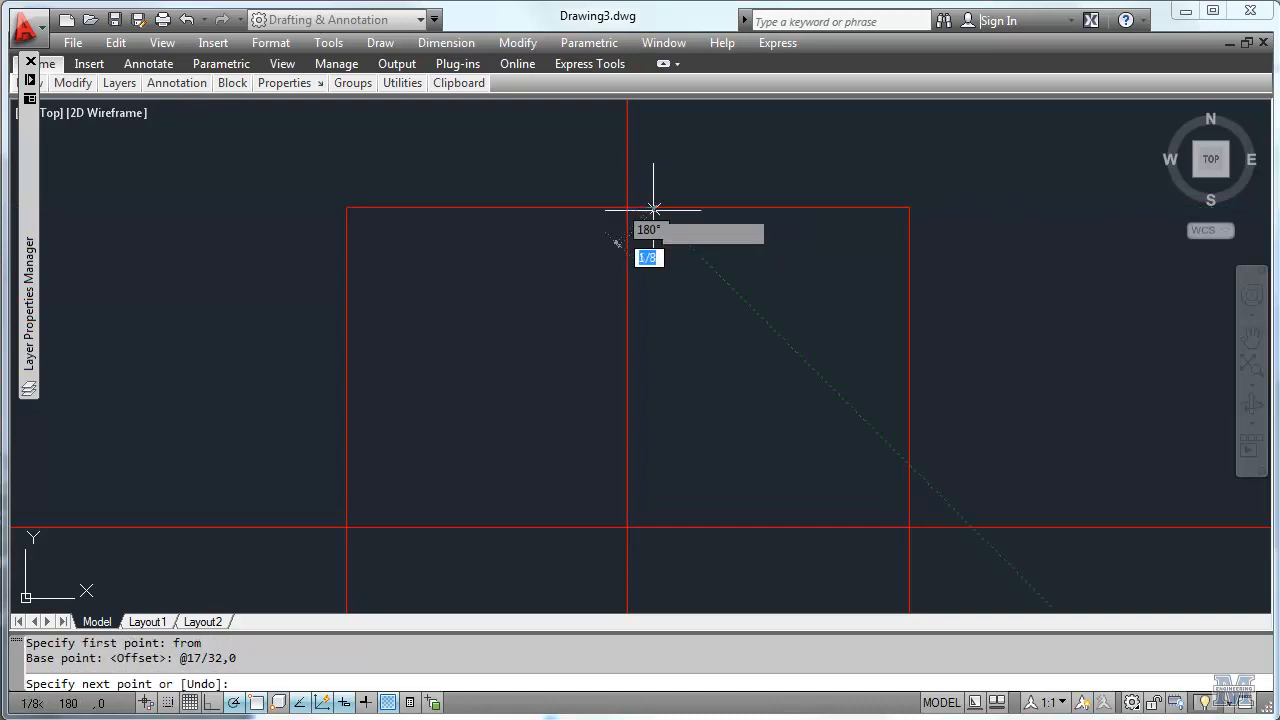
{"action": "mouse_move", "coordinate": [663, 530]}
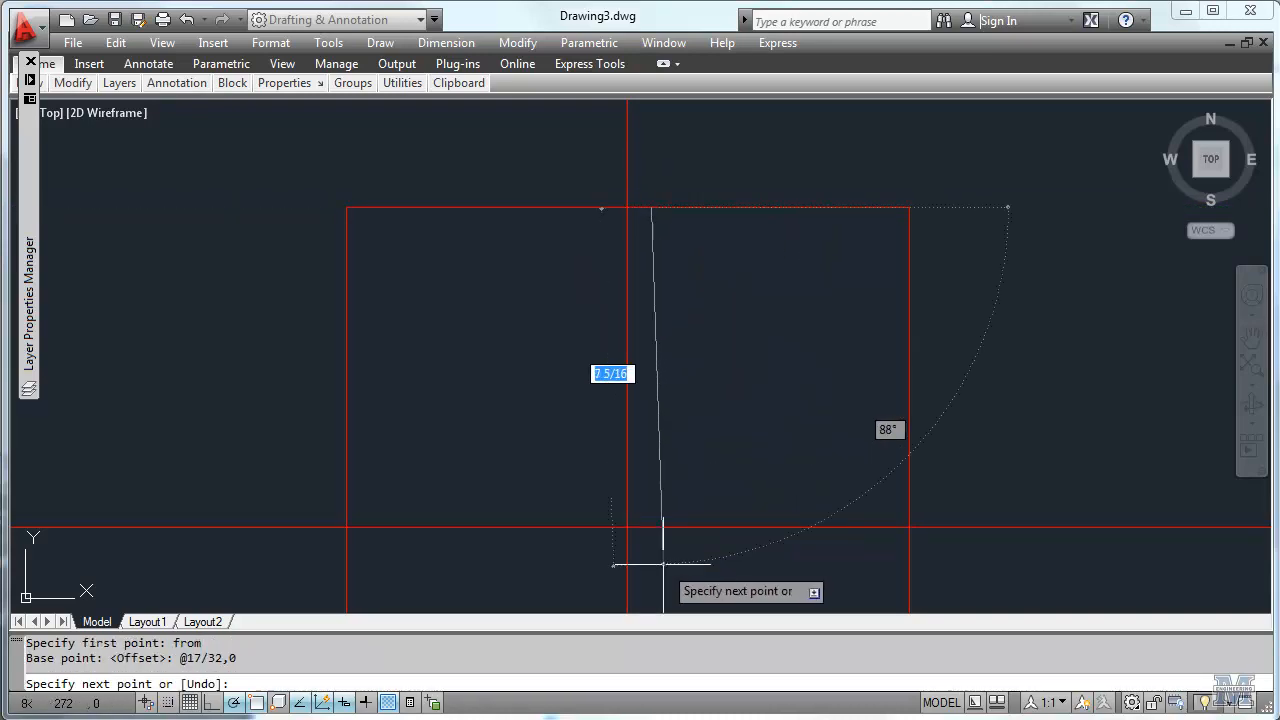
{"action": "mouse_move", "coordinate": [652, 558]}
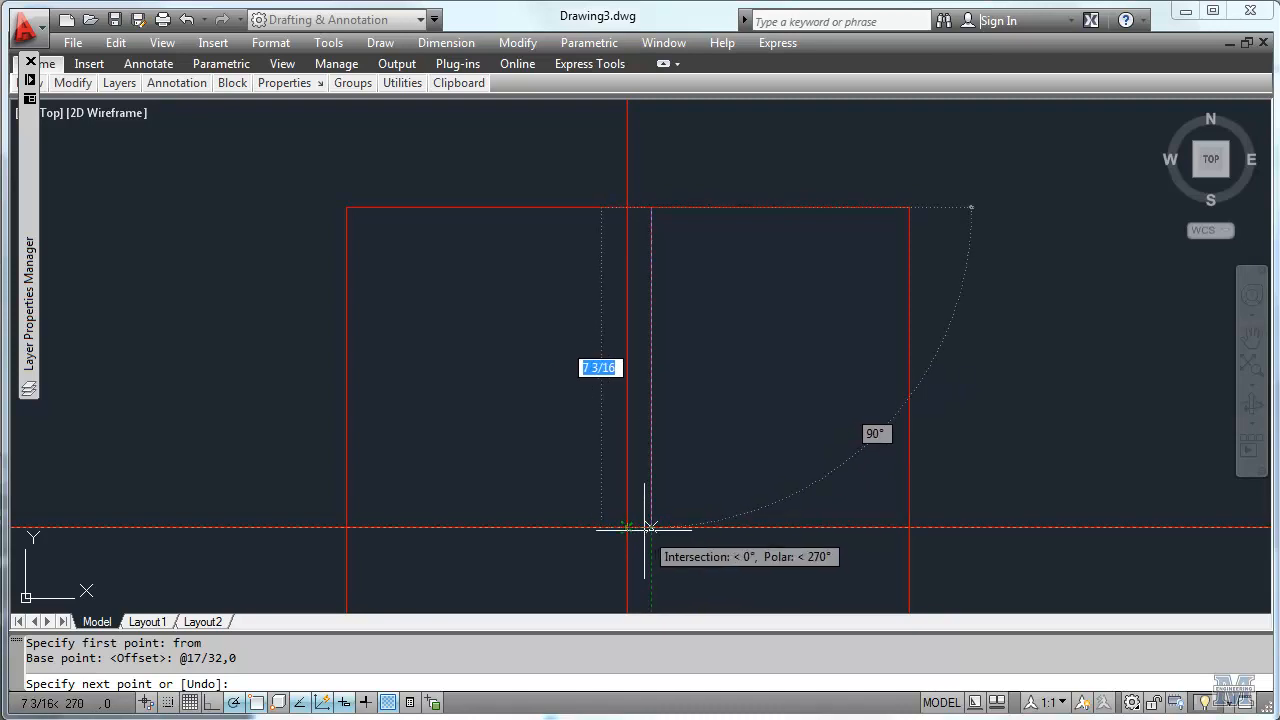
{"action": "mouse_move", "coordinate": [650, 527]}
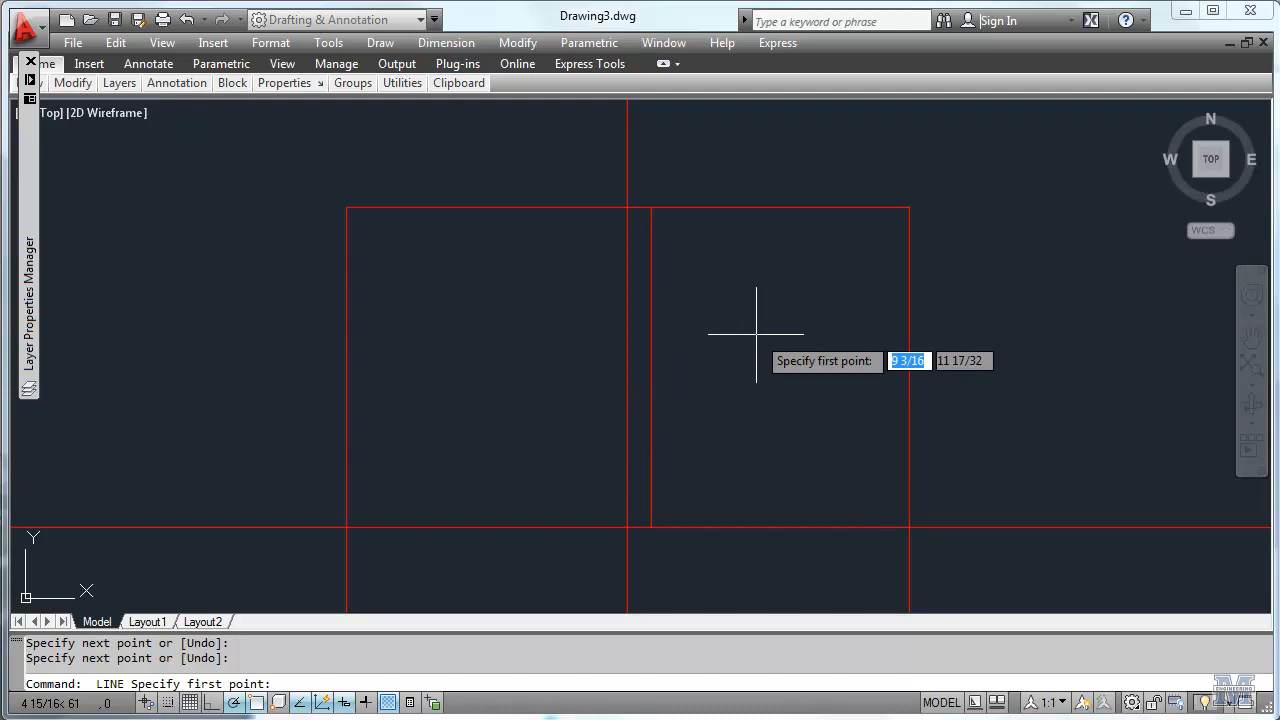
{"action": "mouse_move", "coordinate": [627, 208]}
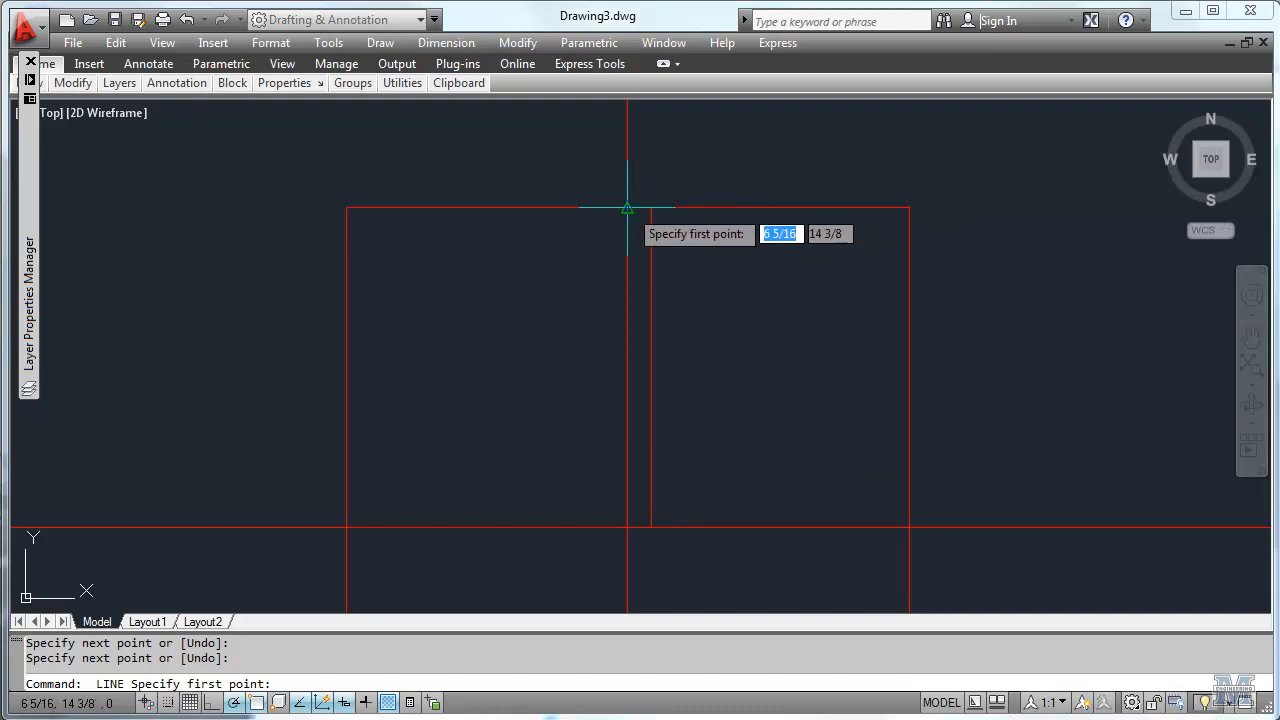
End the 17/32 line at the horizontal xline; start one 1-3/16 right
{"action": "type", "text": "from"}
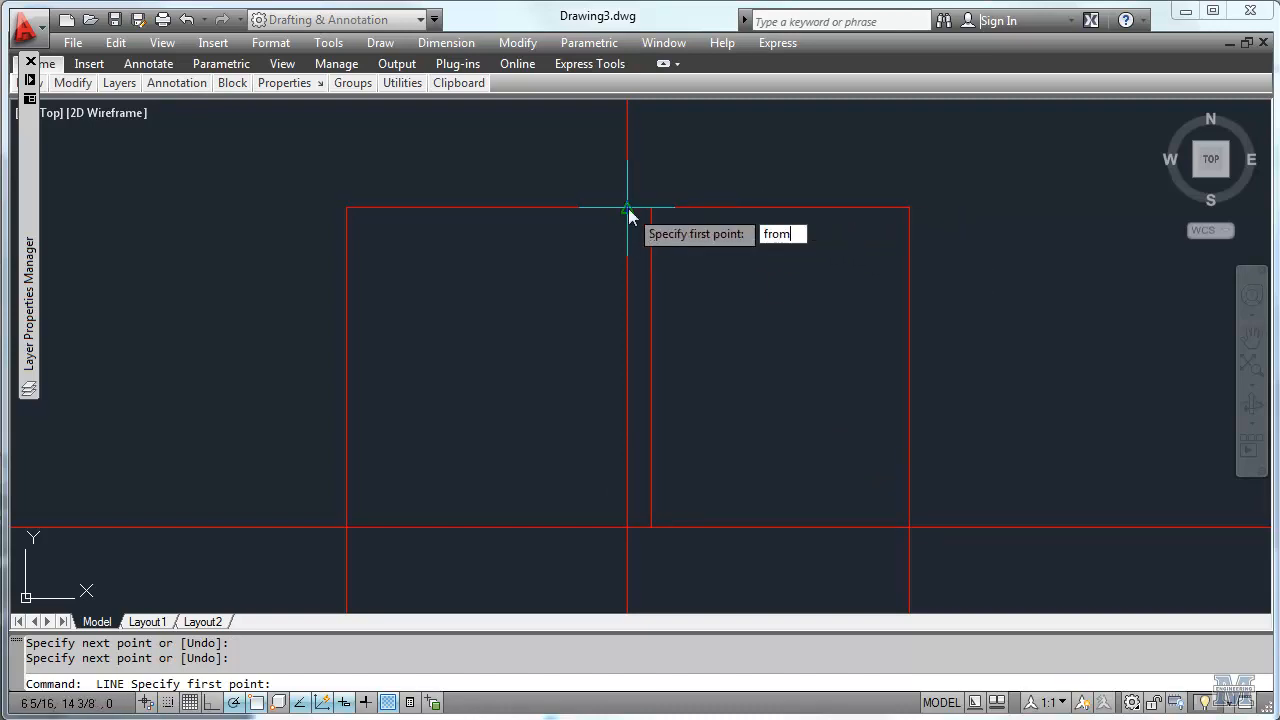
{"action": "key", "text": "enter"}
{"action": "type", "text": "@1-3/16,0"}
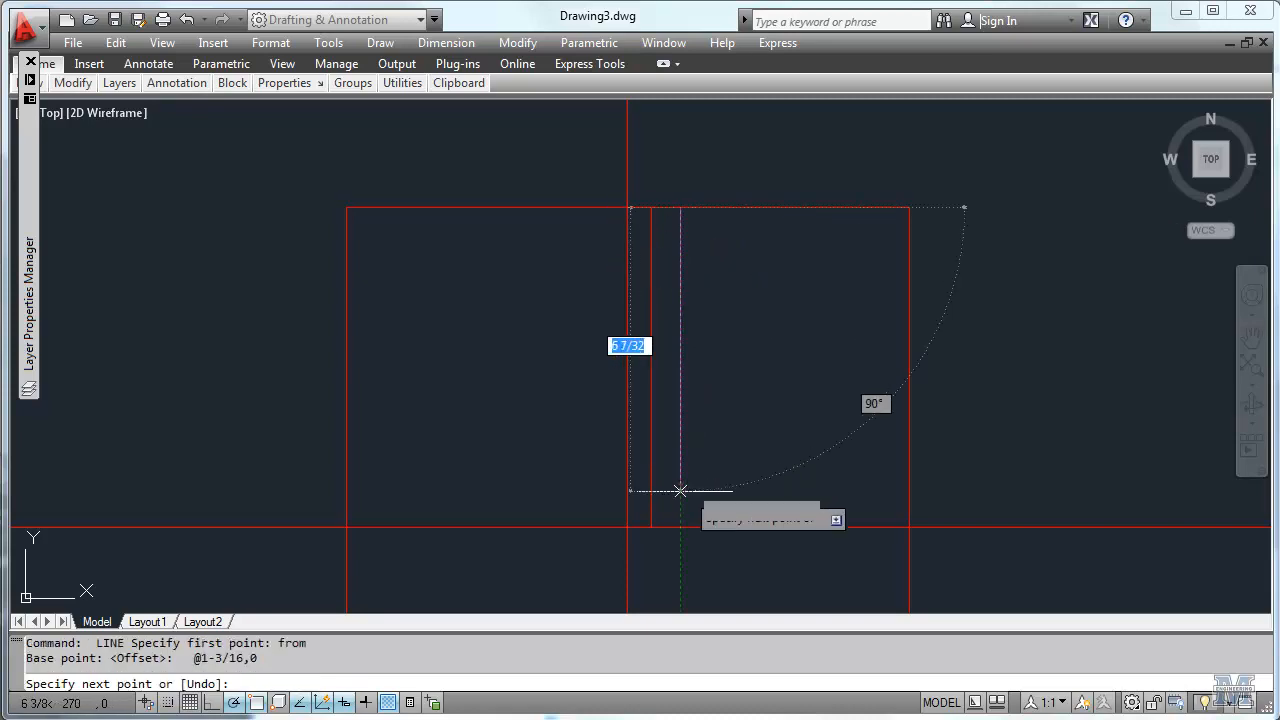
{"action": "mouse_move", "coordinate": [680, 527]}
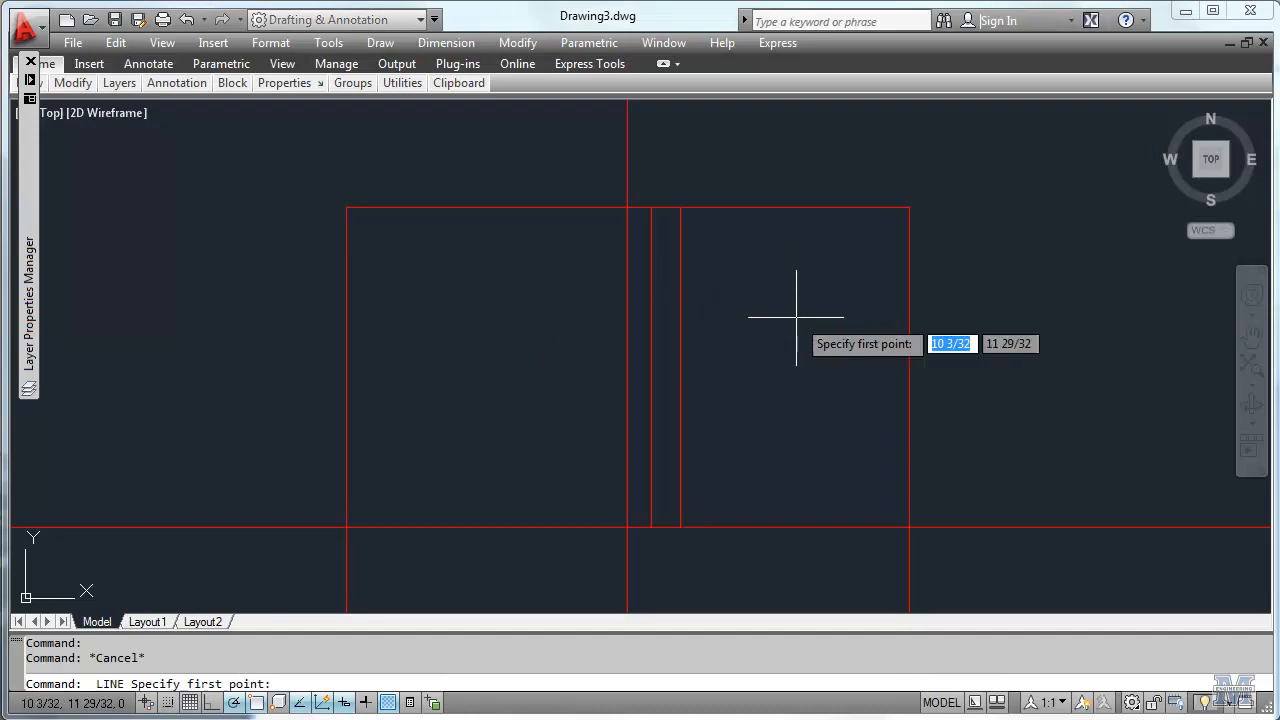
{"action": "mouse_move", "coordinate": [910, 208]}
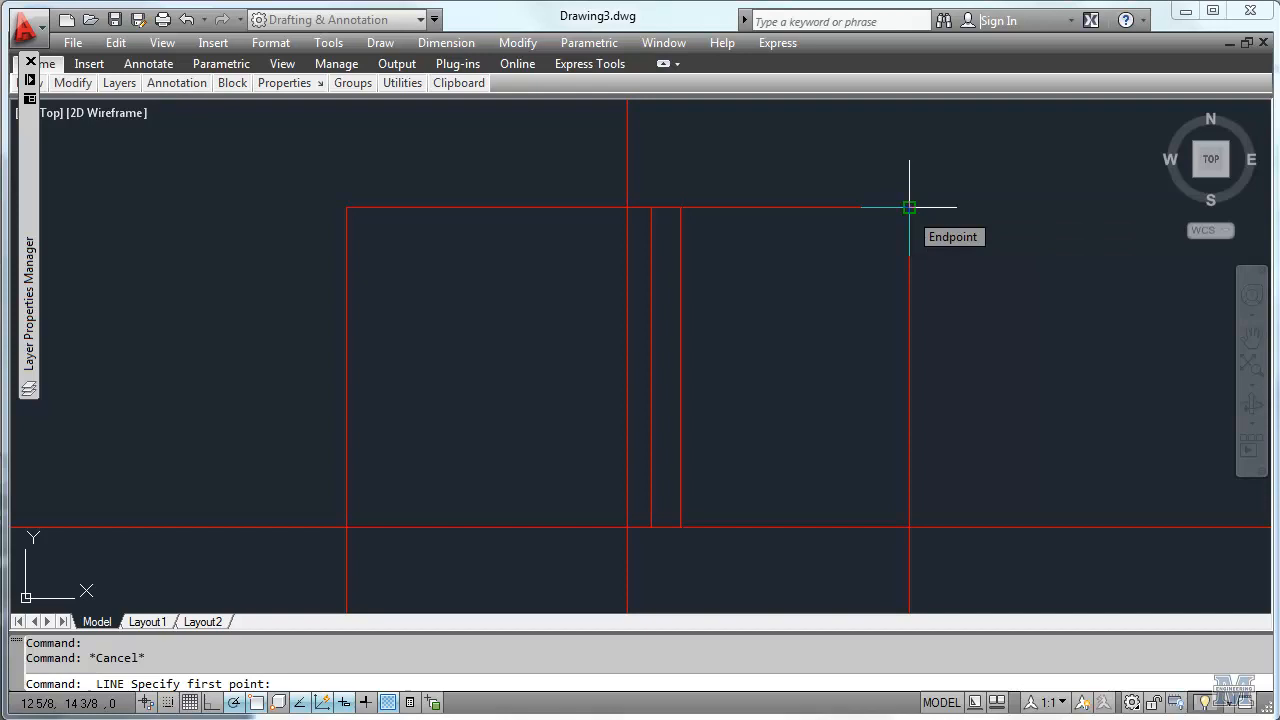
Draw a horizontal line 1-3/4 below the top-right corner, left to the centreline
{"action": "type", "text": "from"}
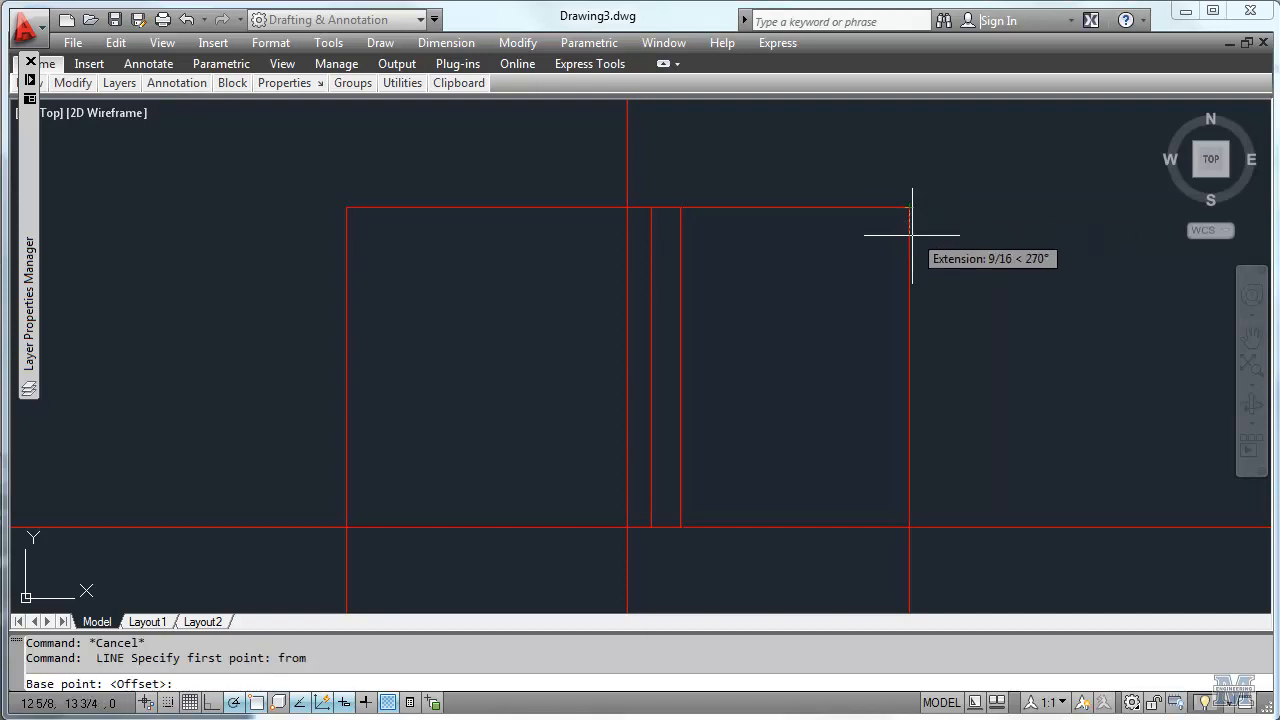
{"action": "mouse_move", "coordinate": [910, 237]}
{"action": "type", "text": "@0,"}
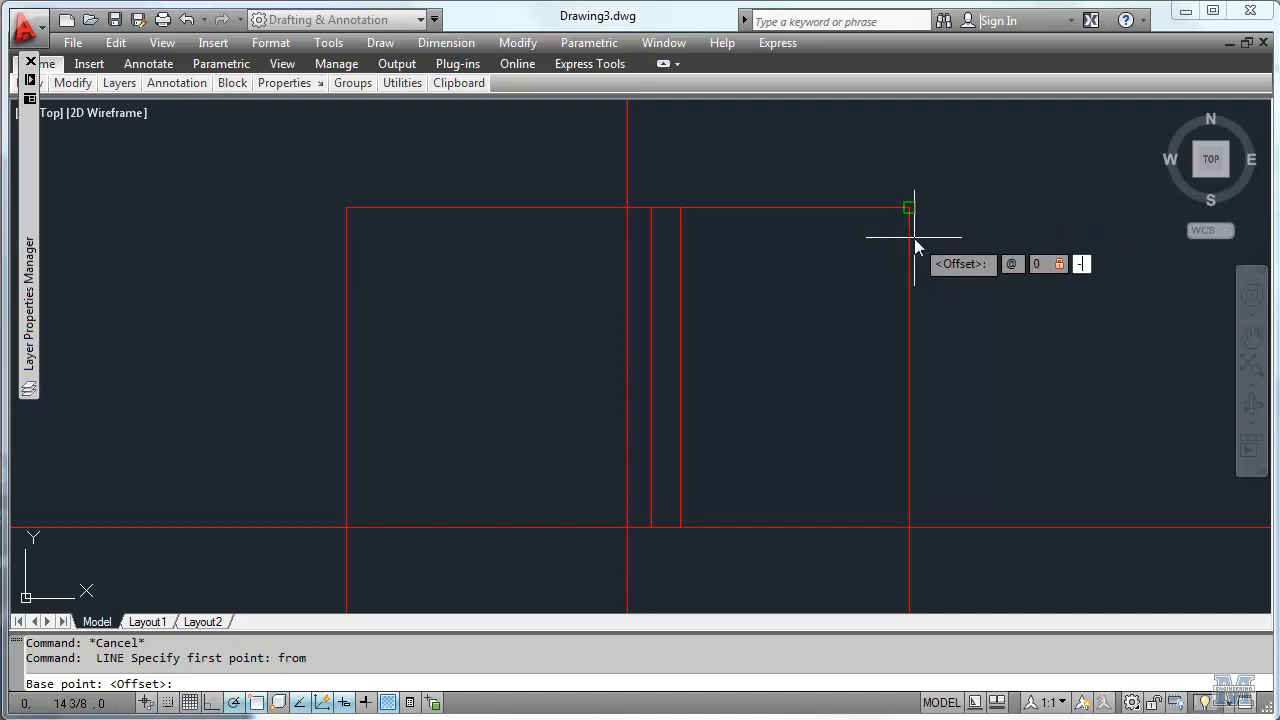
{"action": "type", "text": "-1-2"}
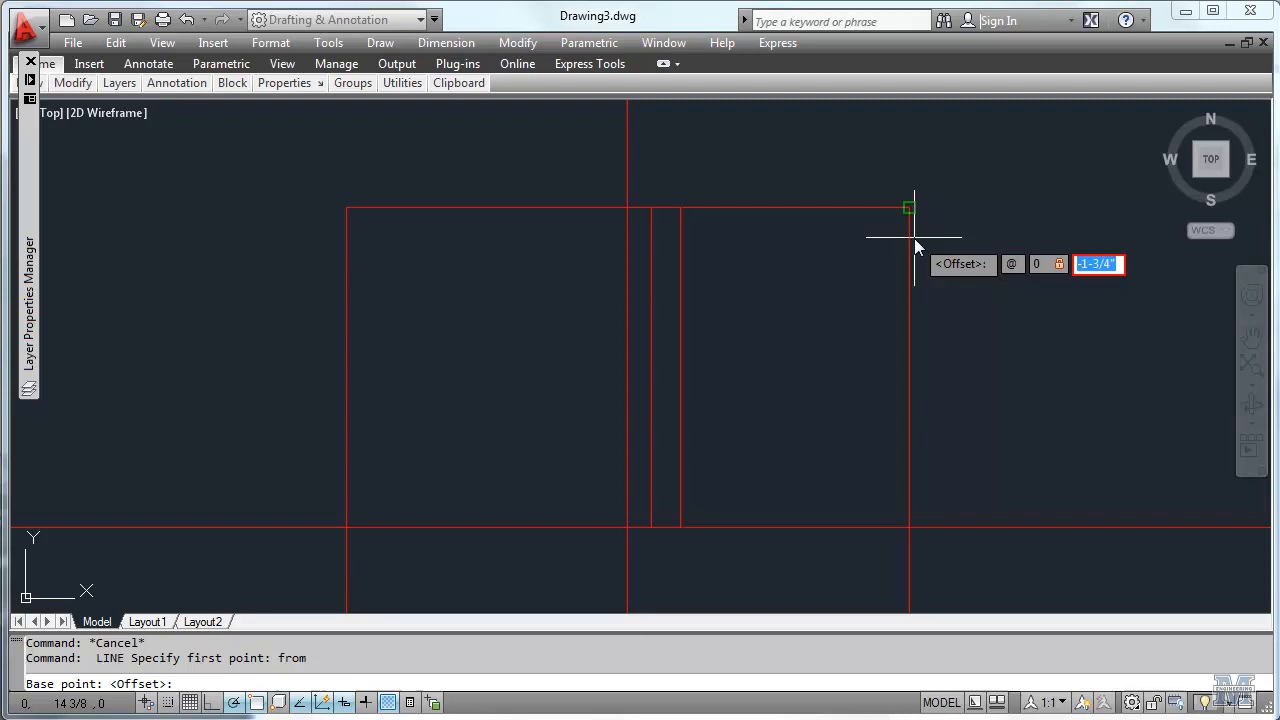
{"action": "mouse_move", "coordinate": [1018, 253]}
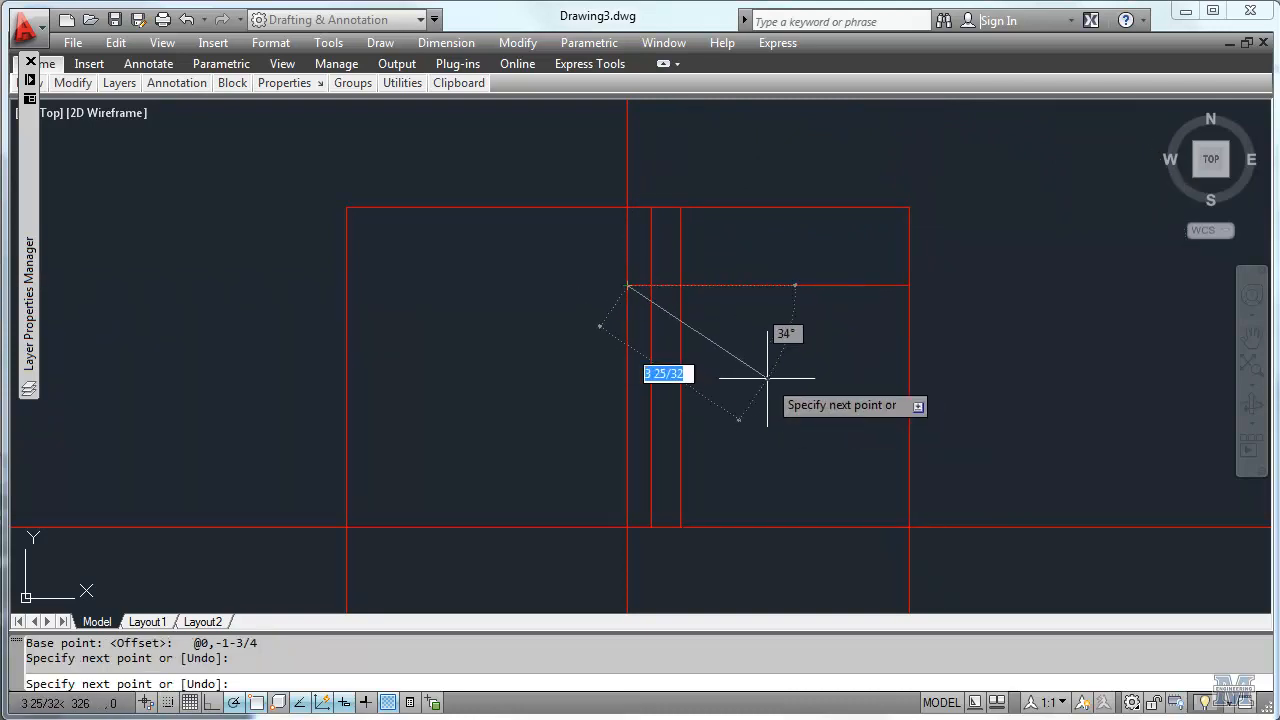
{"action": "key", "text": "Escape"}
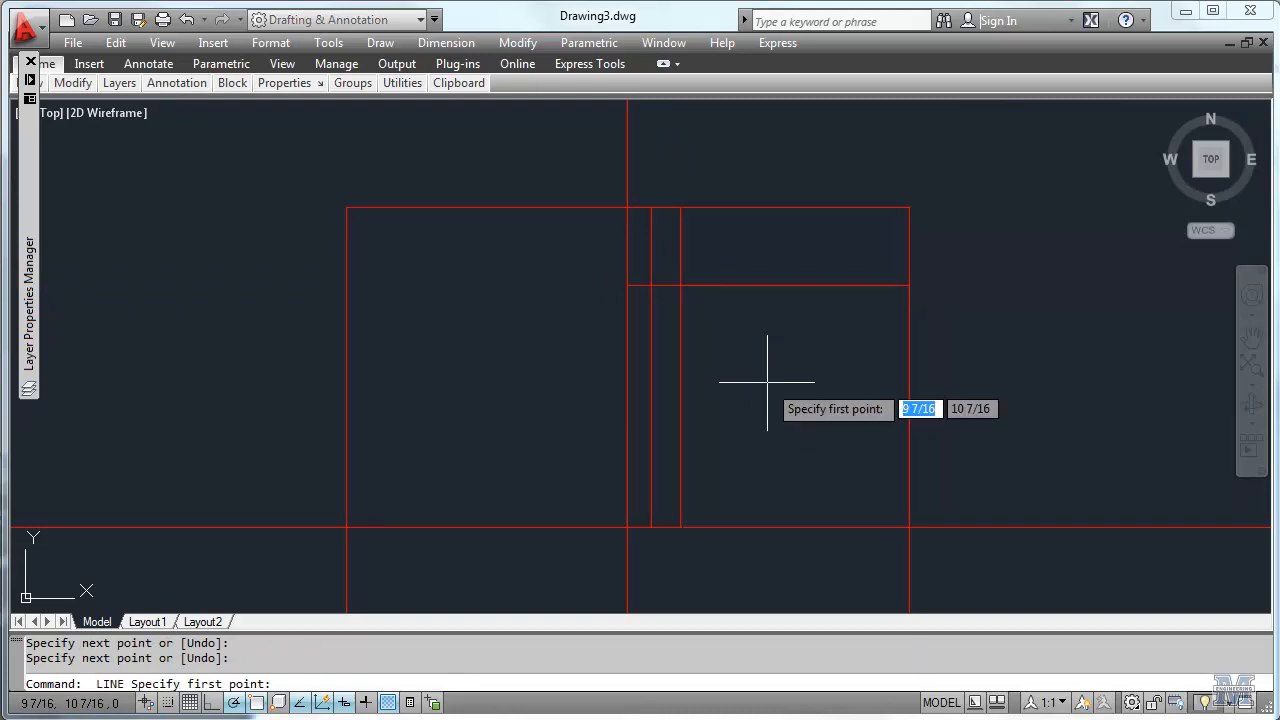
Draw a second horizontal line below the flange line, from right edge to centreline
{"action": "type", "text": "from"}
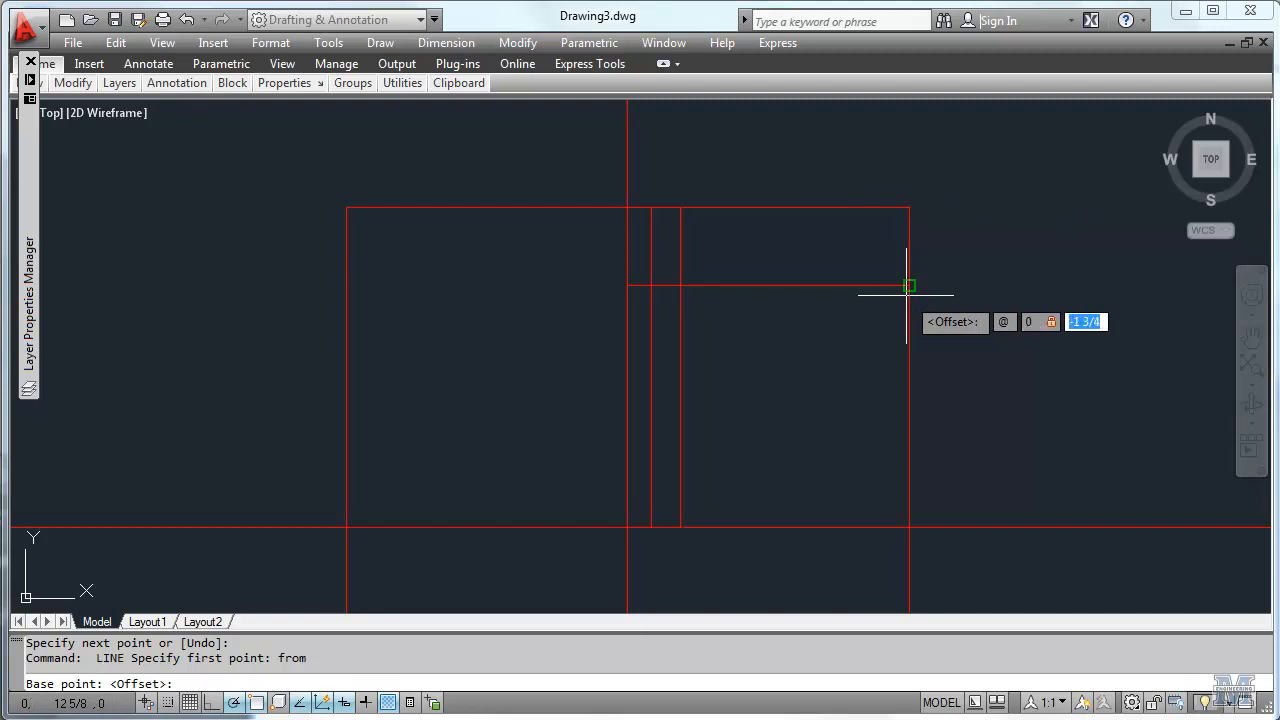
{"action": "type", "text": "2"}
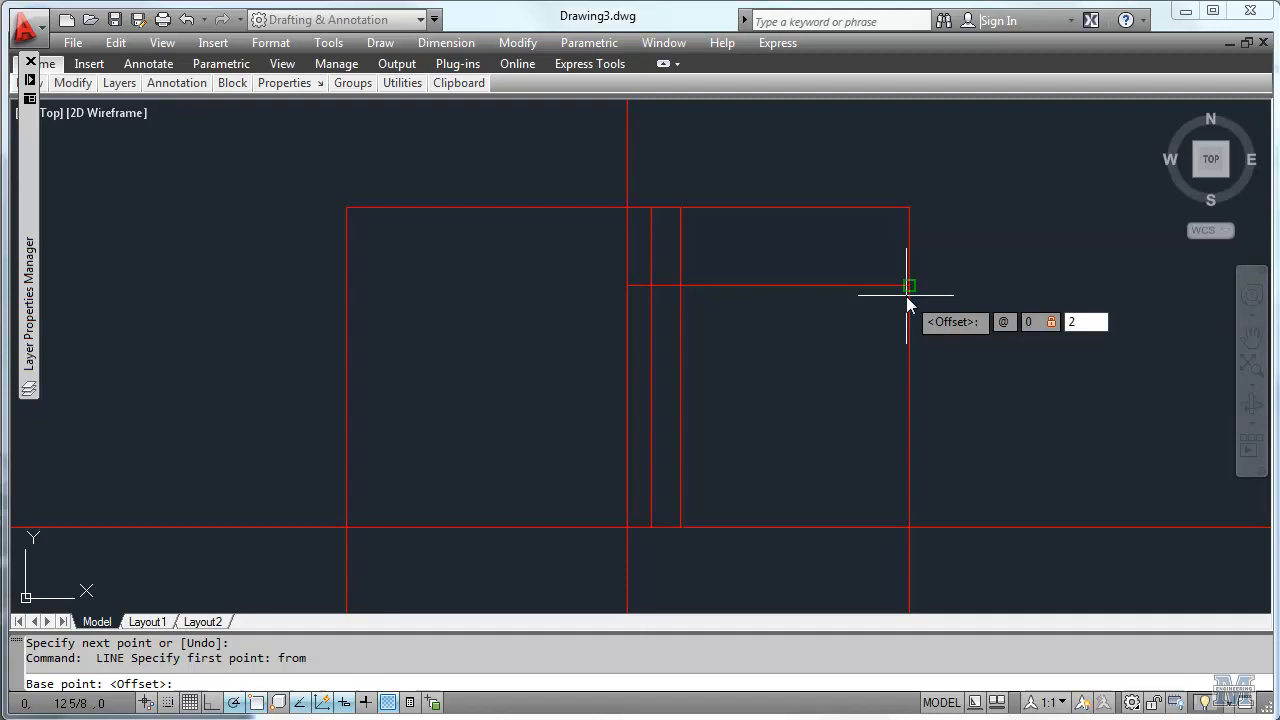
{"action": "type", "text": "-"}
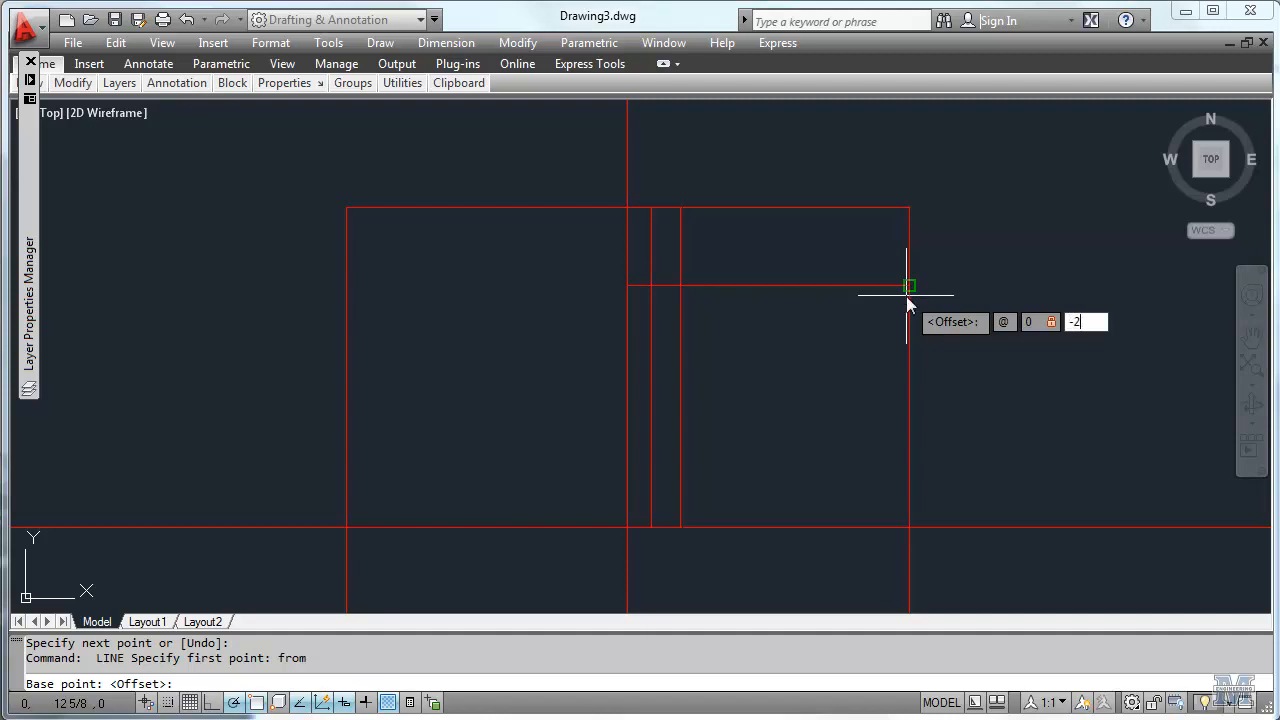
{"action": "type", "text": "-7"}
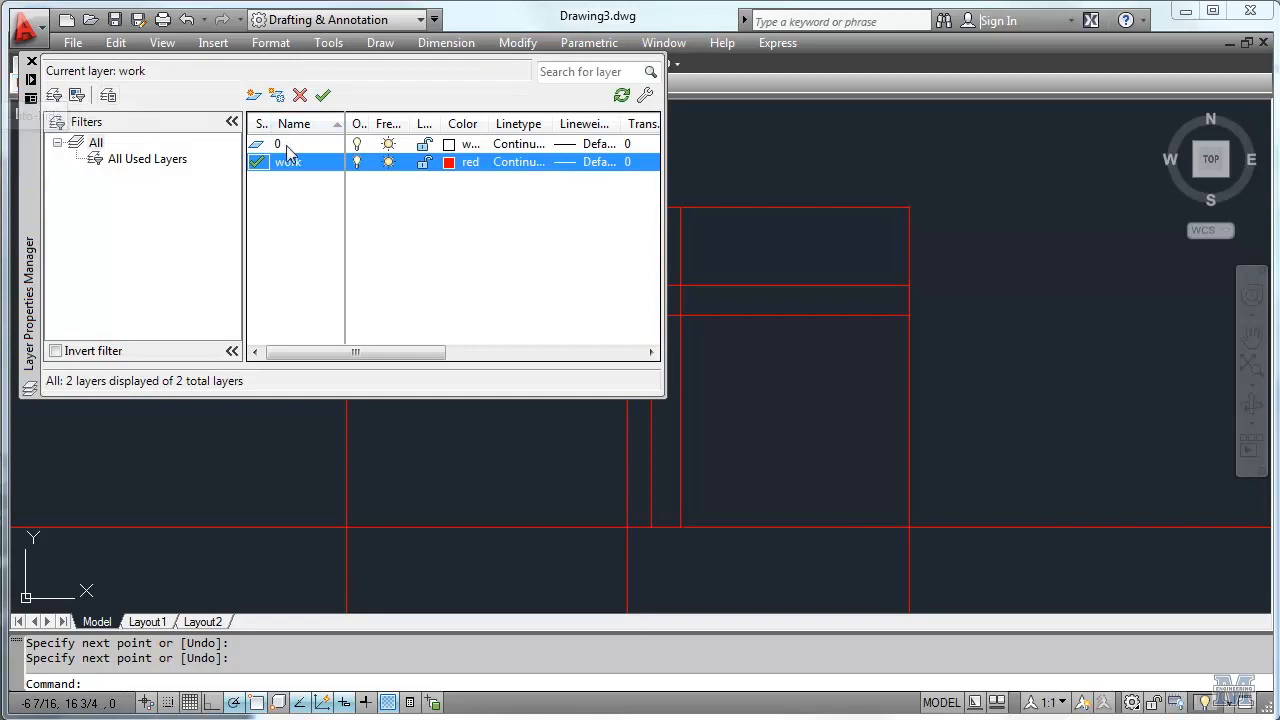
Make layer 0 the current layer for the beam outline
{"action": "left_click", "coordinate": [290, 143]}
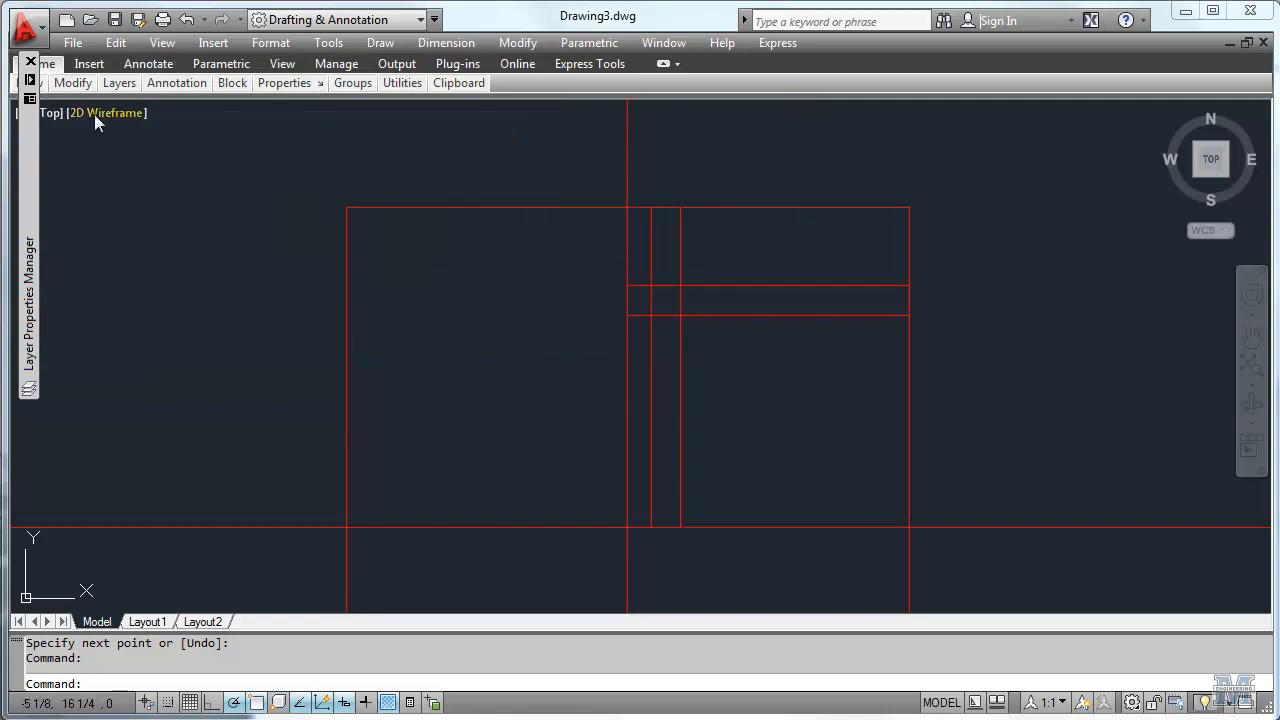
Start a polyline from the Draw menu for the flange outline
{"action": "left_click", "coordinate": [64, 120]}
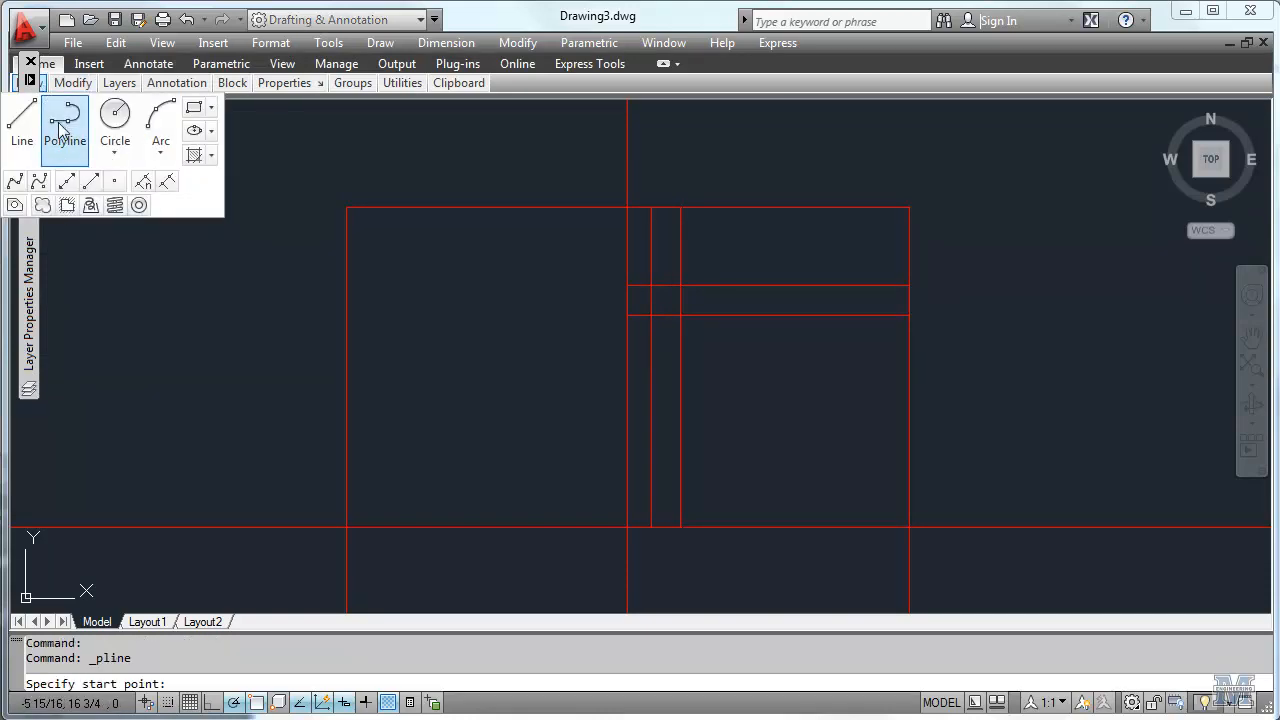
{"action": "mouse_move", "coordinate": [627, 208]}
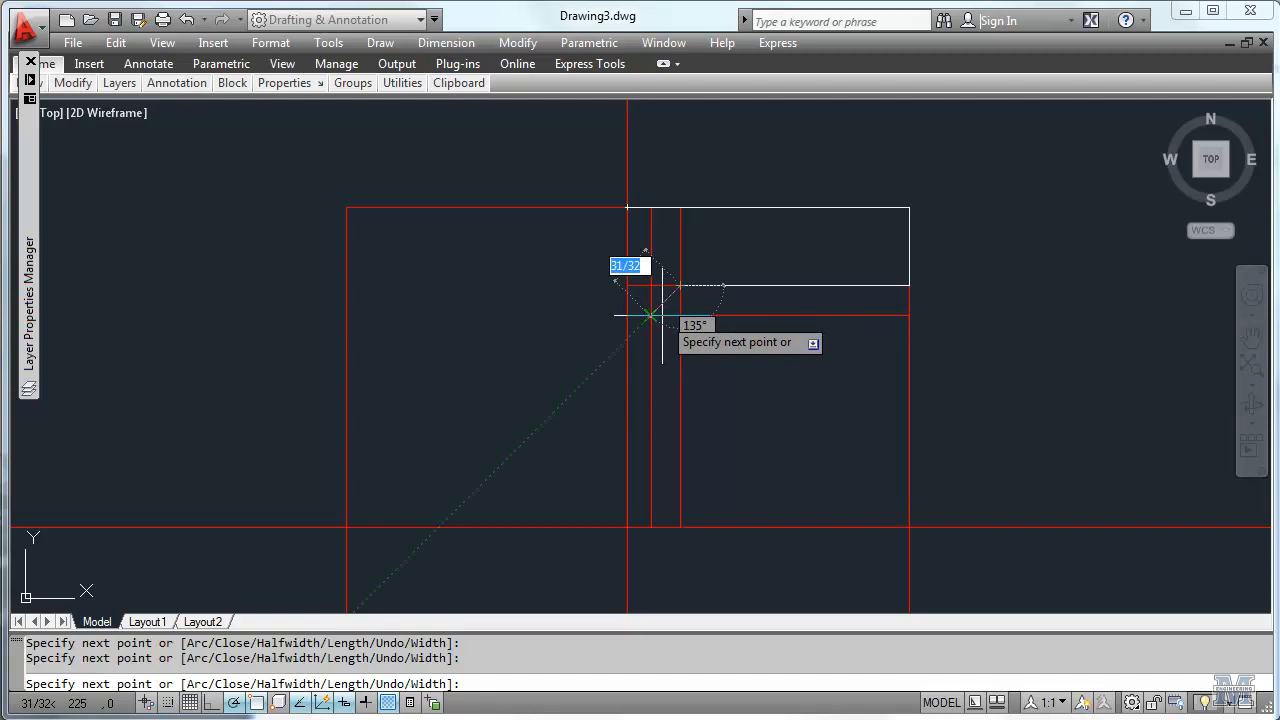
Add an arc segment for the rounded inner corner, then finish the polyline
{"action": "right_click", "coordinate": [650, 317]}
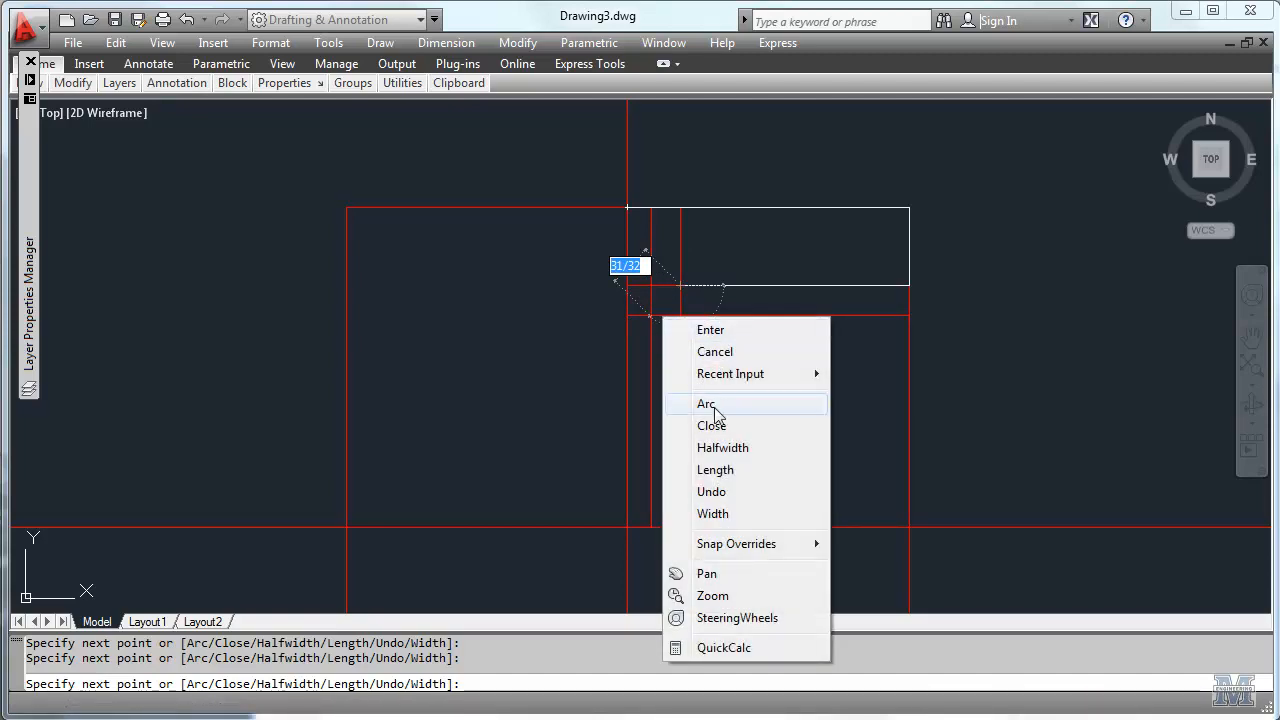
{"action": "left_click", "coordinate": [706, 404]}
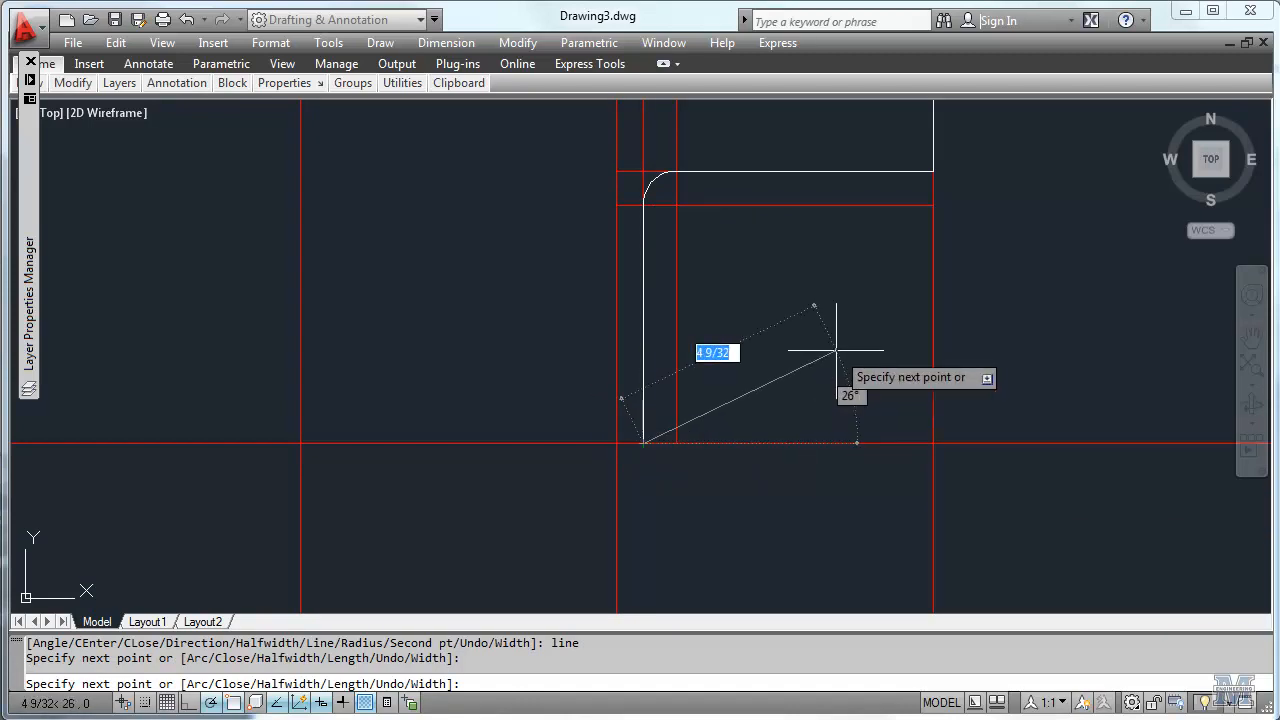
{"action": "key", "text": "Escape"}
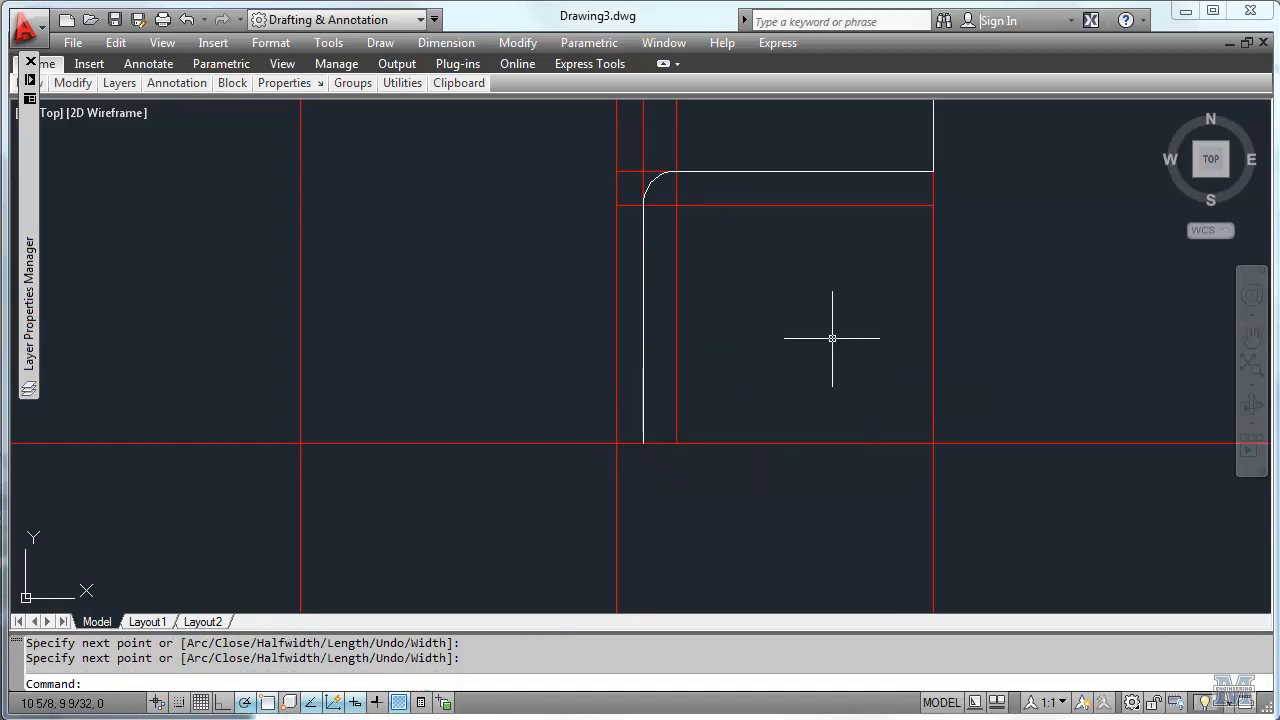
{"action": "mouse_move", "coordinate": [759, 335]}
{"action": "type", "text": "e"}
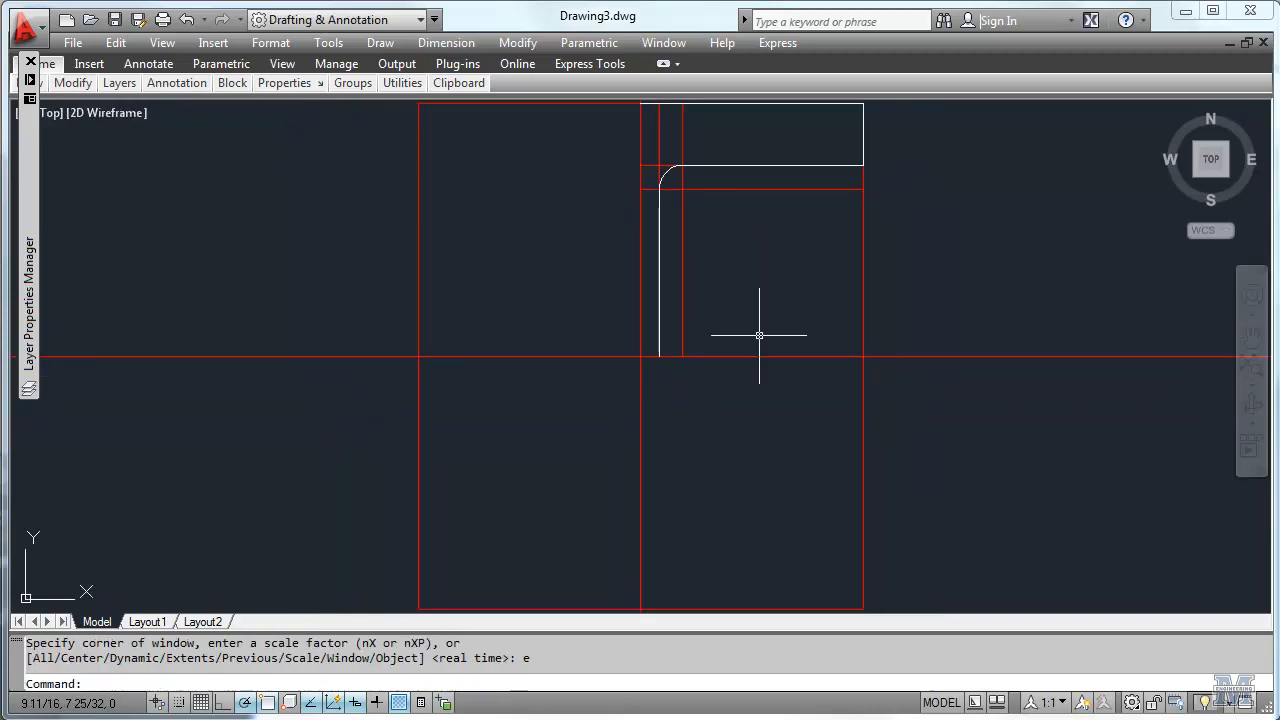
{"action": "mouse_move", "coordinate": [256, 188]}
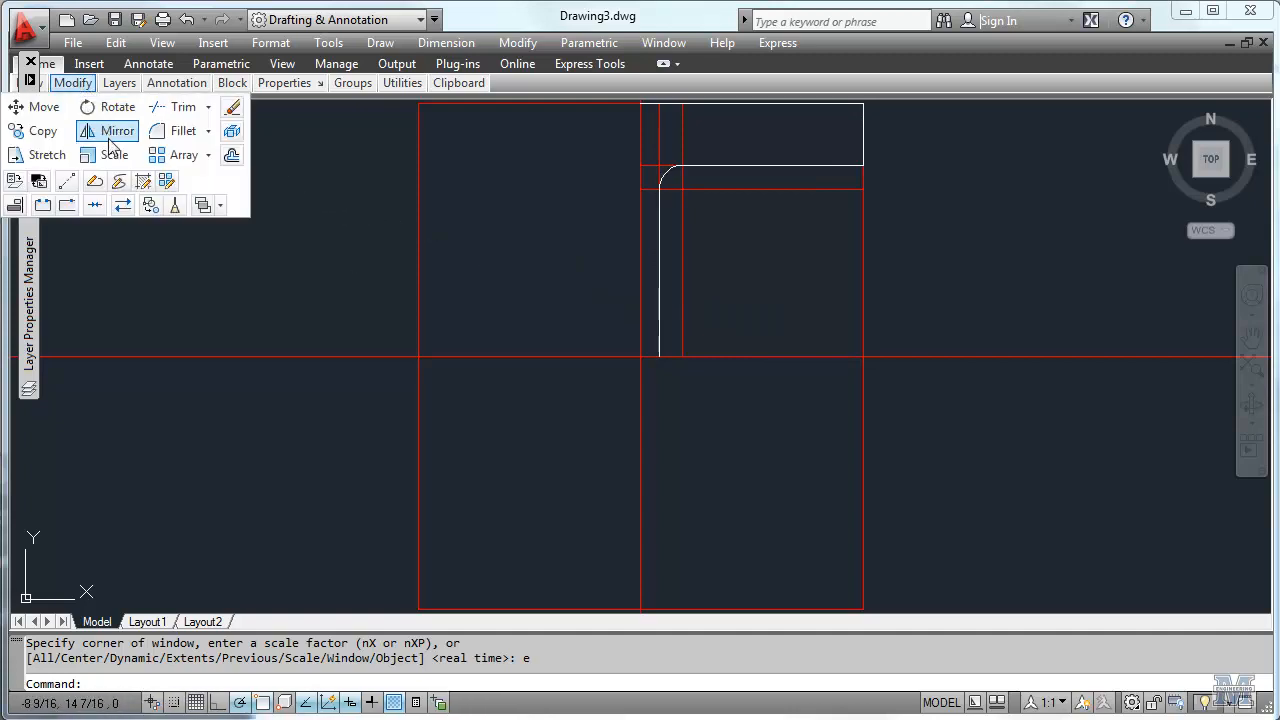
Mirror the white quarter outline, confirming the polyline as the selection
{"action": "left_click", "coordinate": [118, 130]}
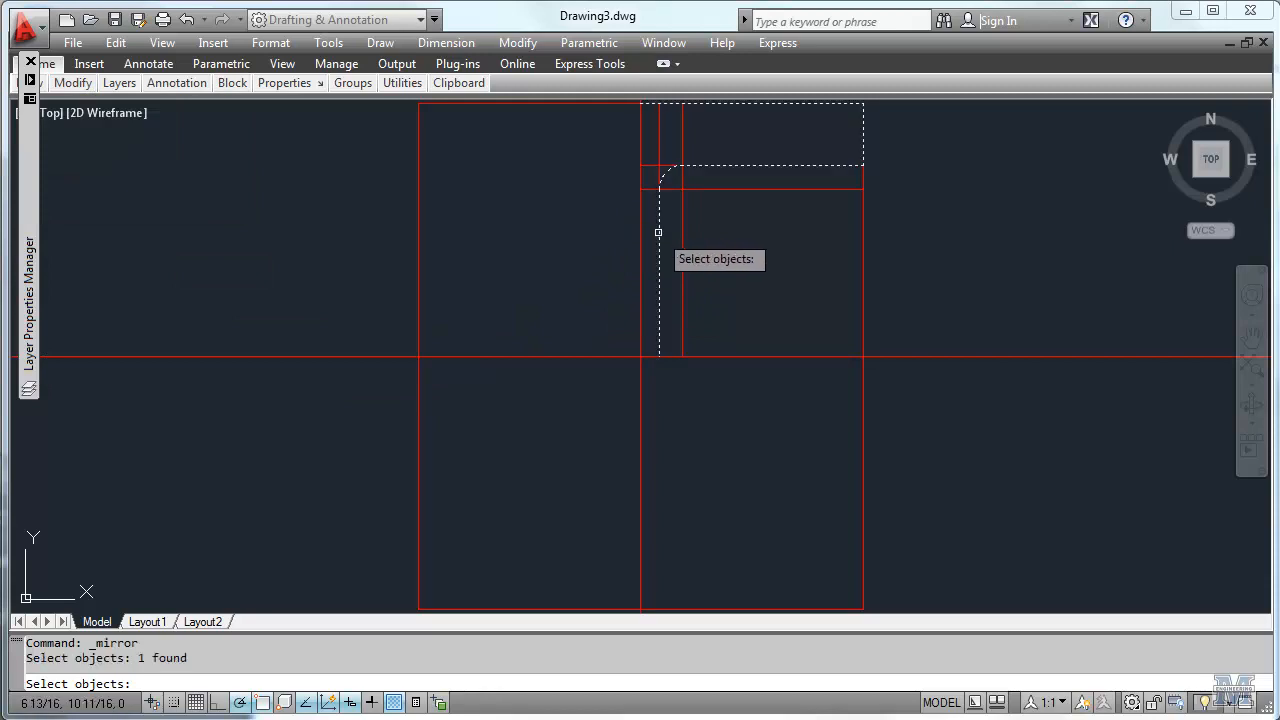
{"action": "key", "text": "enter"}
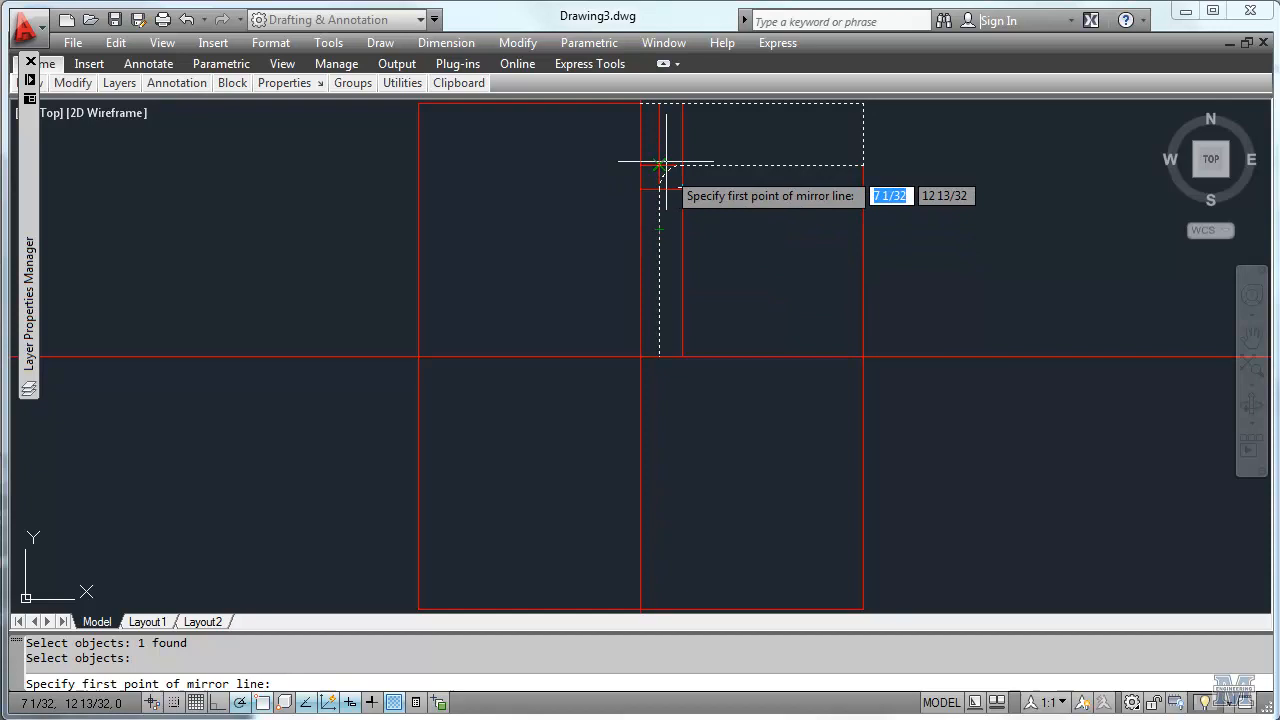
{"action": "mouse_move", "coordinate": [640, 105]}
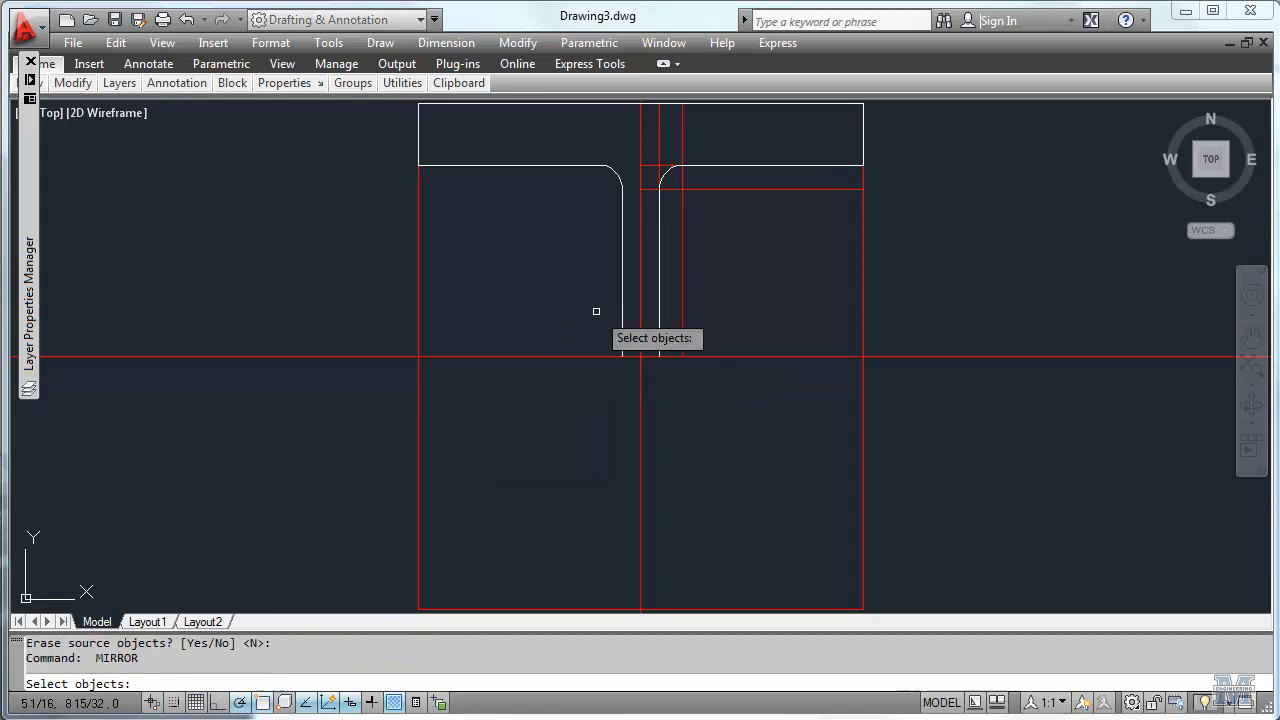
Mirror the top half across the horizontal centreline, then open the layer list
{"action": "left_click", "coordinate": [596, 164]}
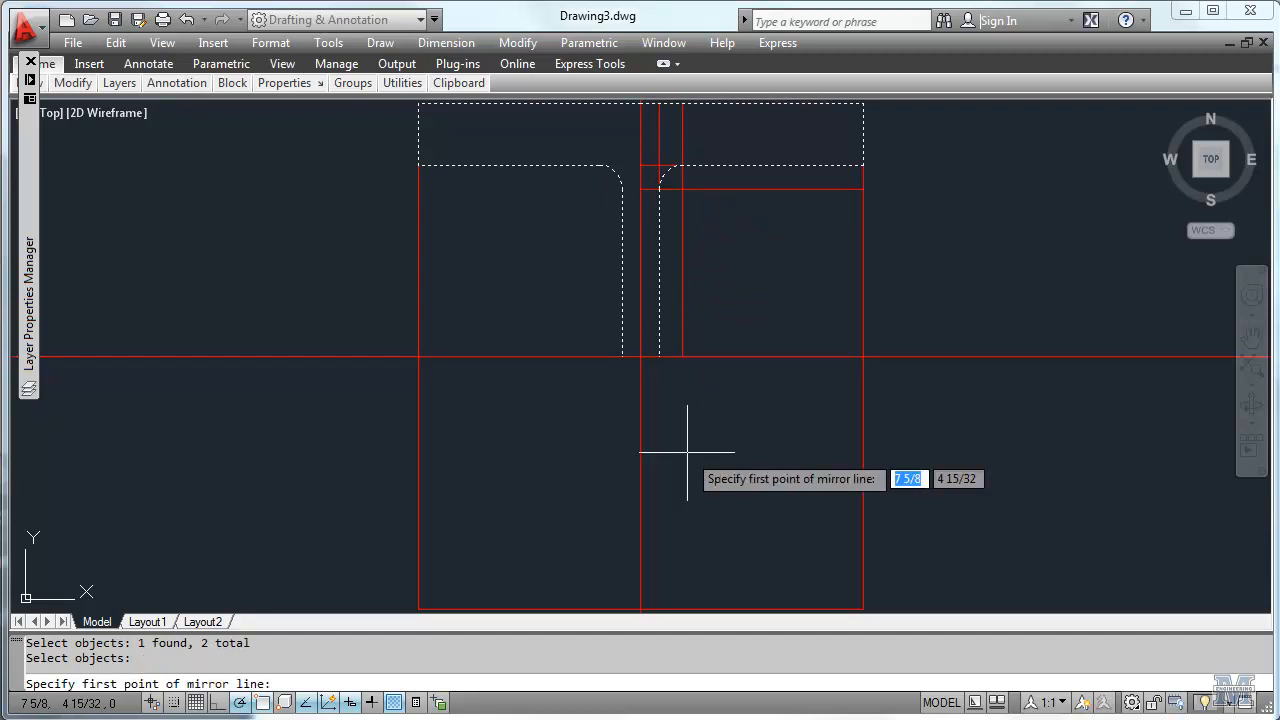
{"action": "left_click", "coordinate": [640, 355]}
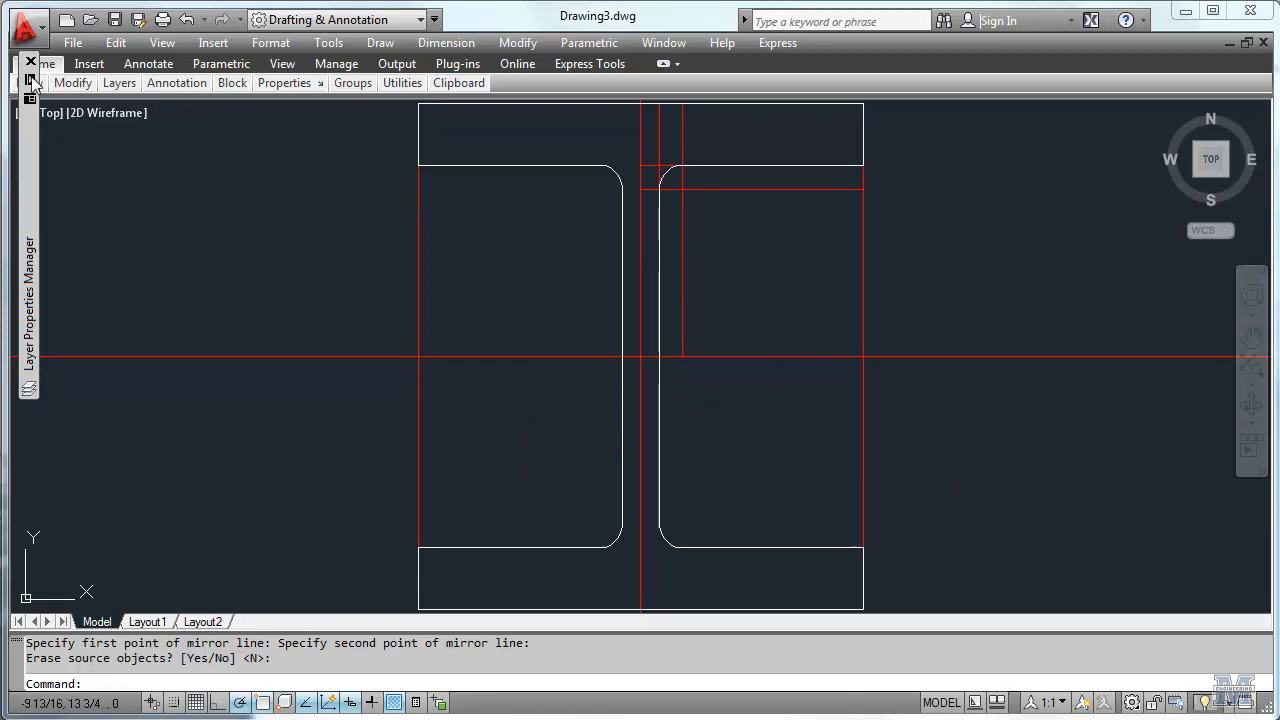
{"action": "left_click", "coordinate": [28, 70]}
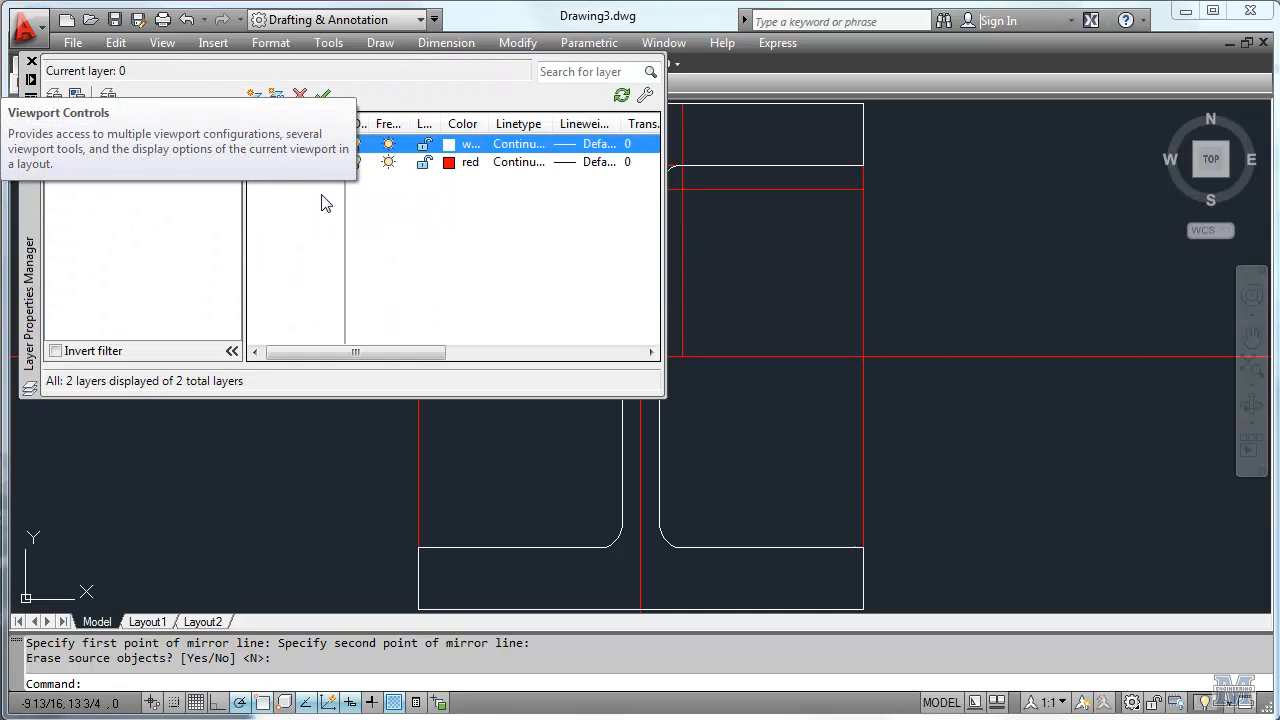